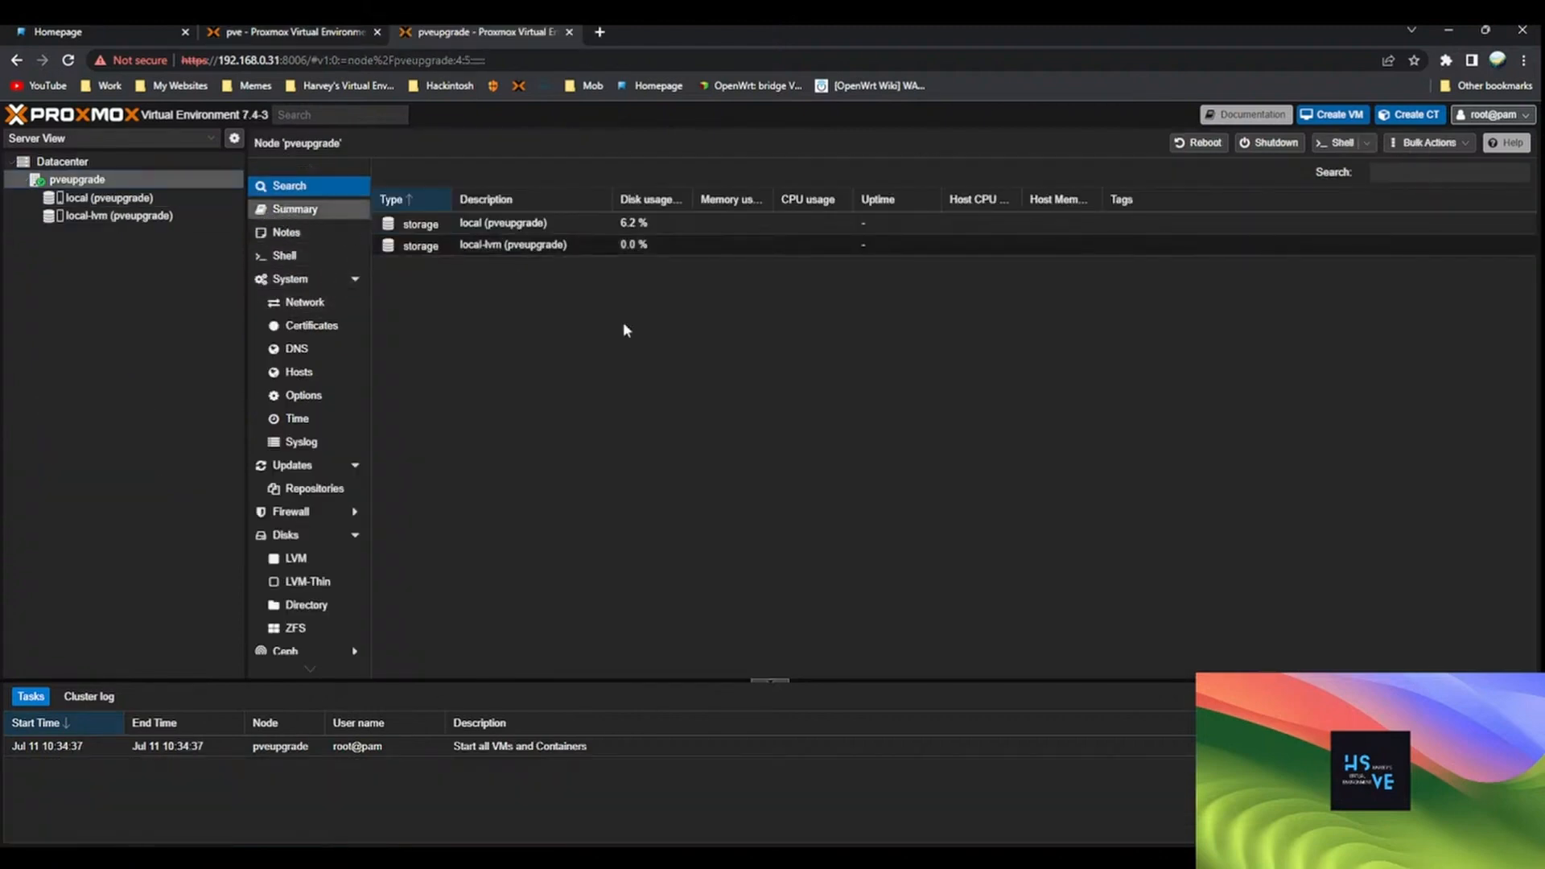
View the pveupgrade node summary showing version 7.4-3 and the enterprise subscription warning
{"action": "left_click", "coordinate": [295, 209]}
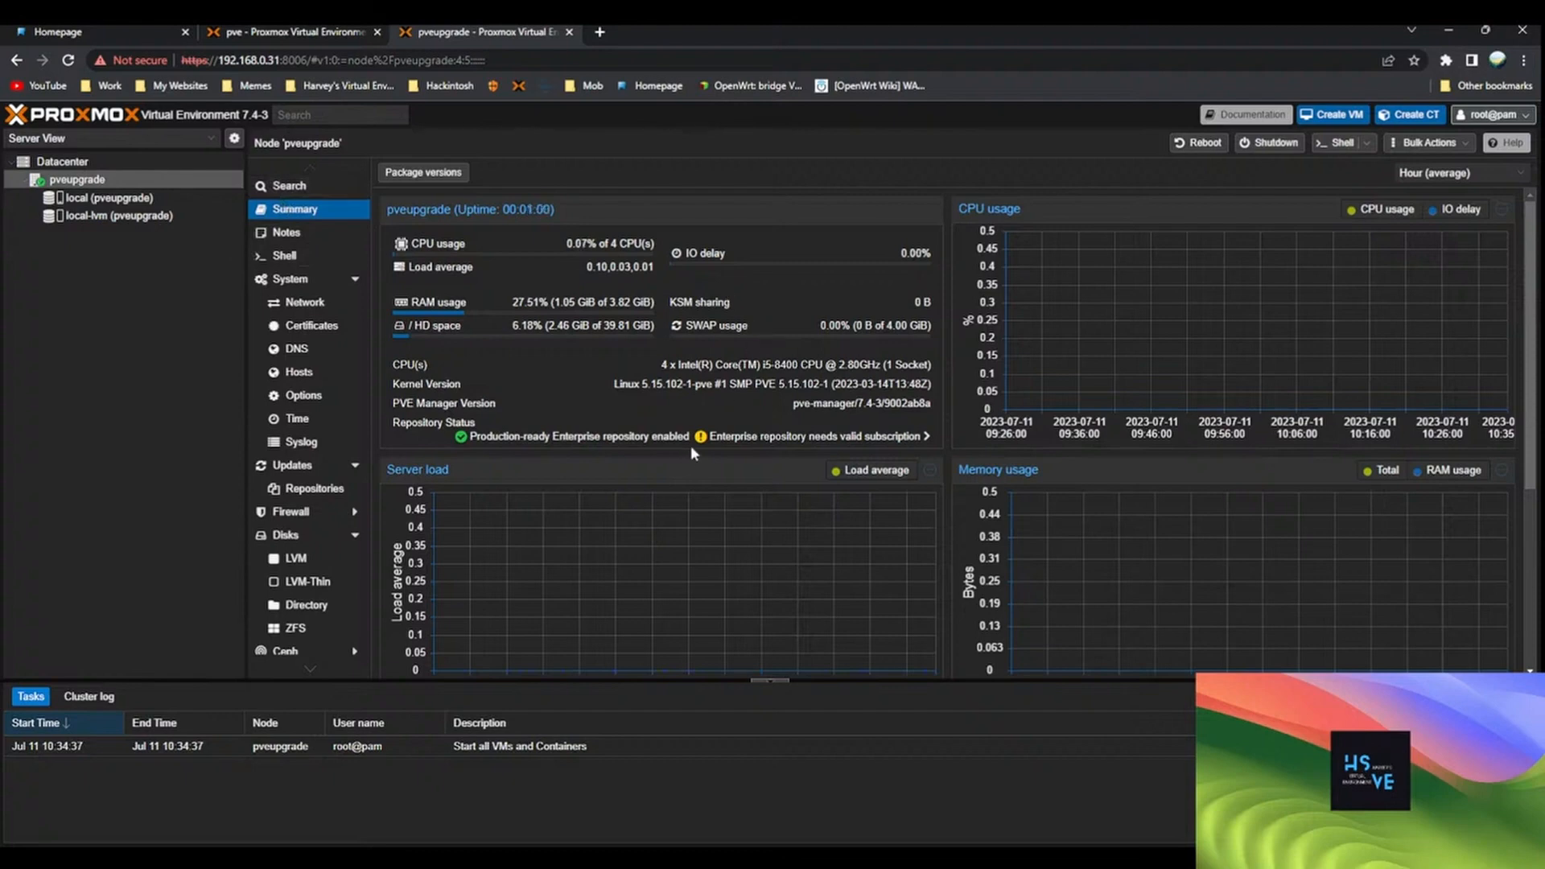
{"action": "mouse_move", "coordinate": [677, 465]}
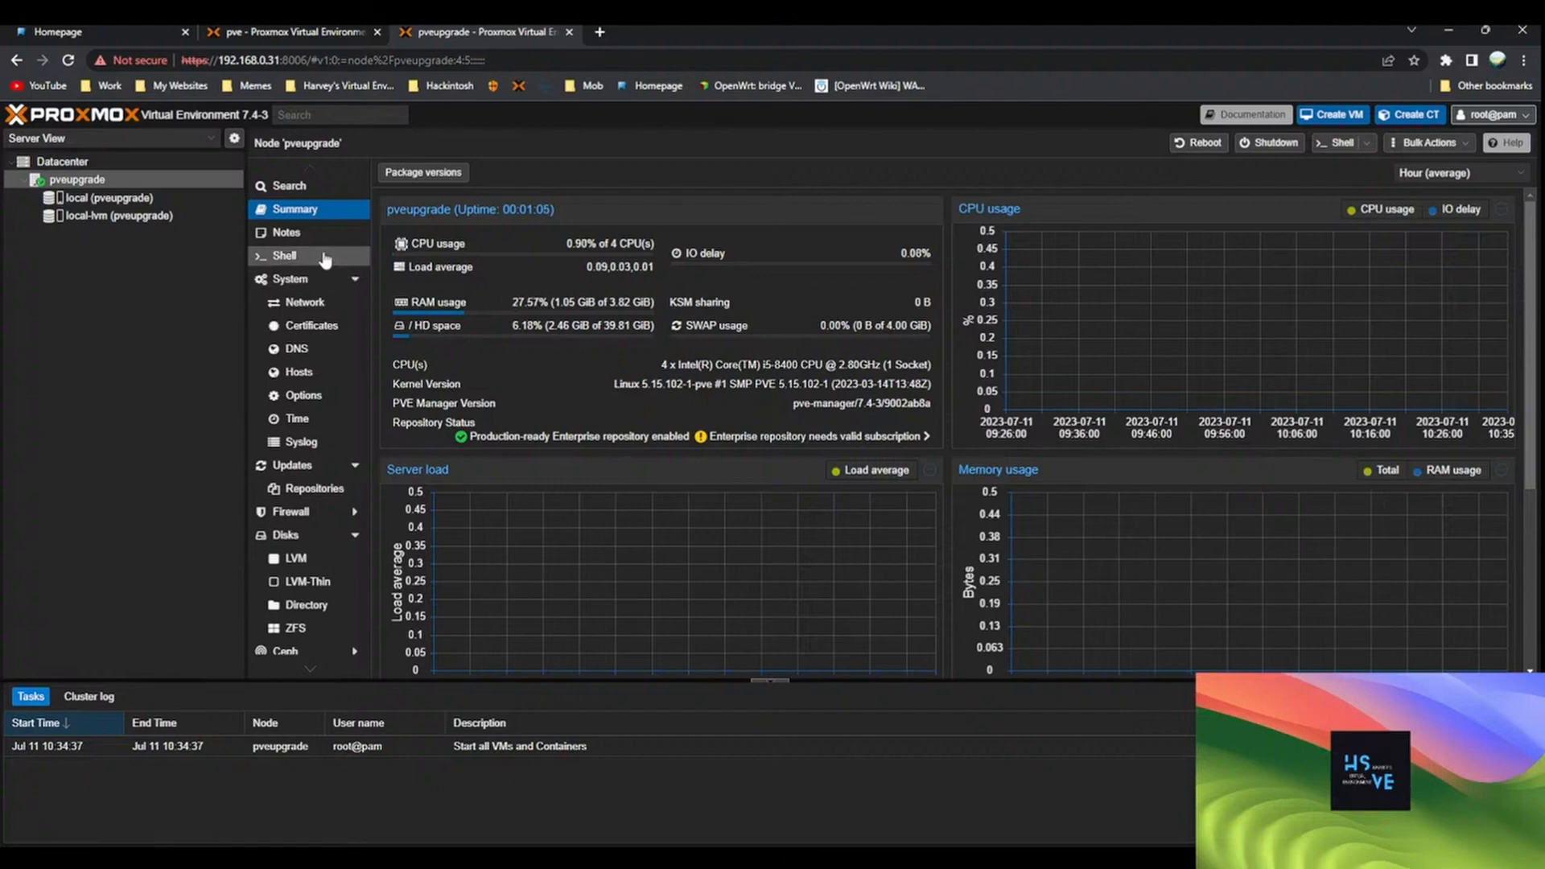
{"action": "mouse_move", "coordinate": [314, 490]}
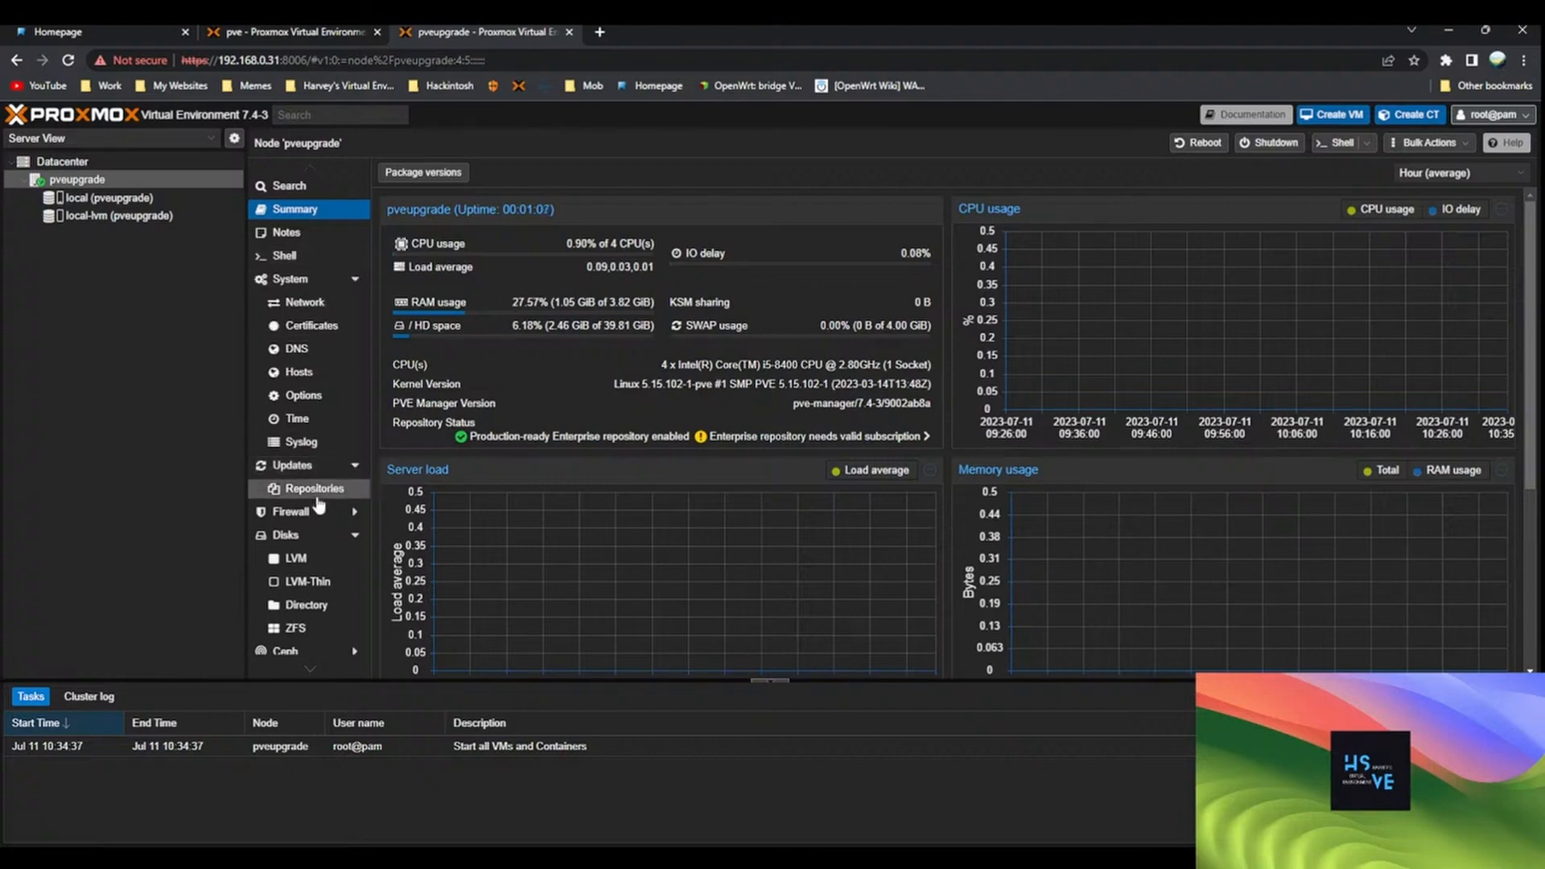
Disable the enterprise repository in the node's Repositories list
{"action": "left_click", "coordinate": [304, 489]}
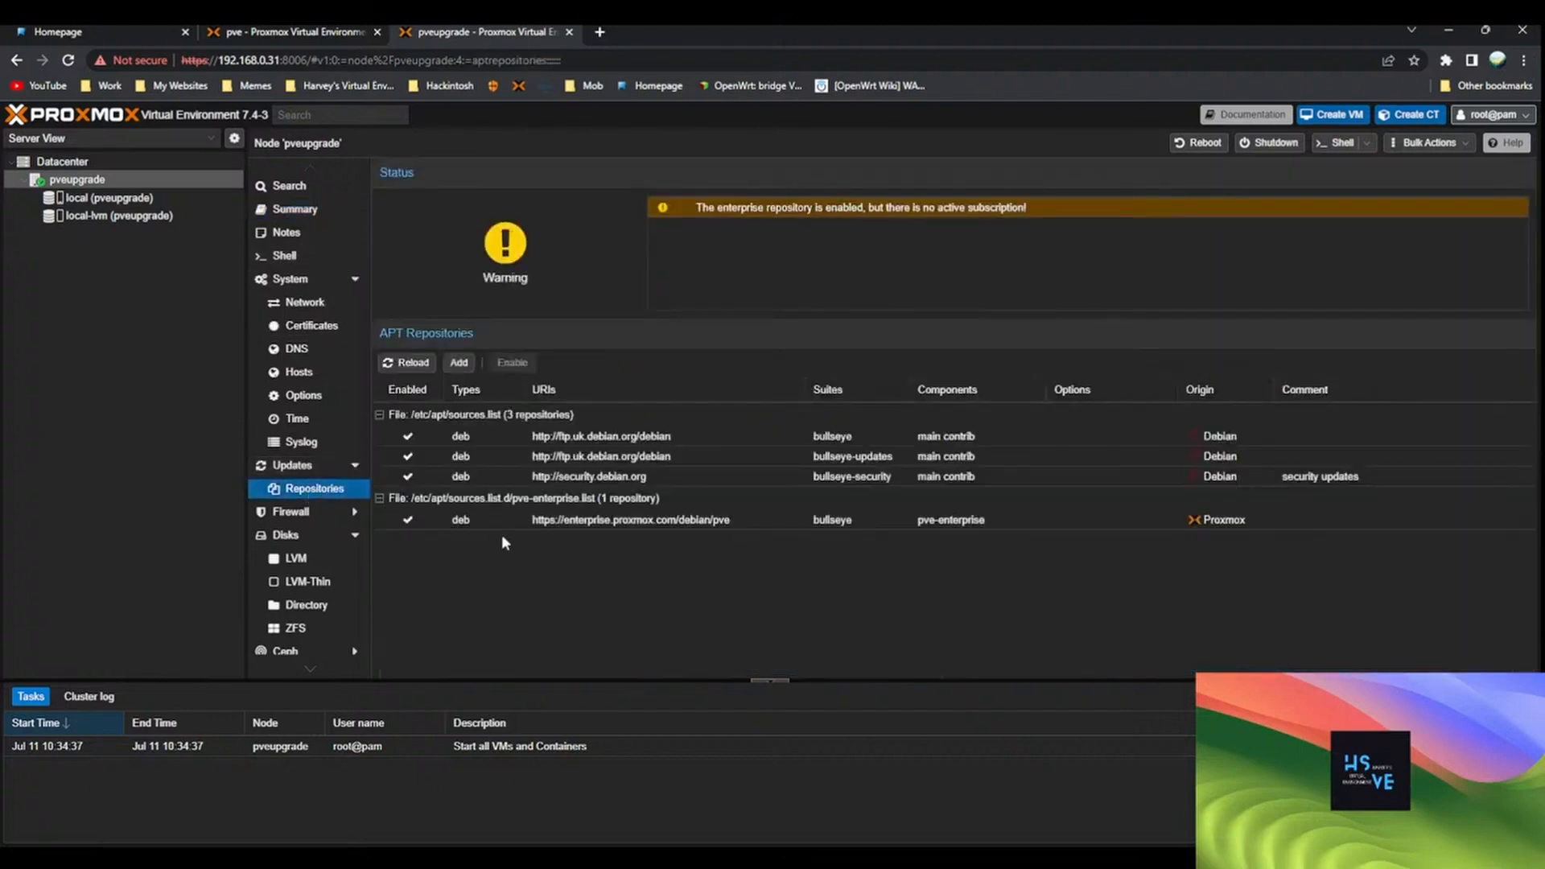
{"action": "left_click", "coordinate": [631, 519]}
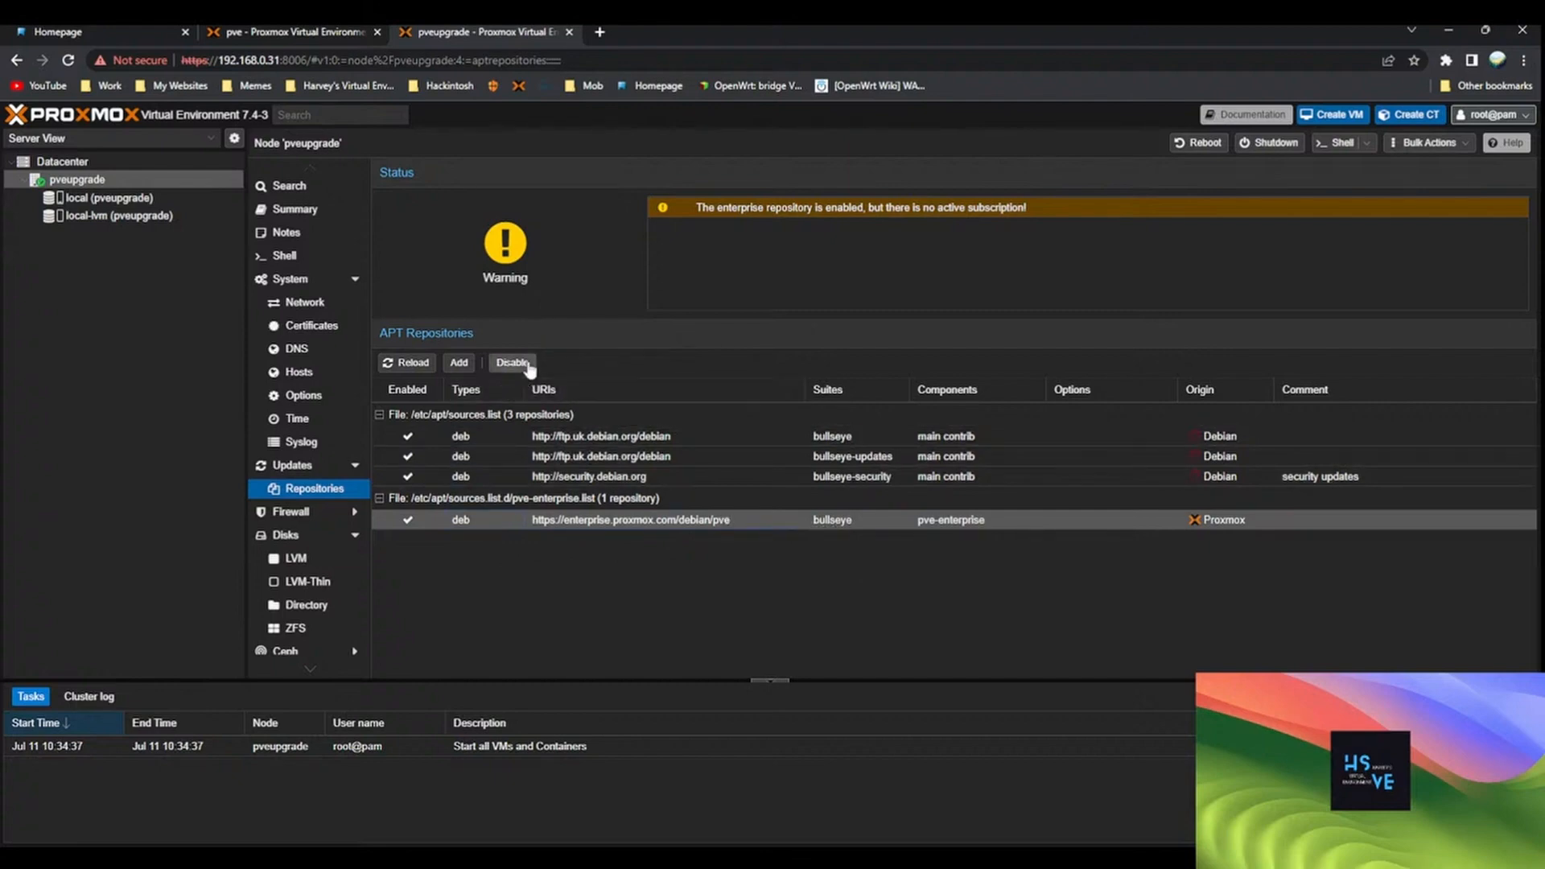
{"action": "left_click", "coordinate": [512, 363]}
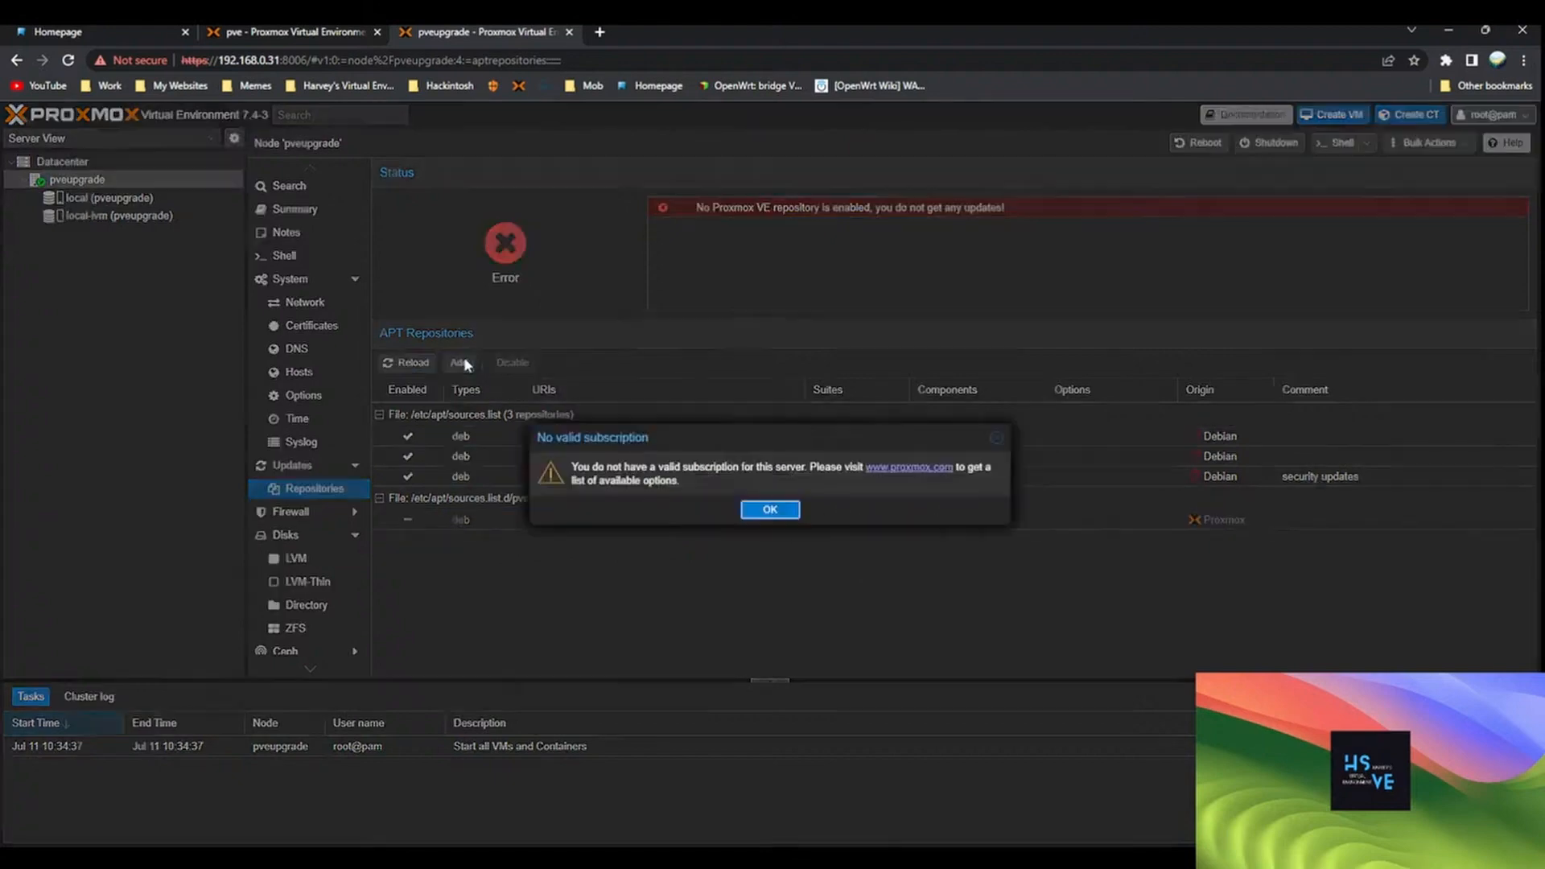
Add the No-Subscription repository to the pveupgrade node
{"action": "left_click", "coordinate": [769, 509]}
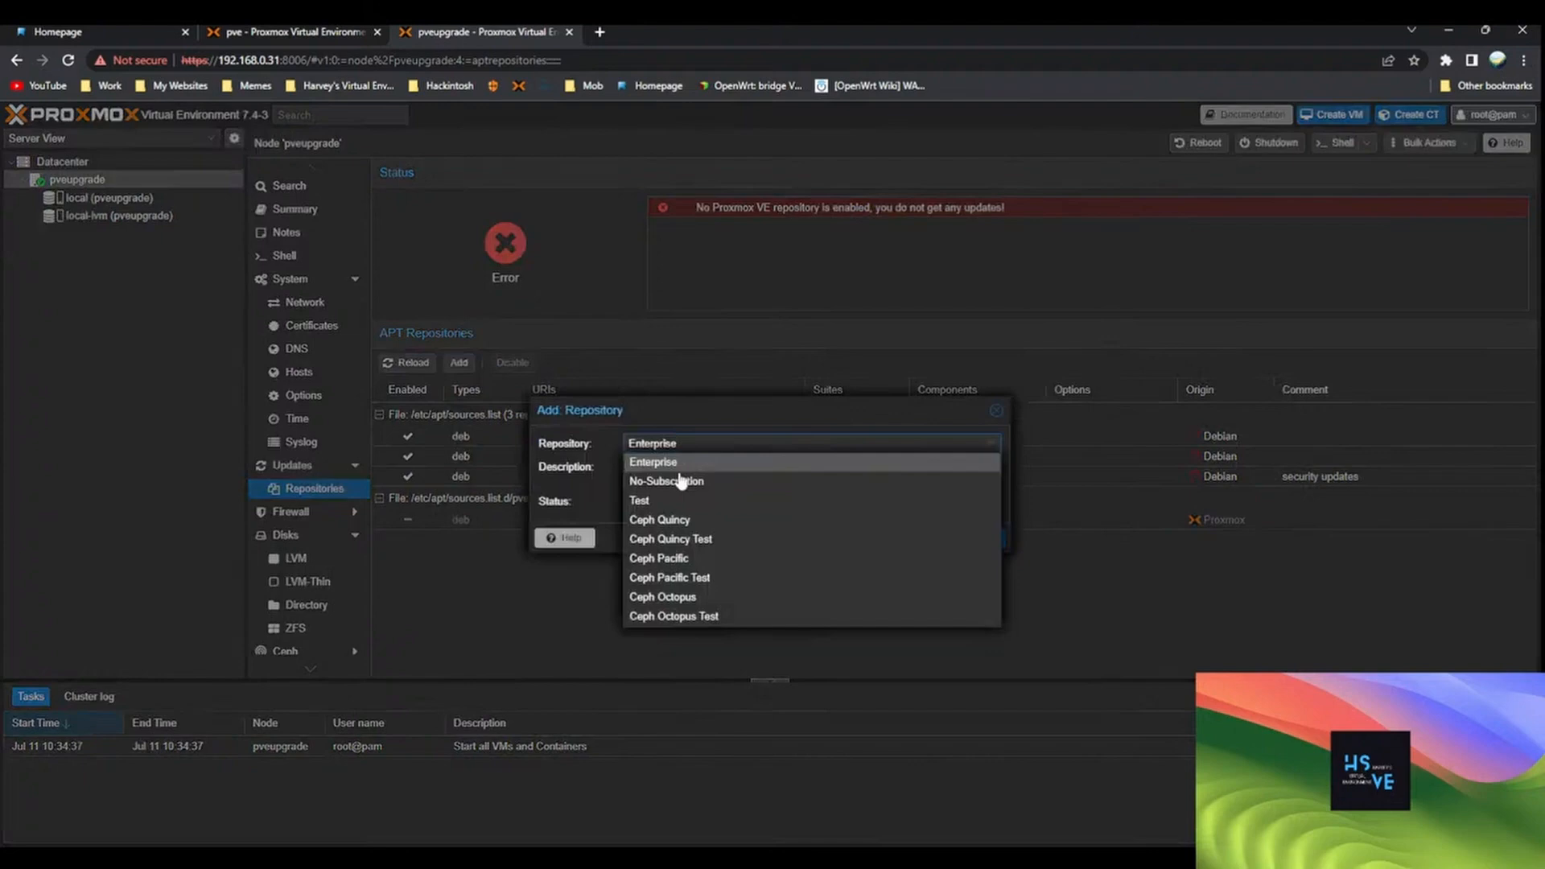
{"action": "left_click", "coordinate": [666, 481]}
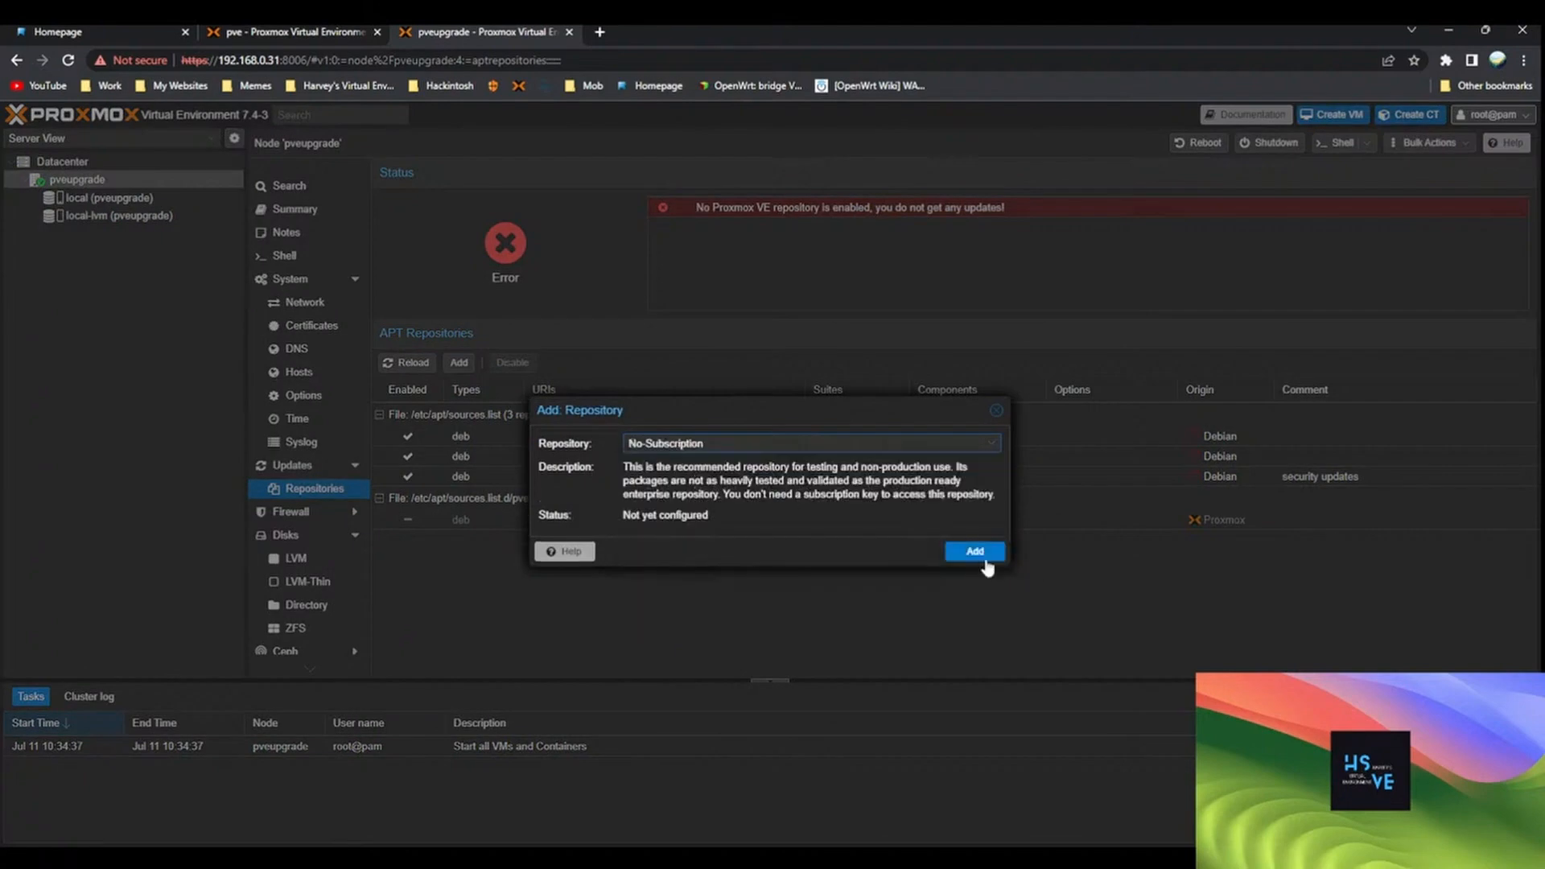
{"action": "left_click", "coordinate": [975, 551]}
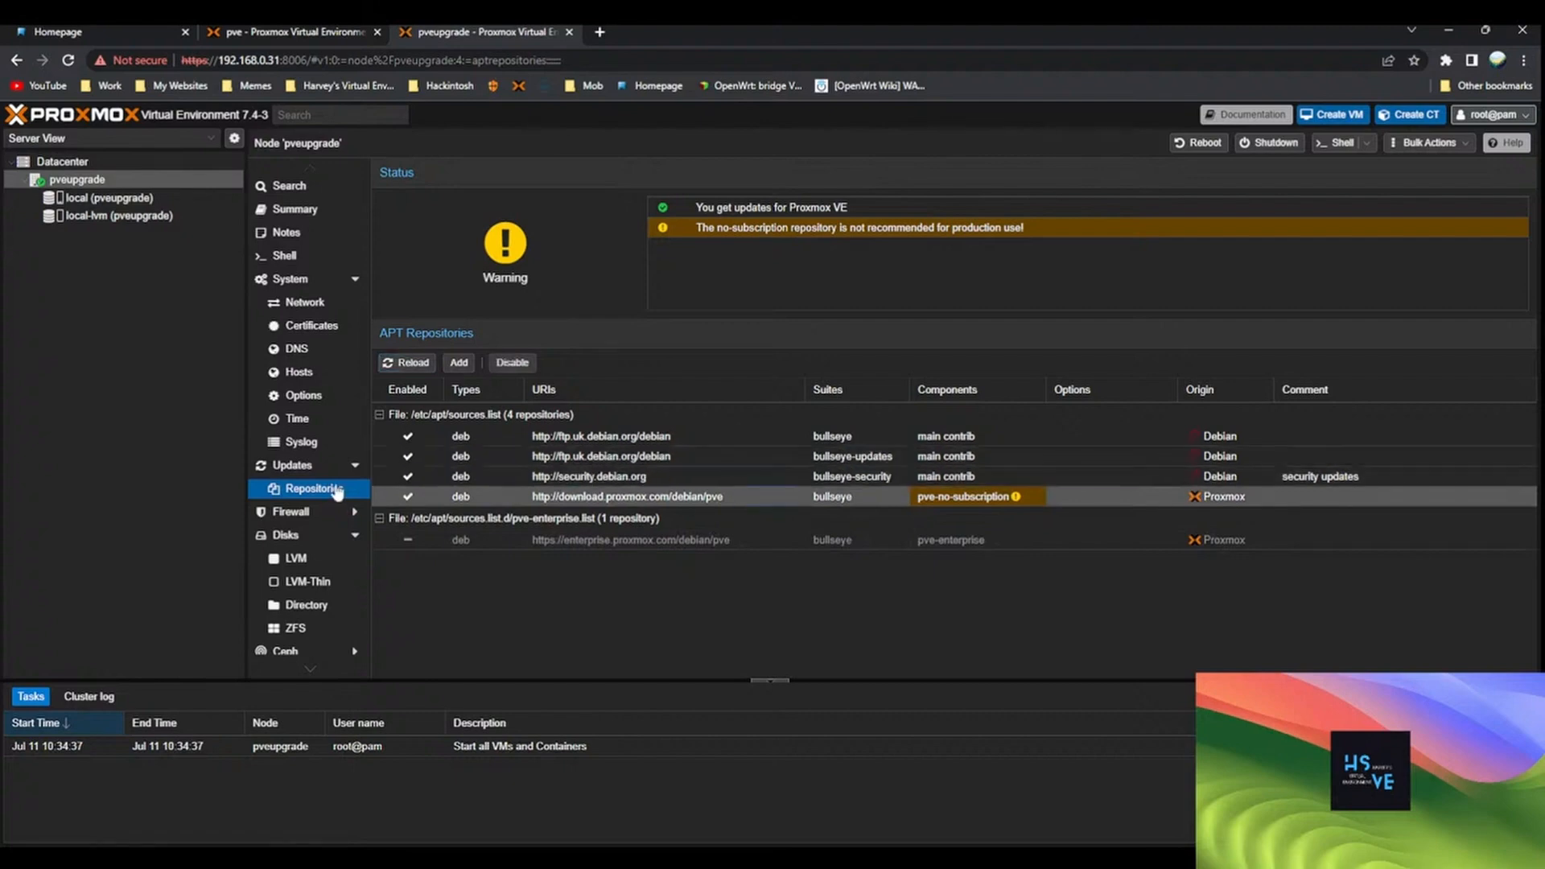
Refresh the node's package database so Updates lists 31 pending Debian packages
{"action": "left_click", "coordinate": [291, 465]}
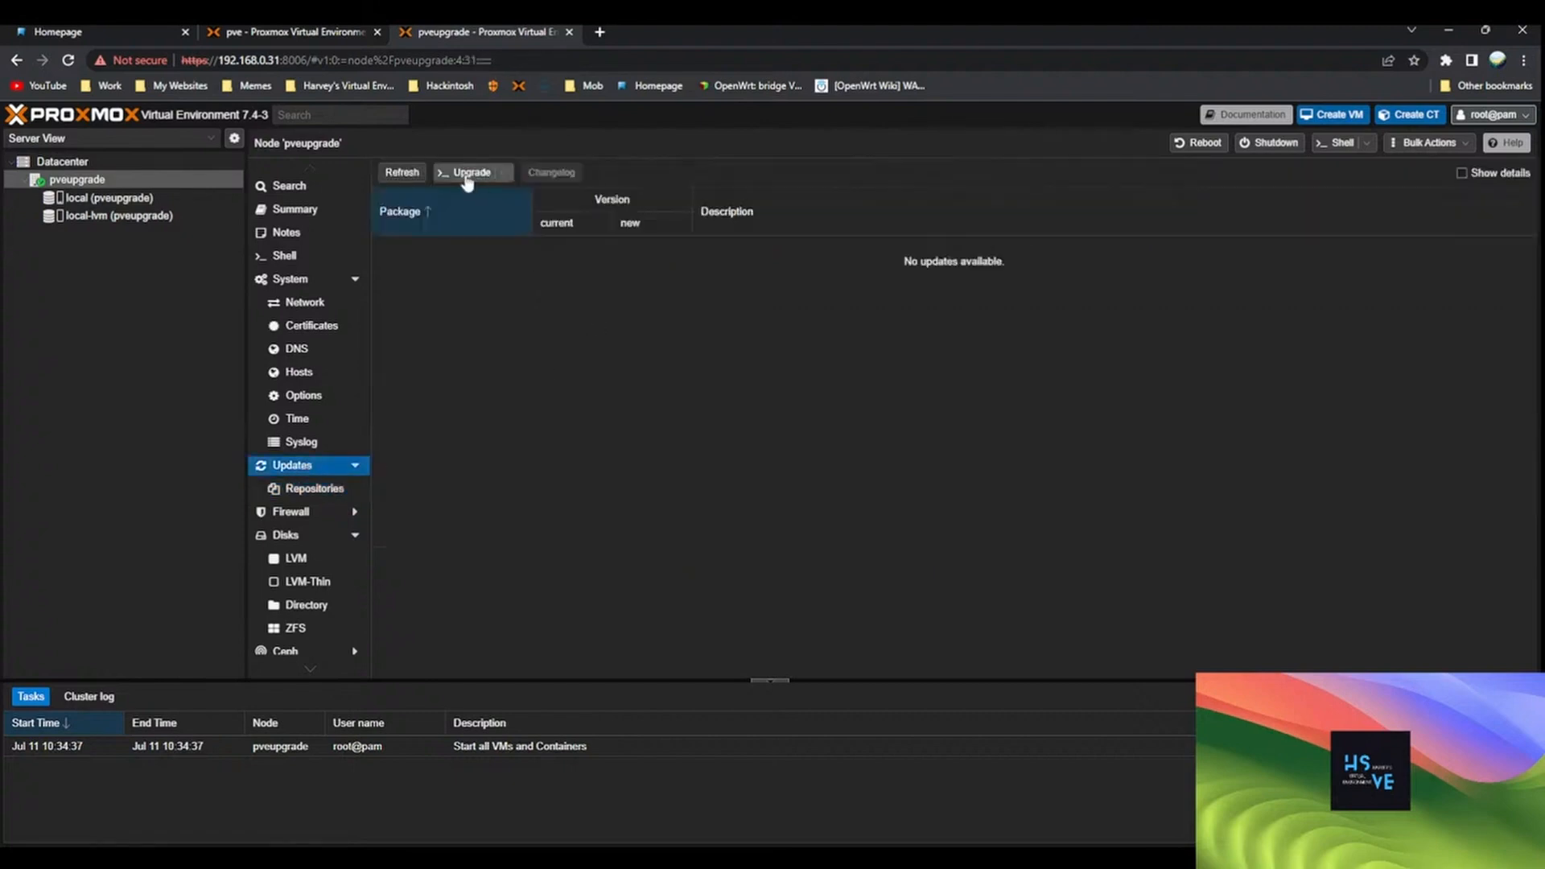
{"action": "left_click", "coordinate": [402, 172]}
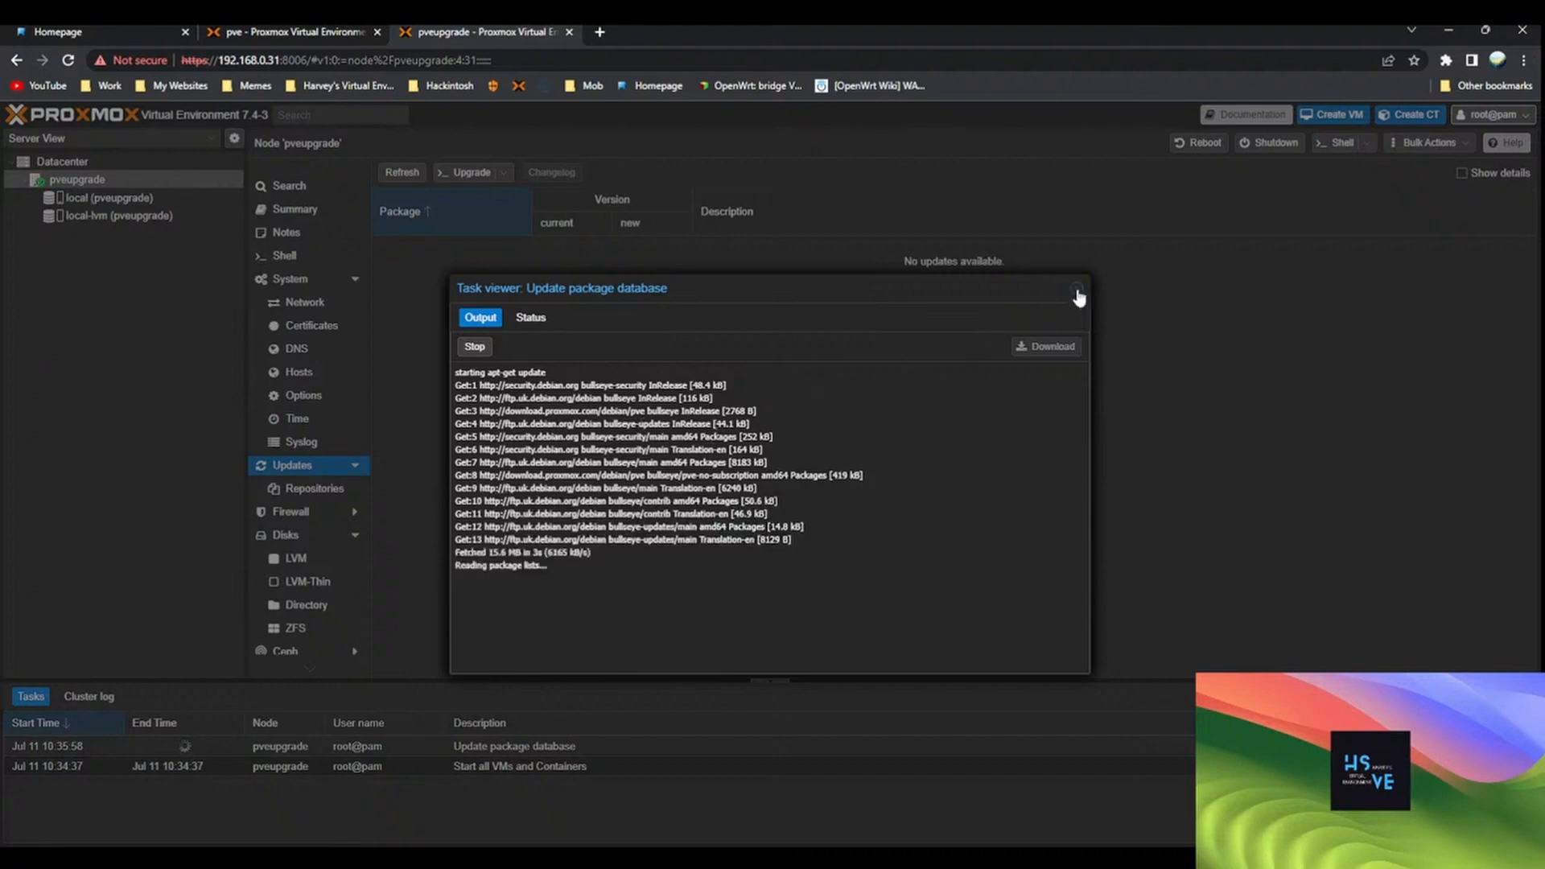
{"action": "left_click", "coordinate": [1076, 289]}
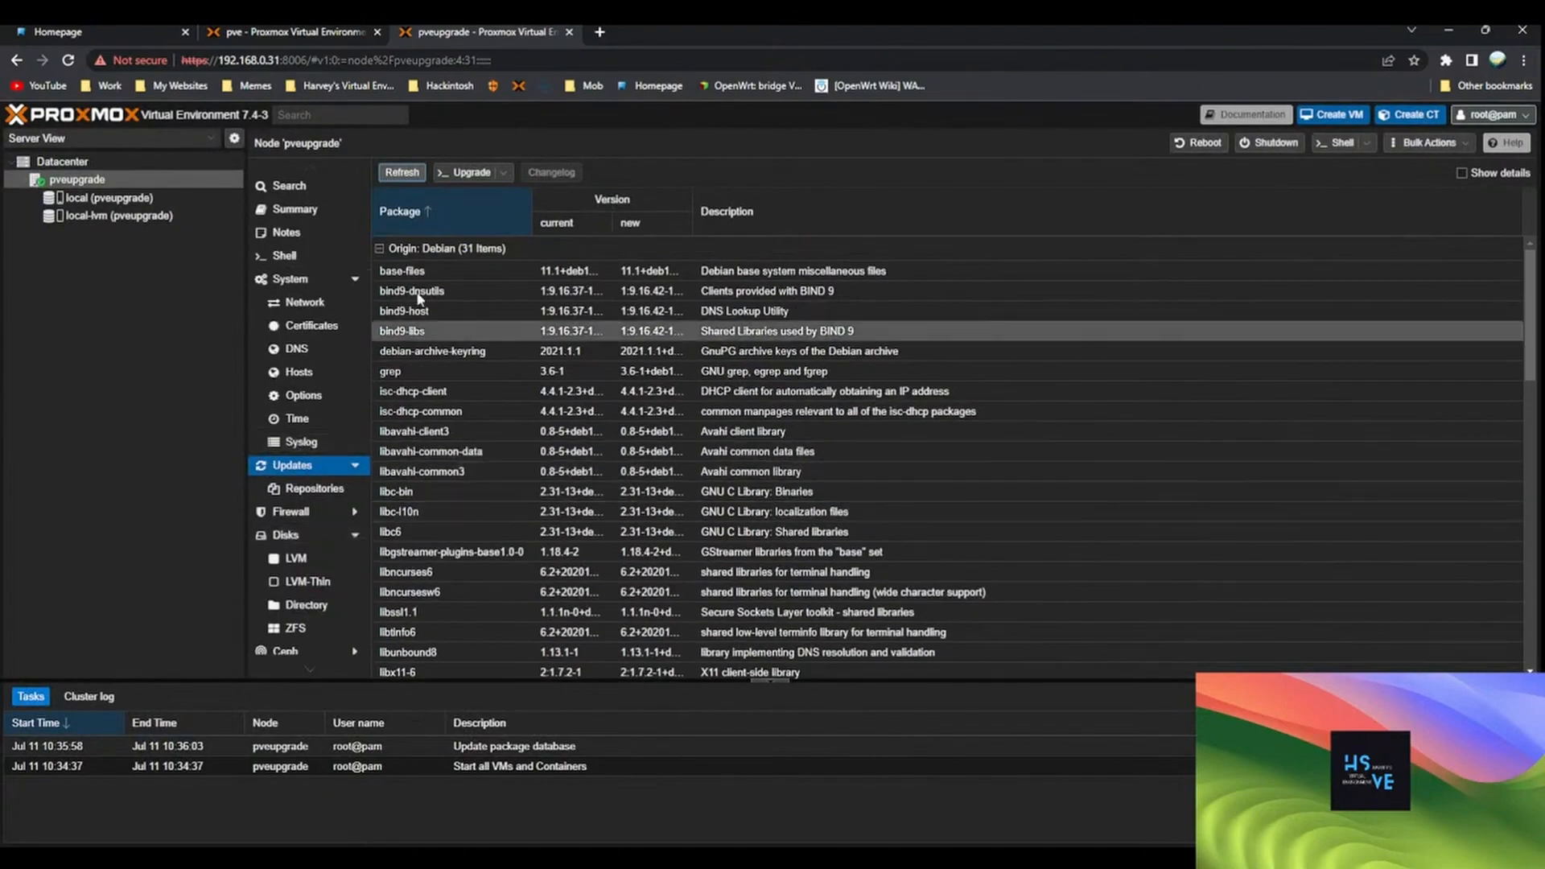
Start apt-get dist-upgrade in the node shell, downloading the pending bullseye packages
{"action": "left_click", "coordinate": [284, 256]}
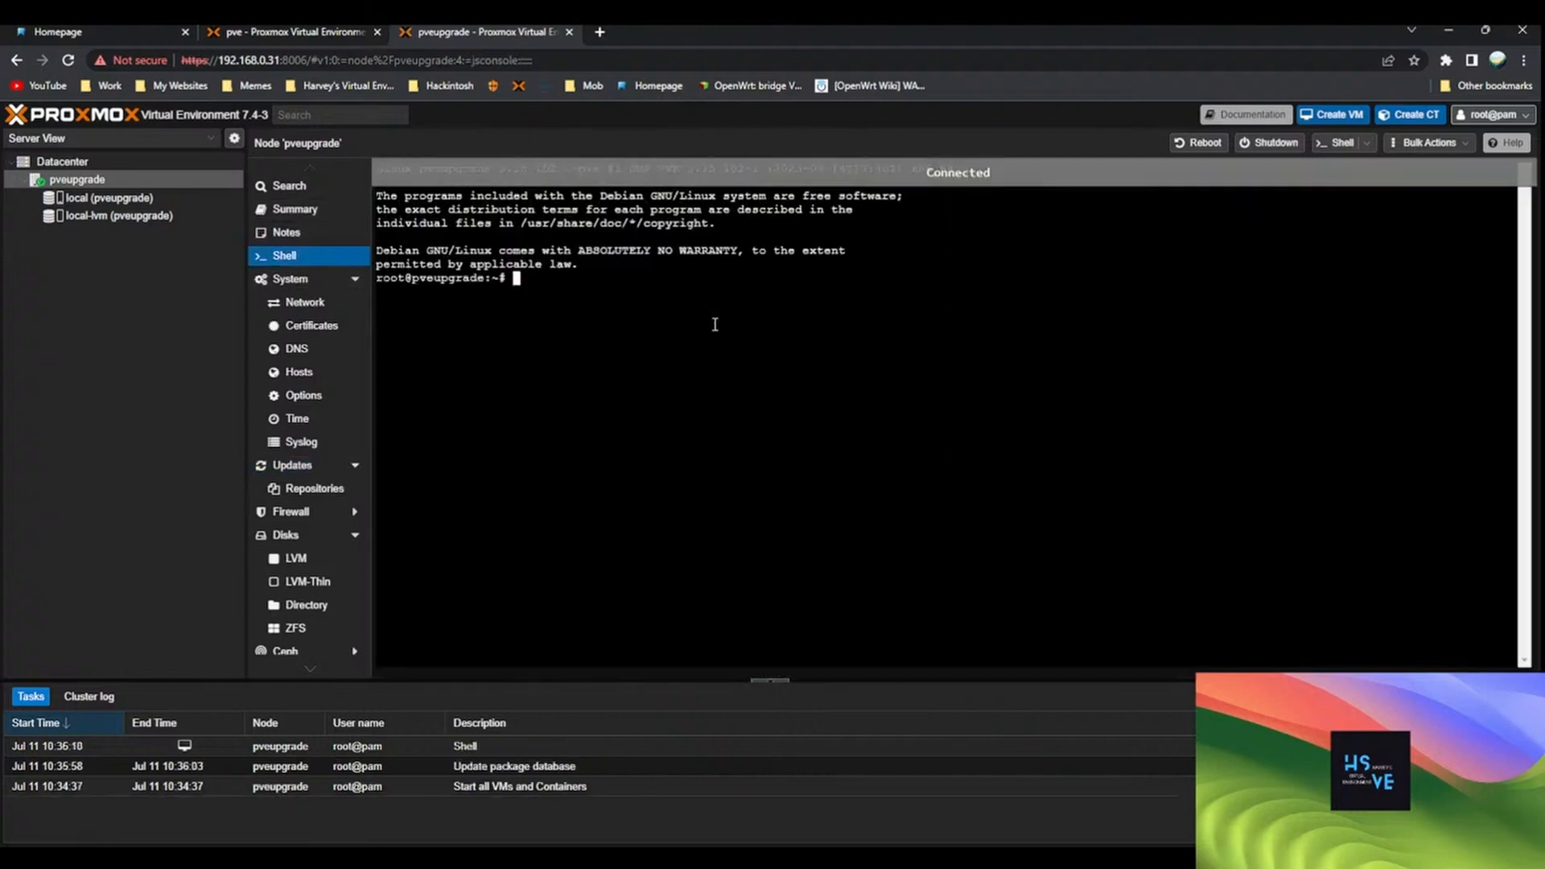
{"action": "type", "text": "apt-gety"}
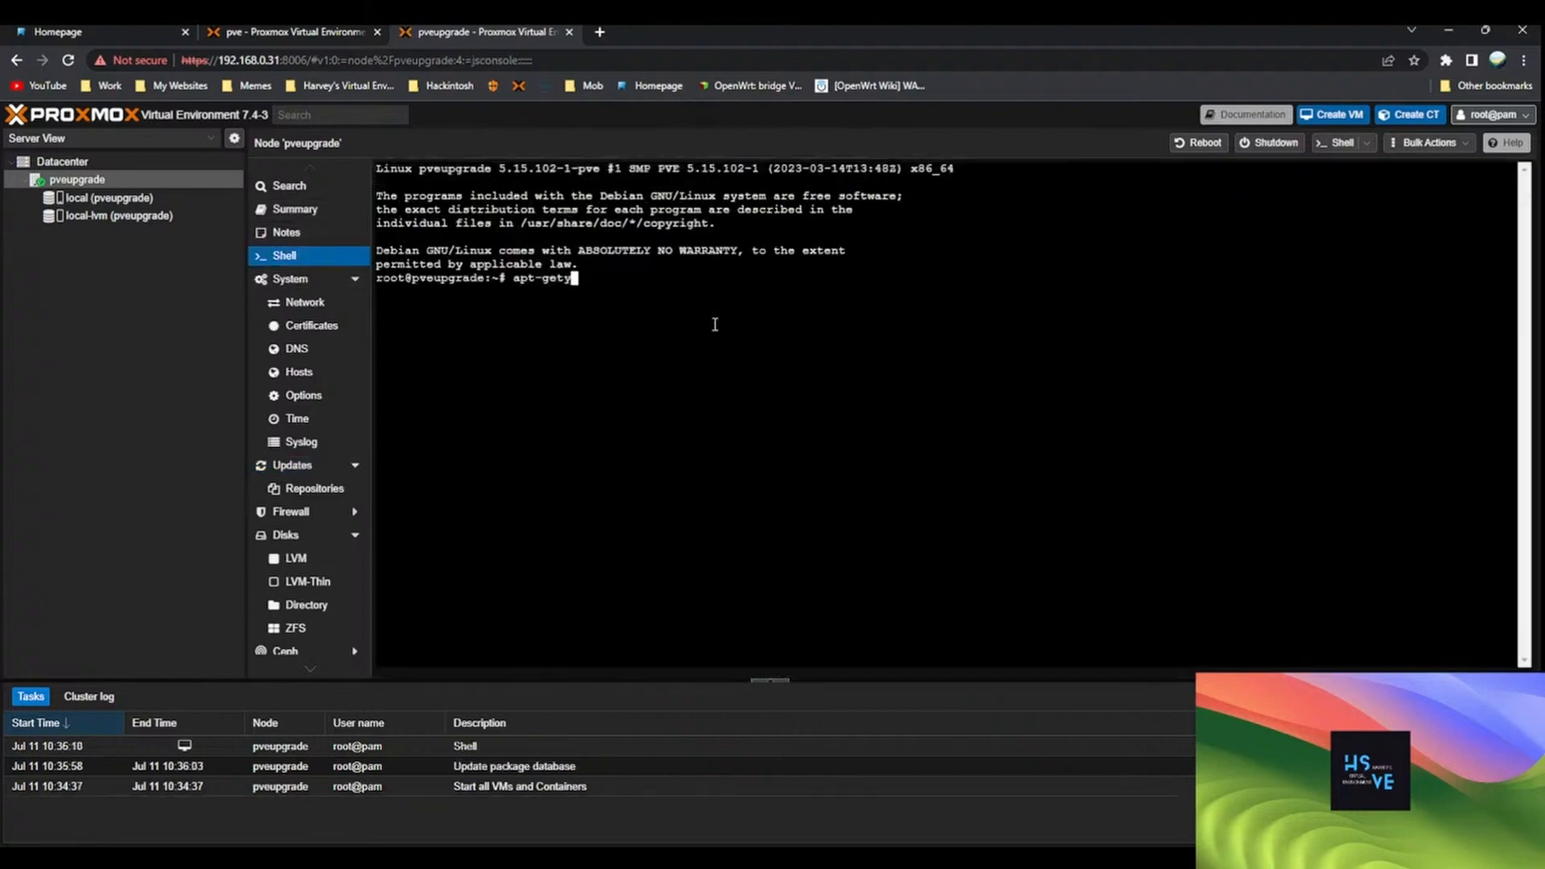
{"action": "type", "text": "dist-u"}
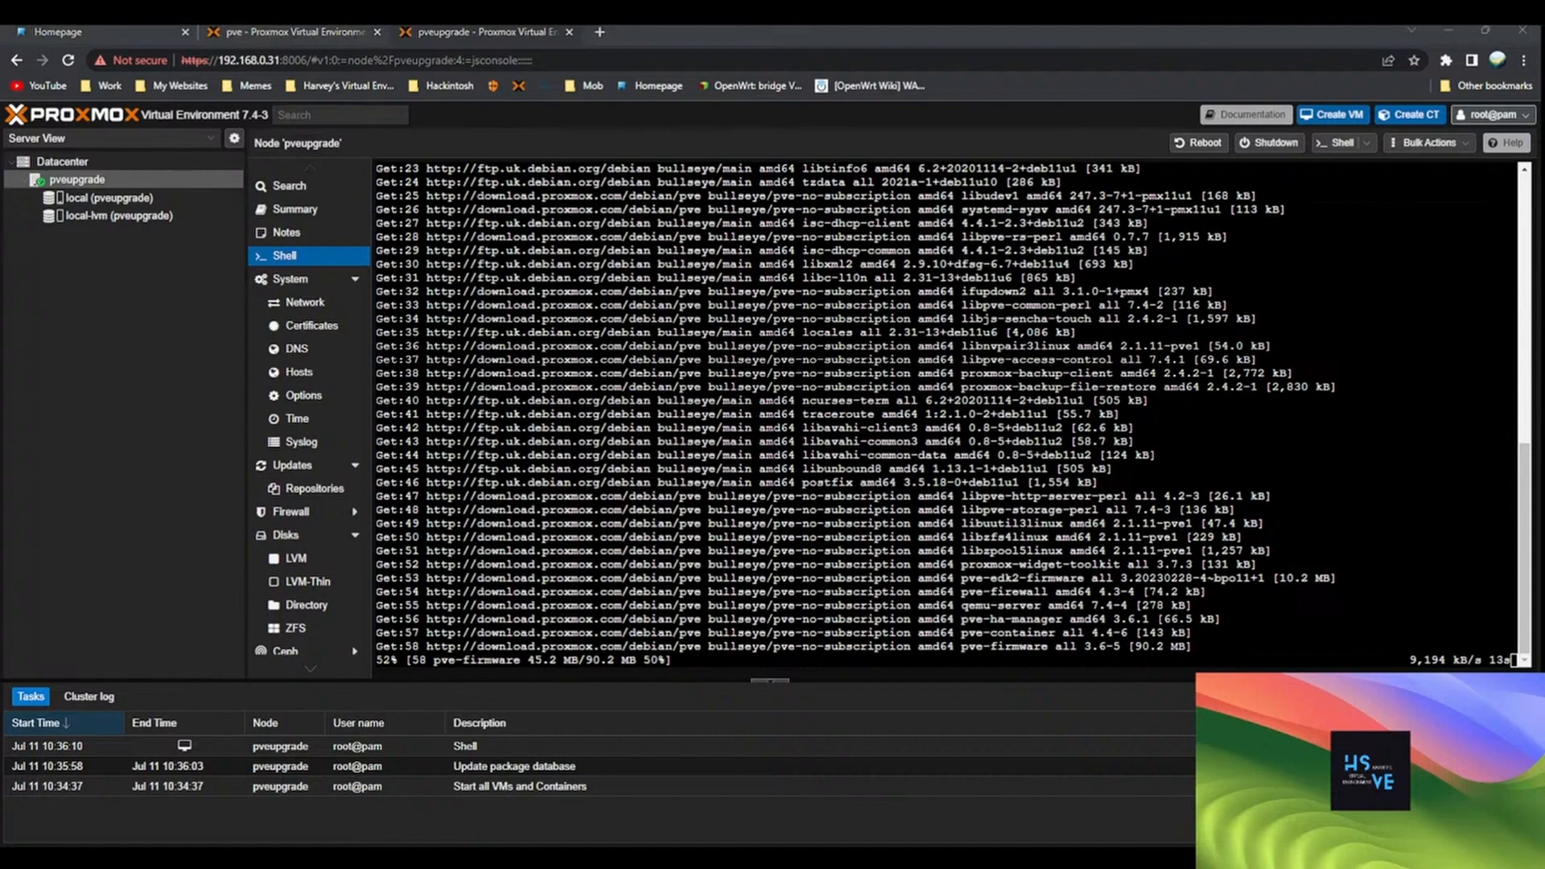
{"action": "mouse_move", "coordinate": [317, 636]}
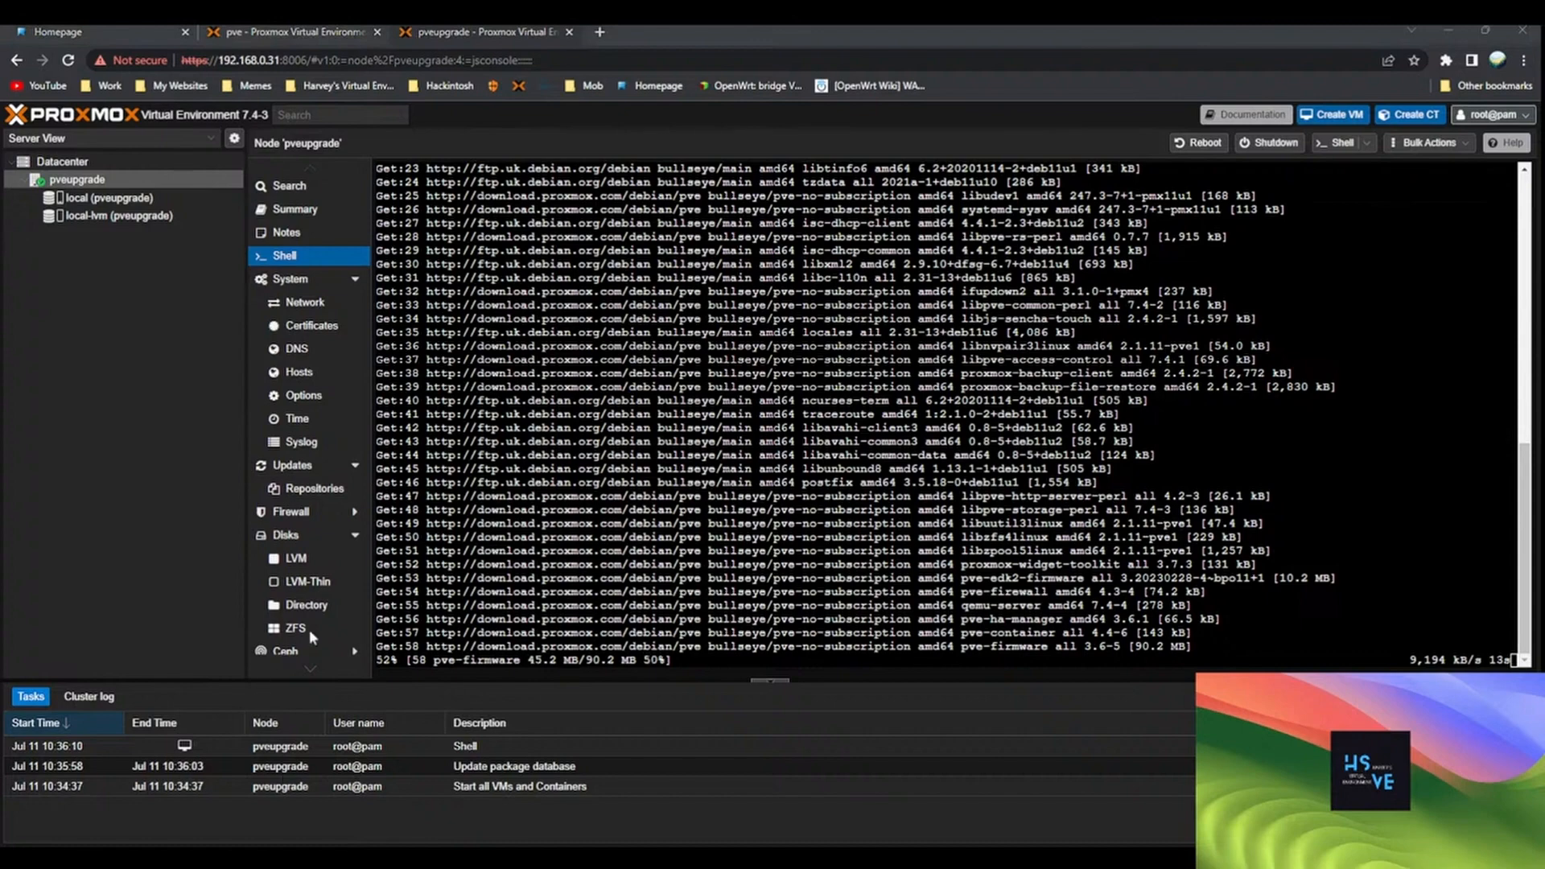
{"action": "mouse_move", "coordinate": [1058, 187]}
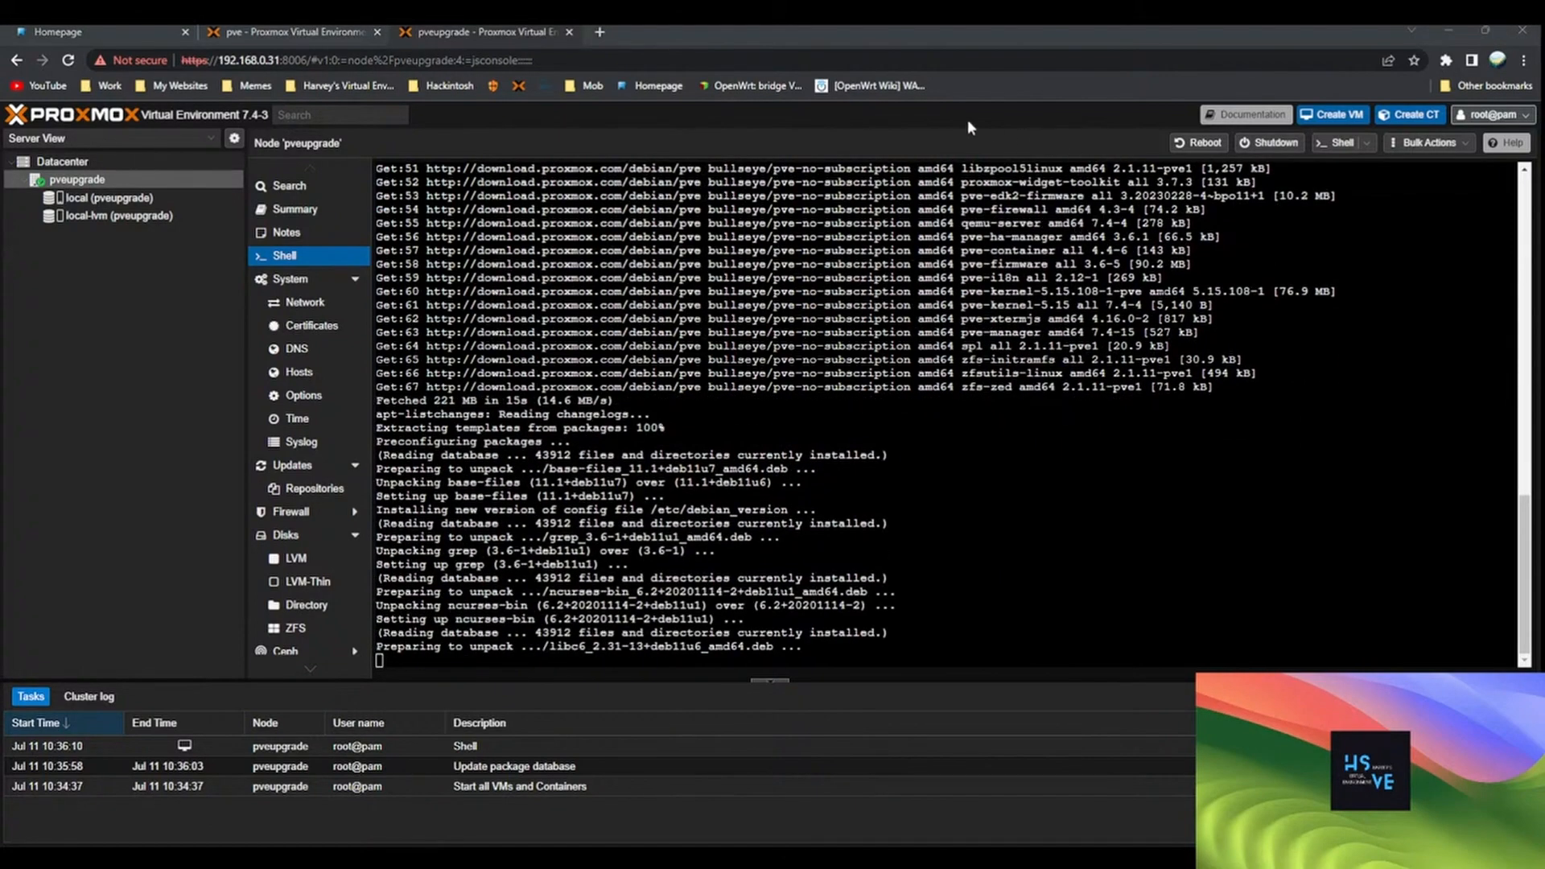
{"action": "mouse_move", "coordinate": [1131, 466]}
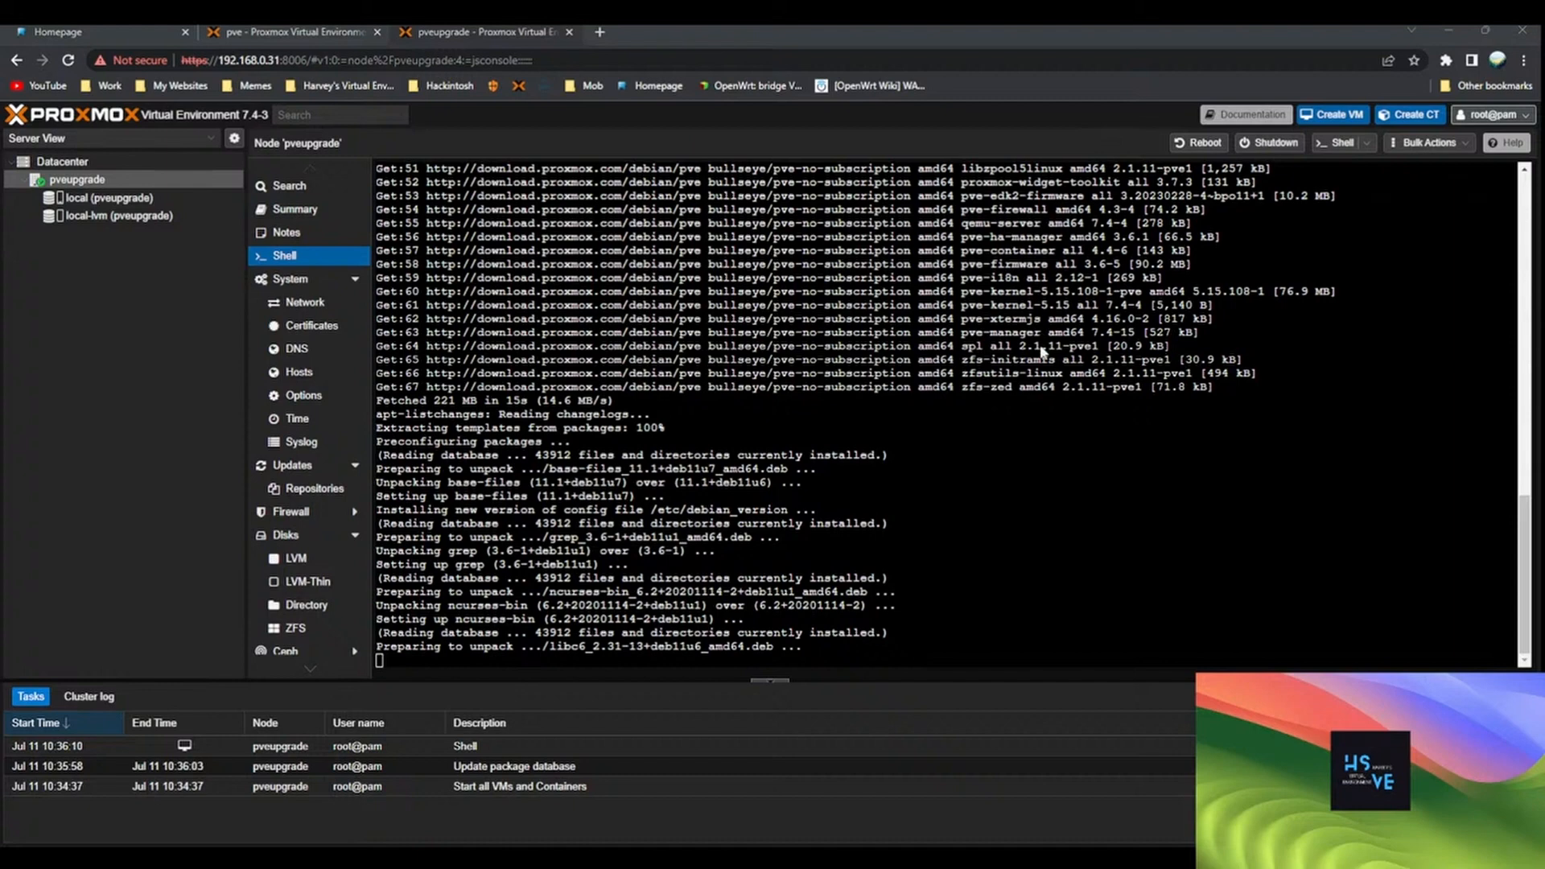
{"action": "mouse_move", "coordinate": [1123, 512]}
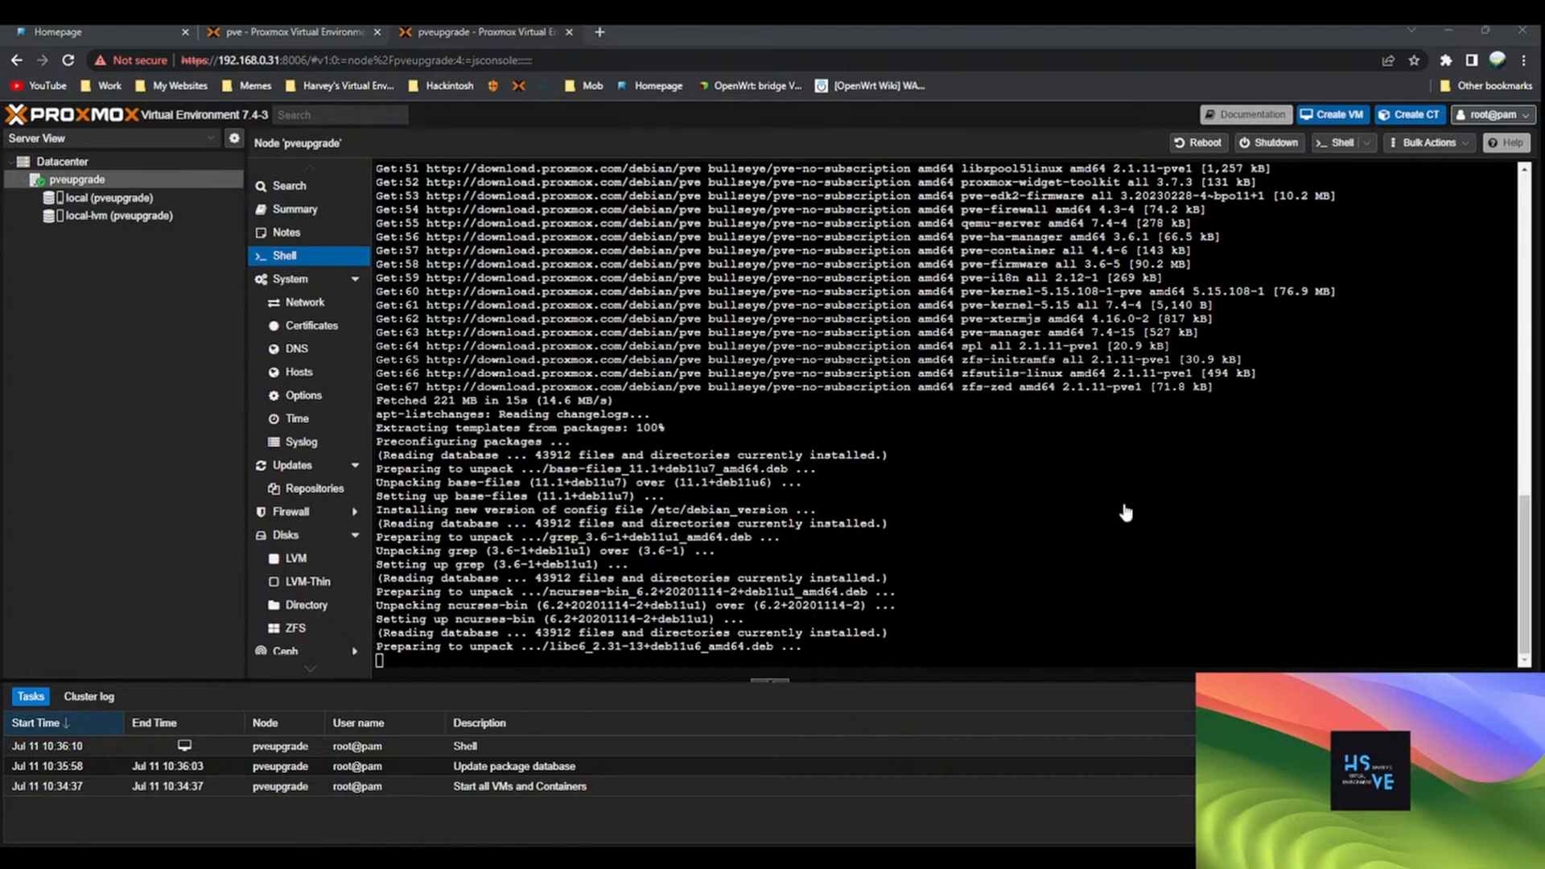
{"action": "mouse_move", "coordinate": [1091, 654]}
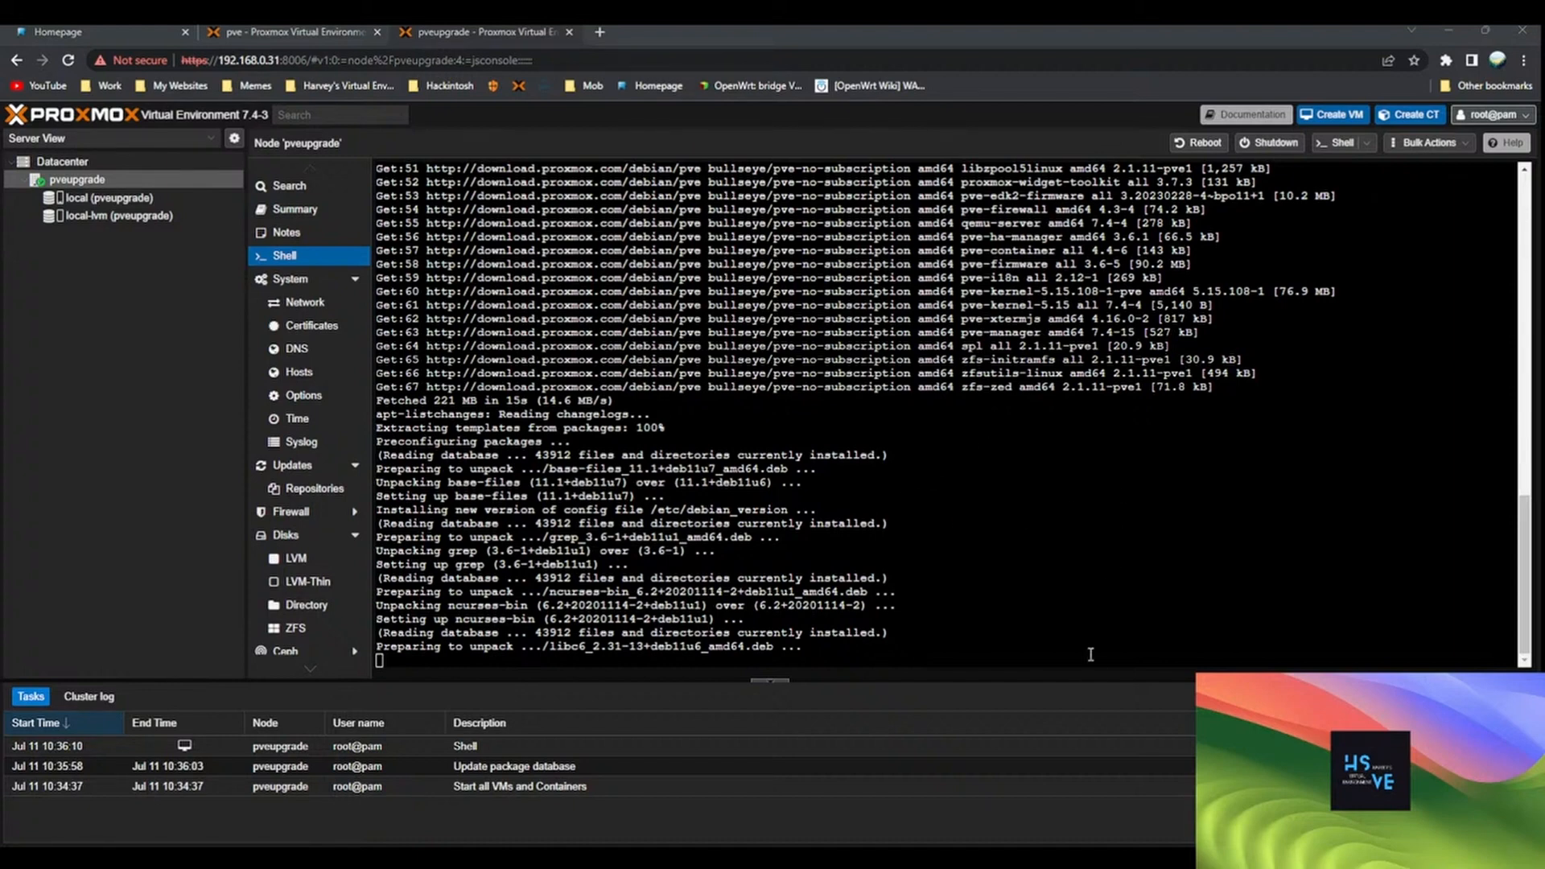
{"action": "mouse_move", "coordinate": [1108, 640]}
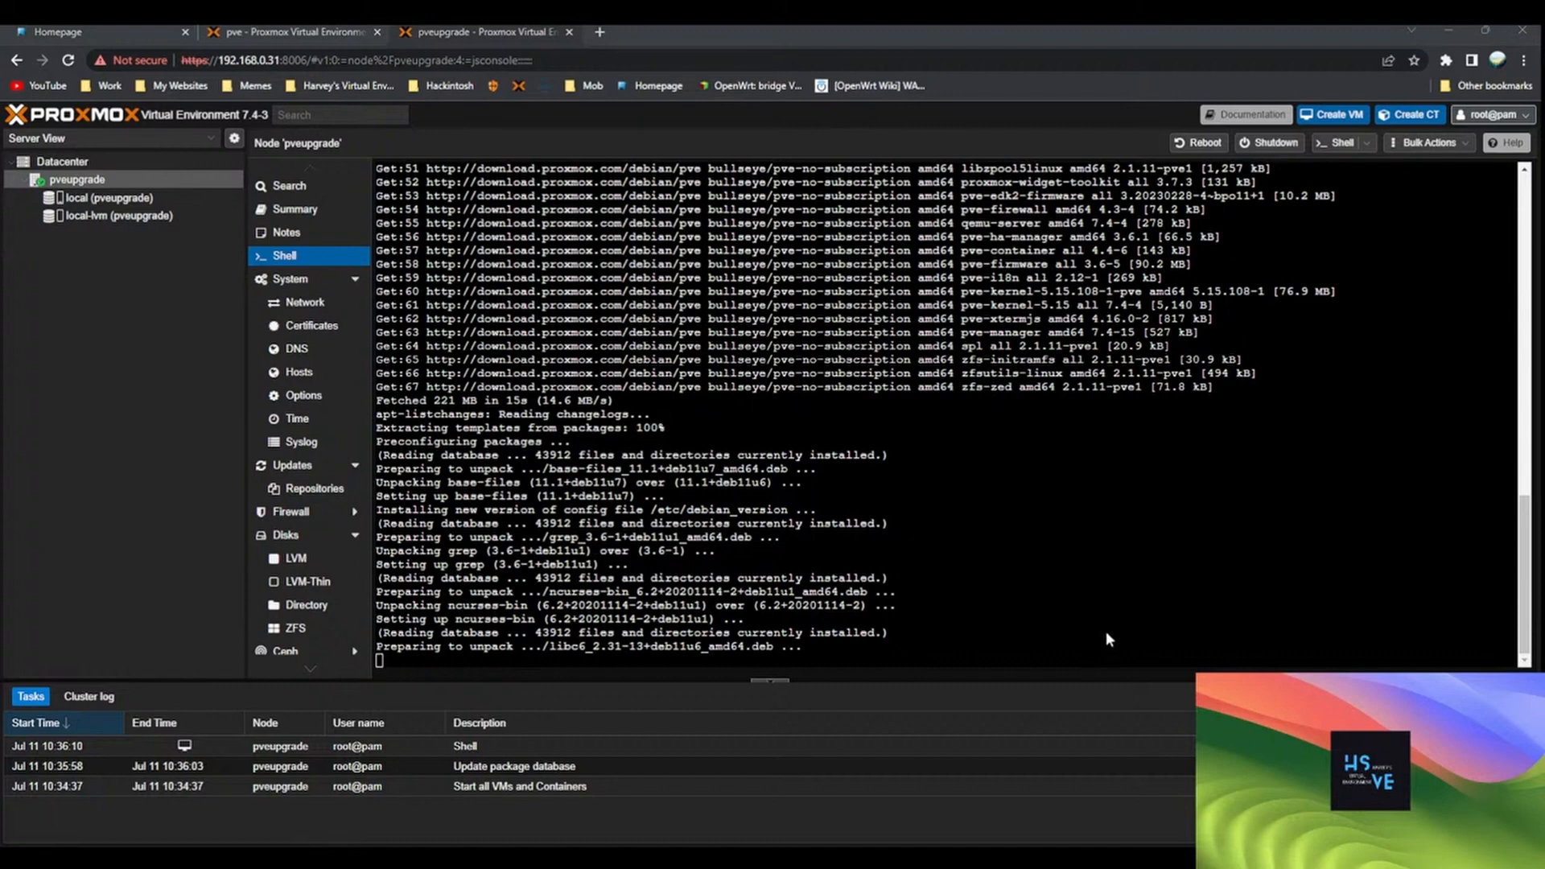
{"action": "mouse_move", "coordinate": [1089, 581]}
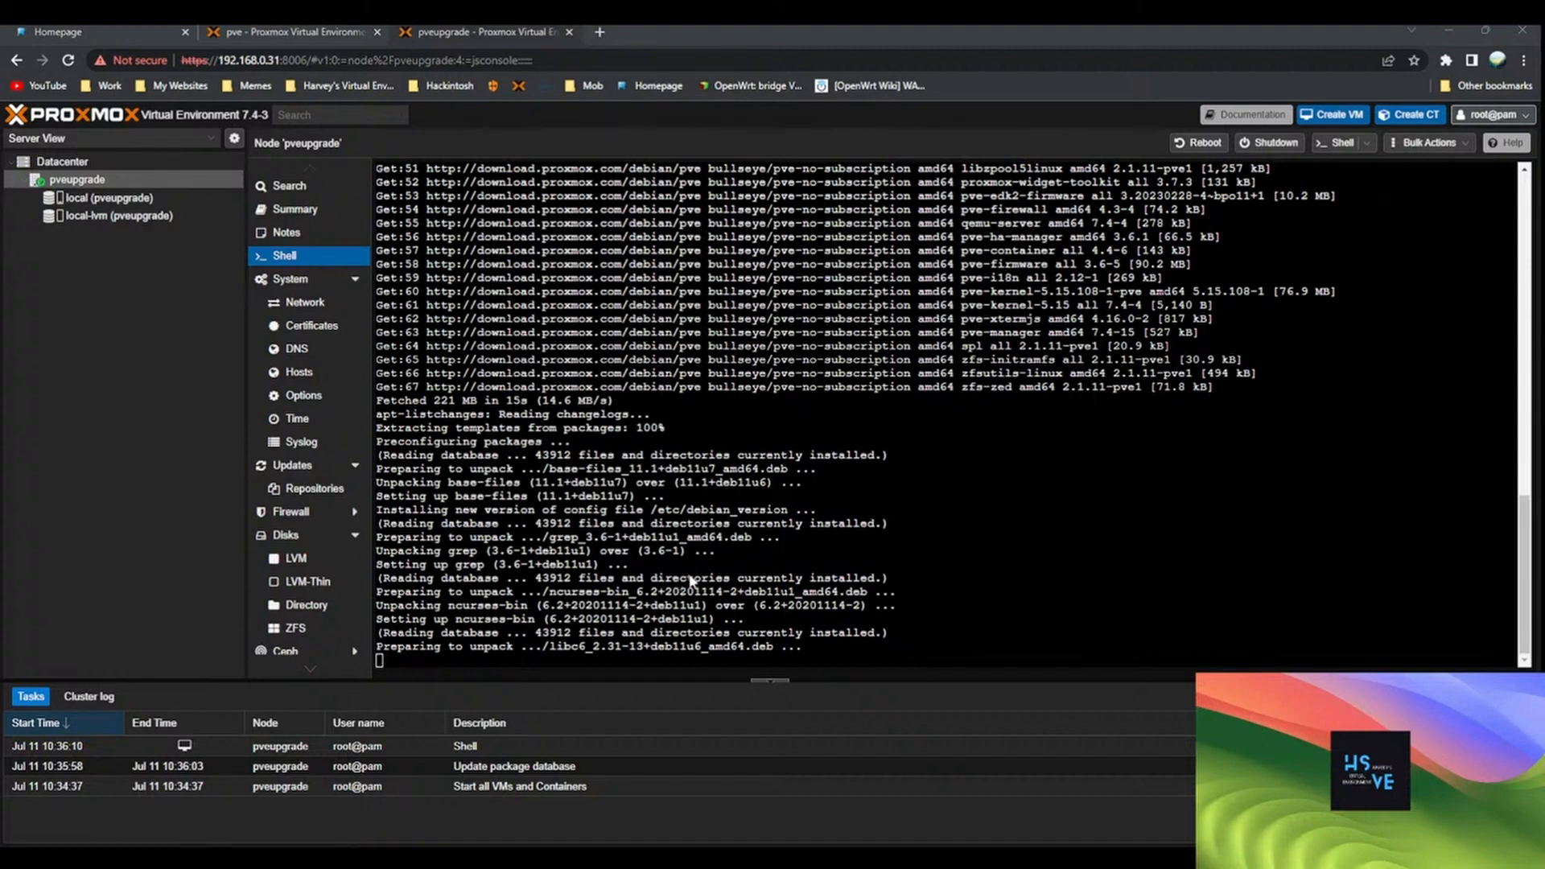
{"action": "mouse_move", "coordinate": [716, 545]}
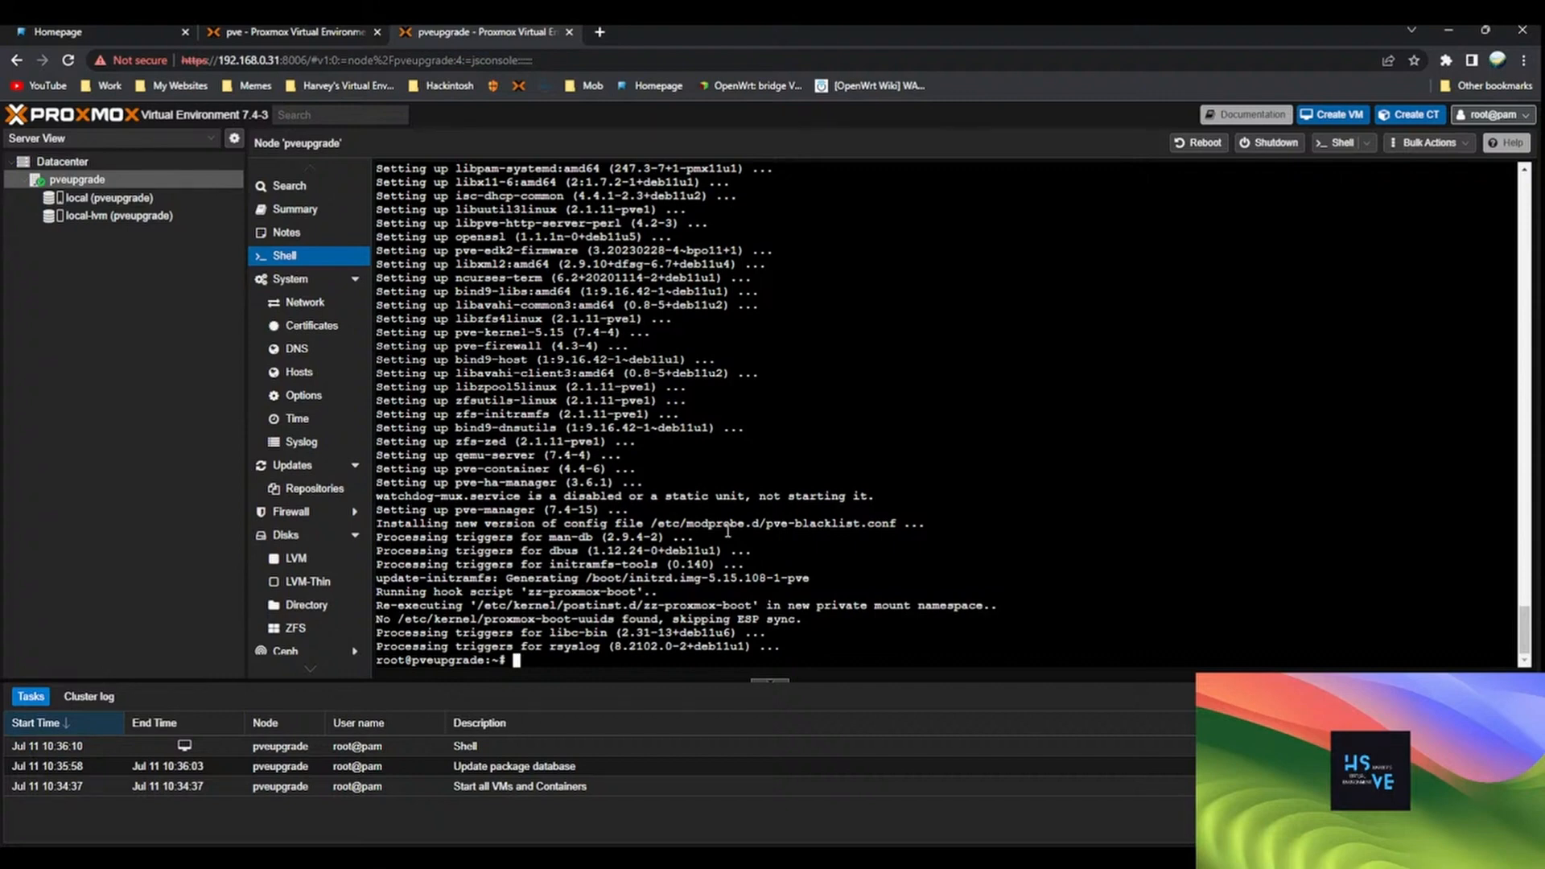
{"action": "mouse_move", "coordinate": [378, 807]}
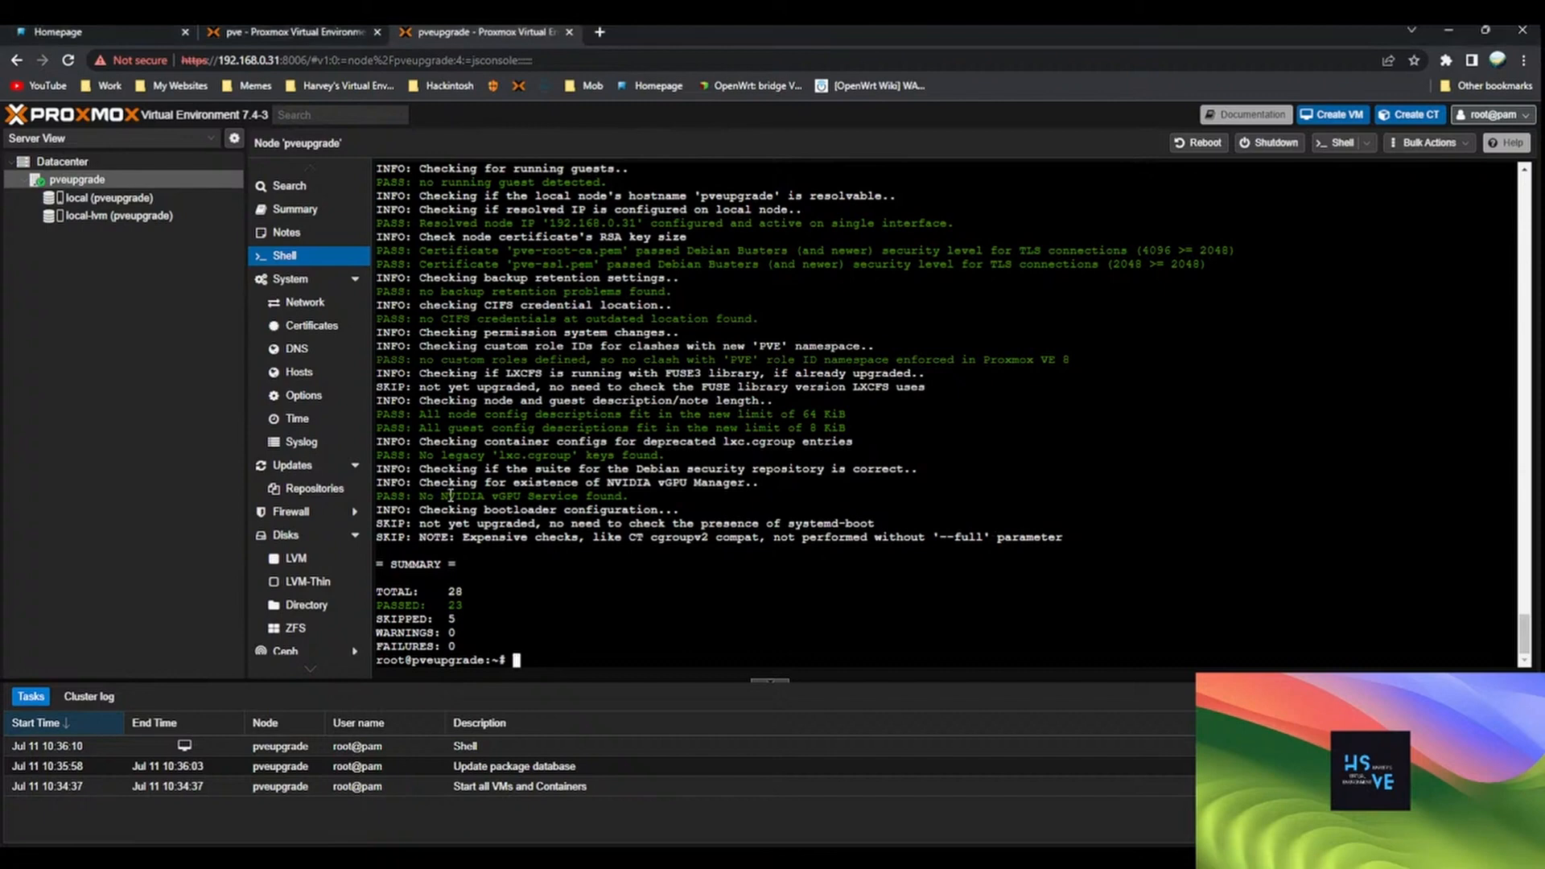
Run pve7to8 --full in the shell: 23 passed, 5 skipped, no warnings
{"action": "type", "text": "pve7to8 --full"}
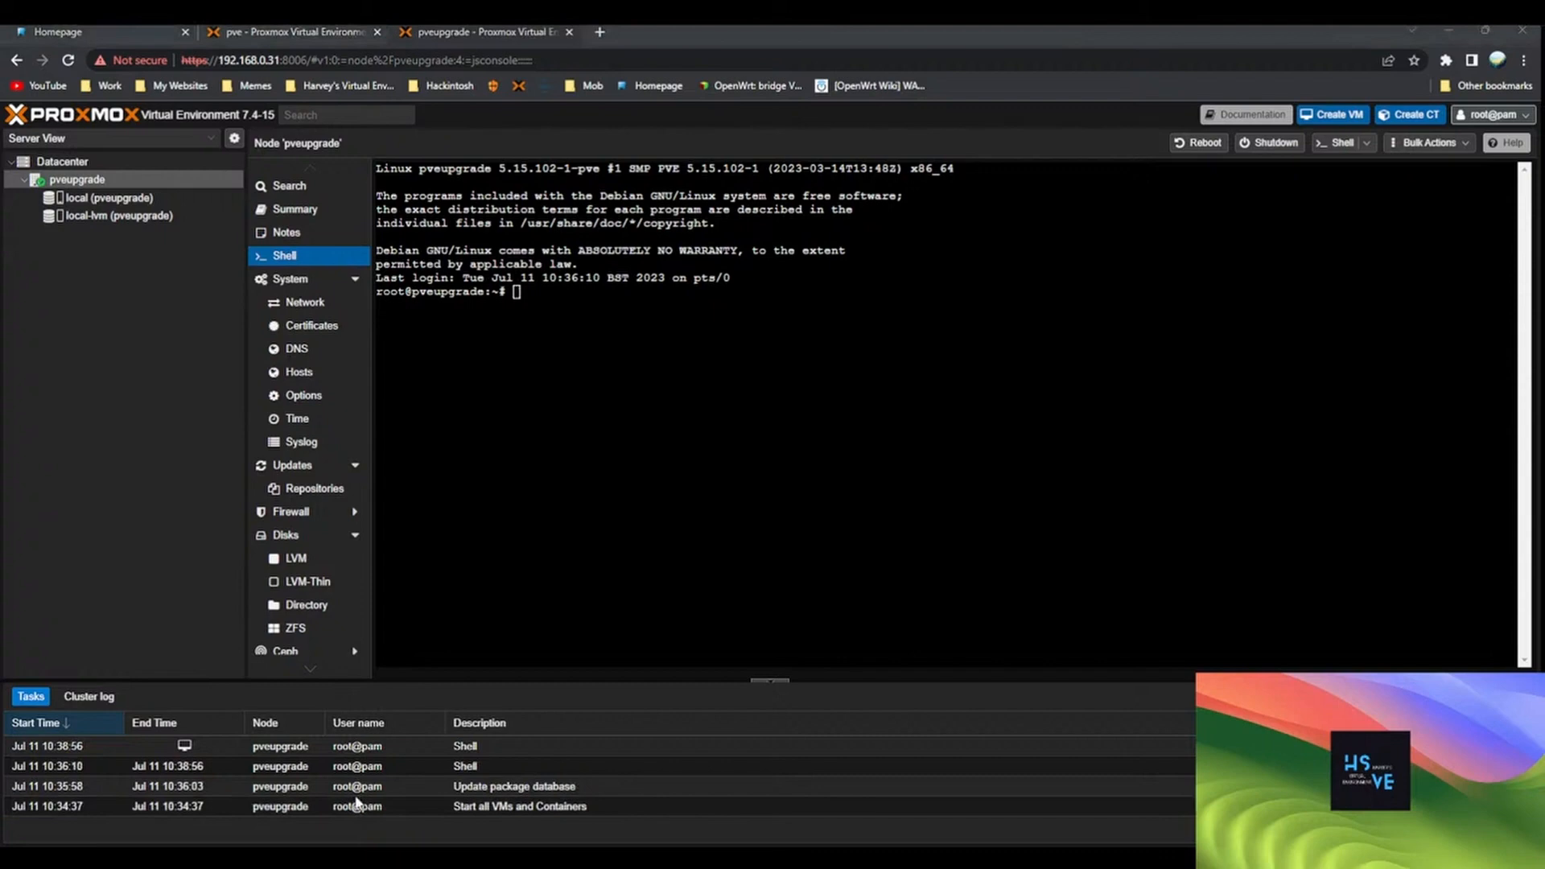
{"action": "mouse_move", "coordinate": [981, 606]}
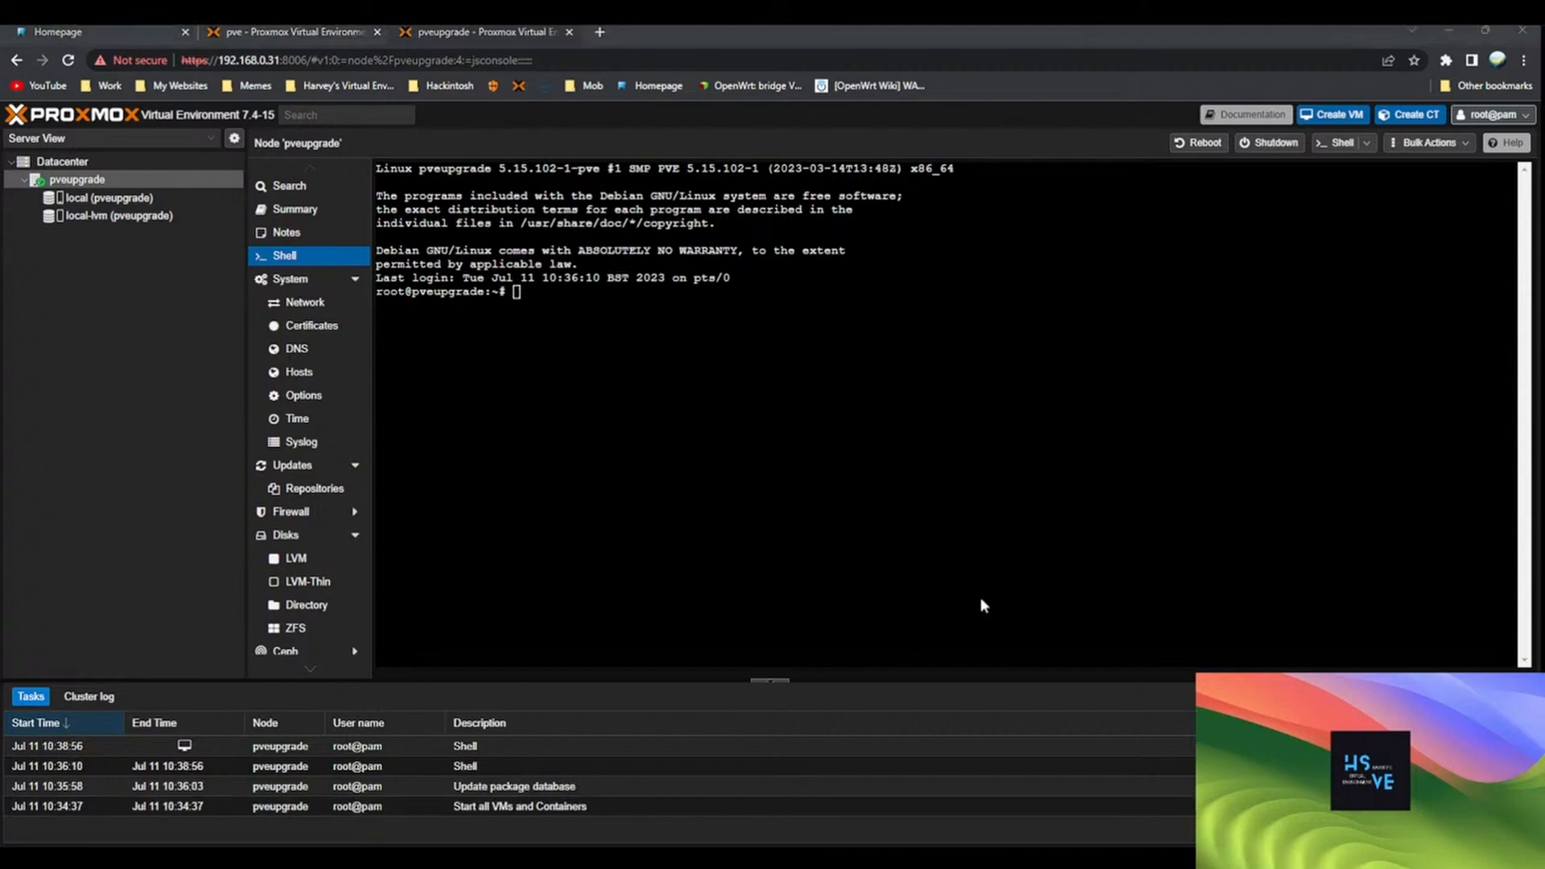
{"action": "mouse_move", "coordinate": [1001, 598]}
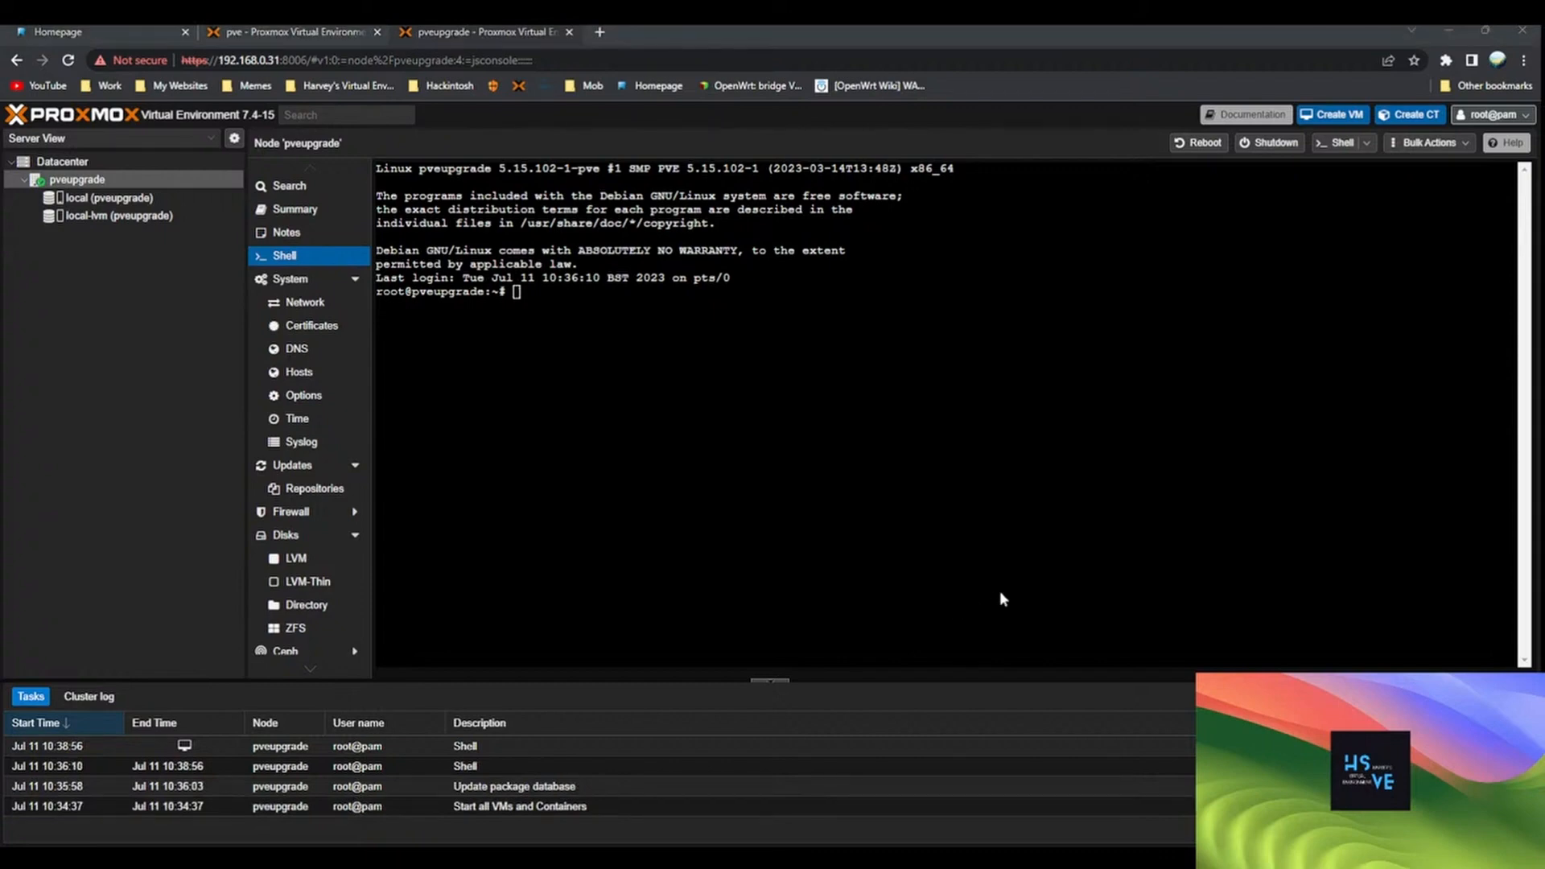
{"action": "mouse_move", "coordinate": [907, 572]}
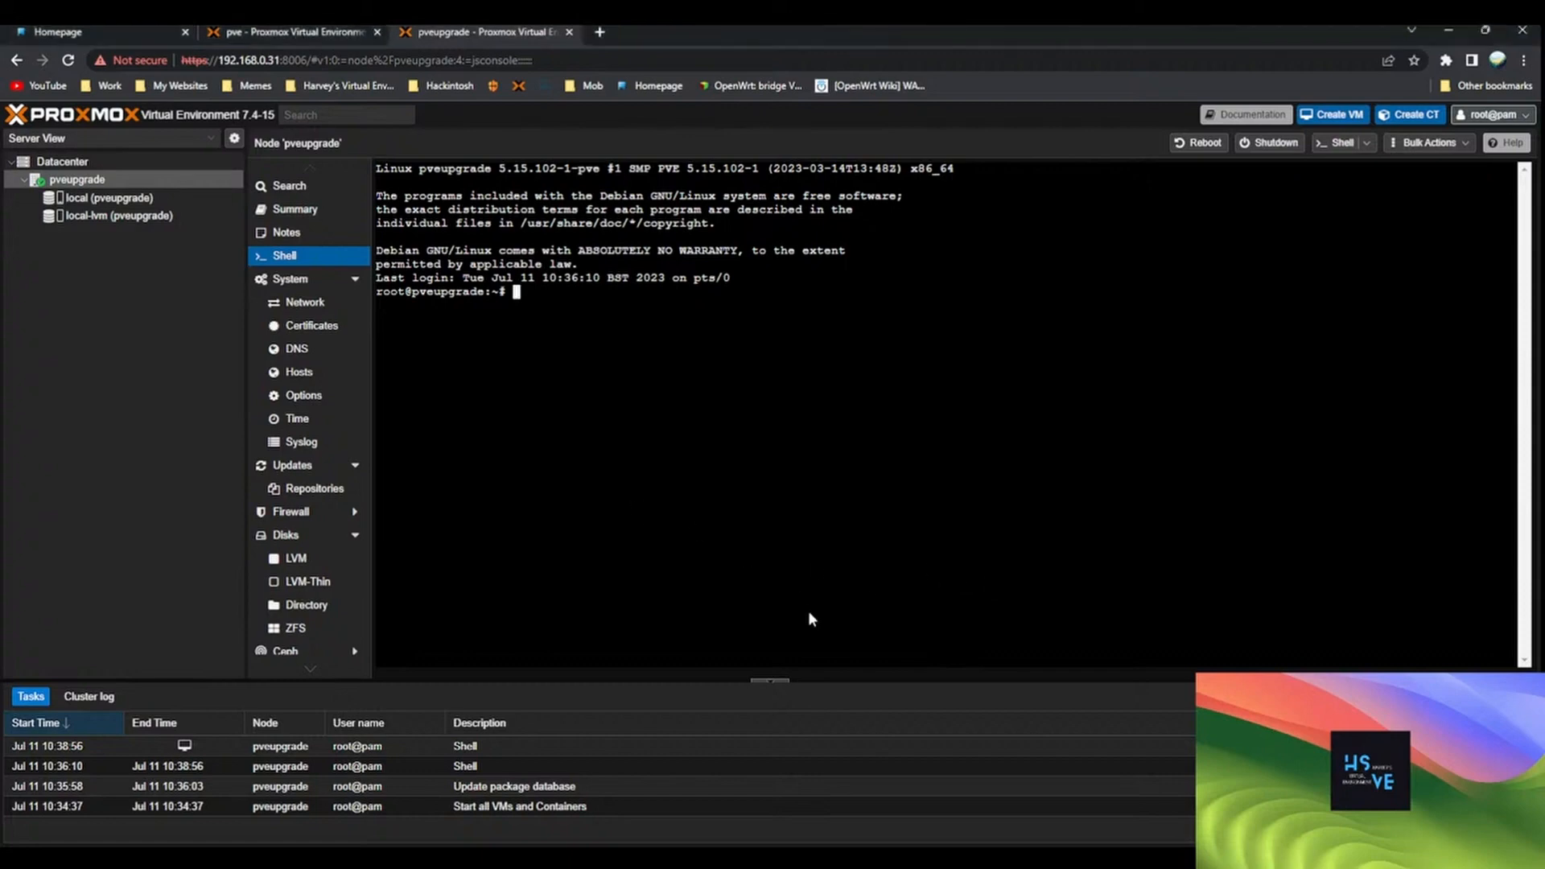
Run apt update, apt dist-upgrade and pveversion (7.4-15), then switch sources.list to bookworm
{"action": "type", "text": "apt update"}
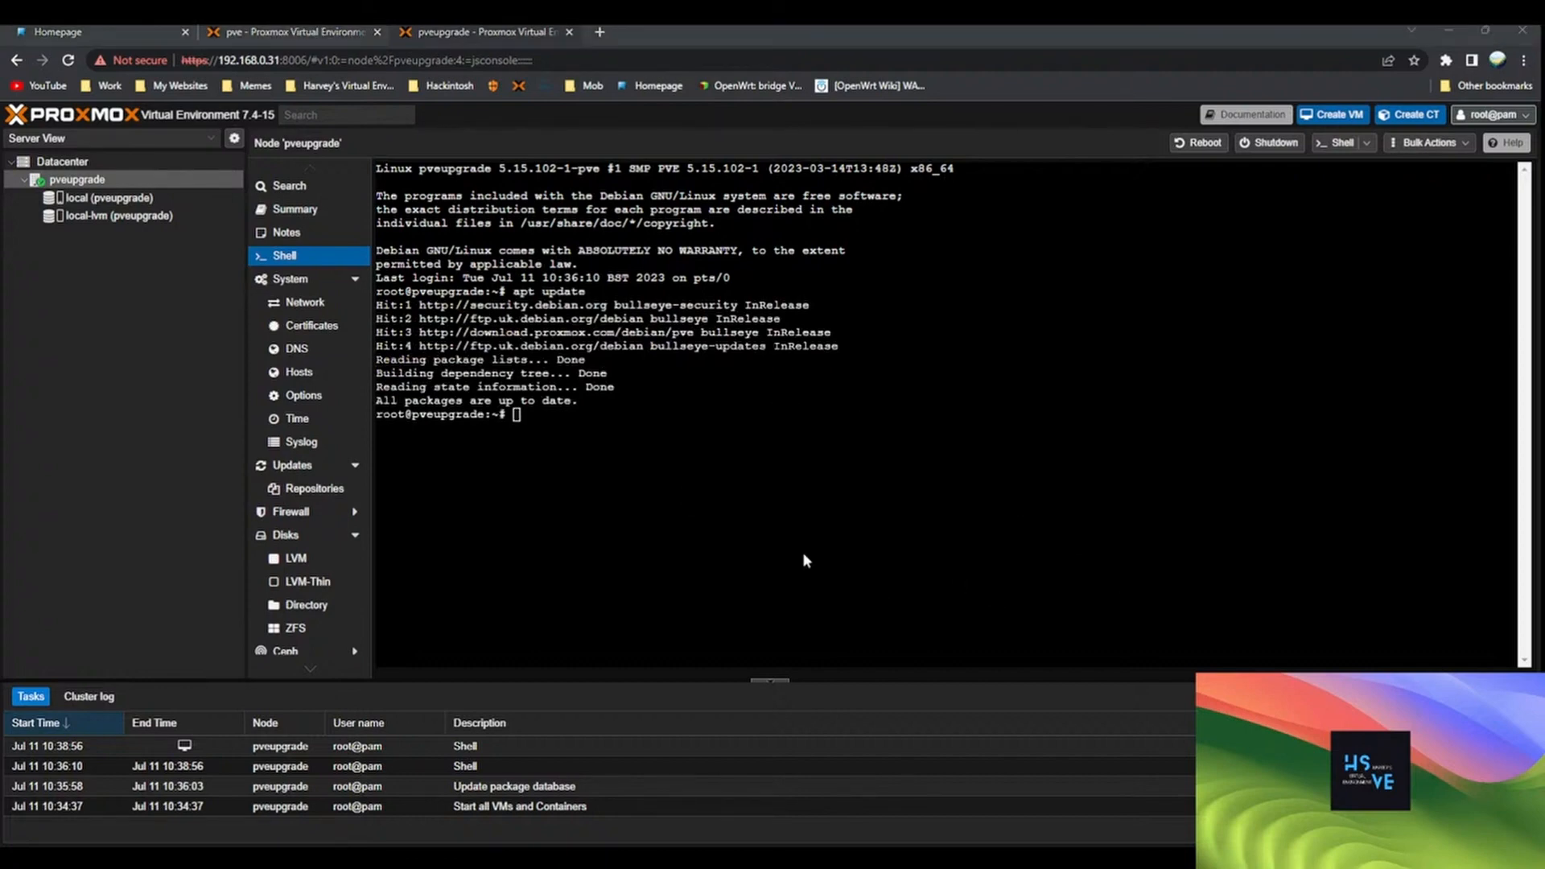
{"action": "type", "text": "apt dist-upgrade"}
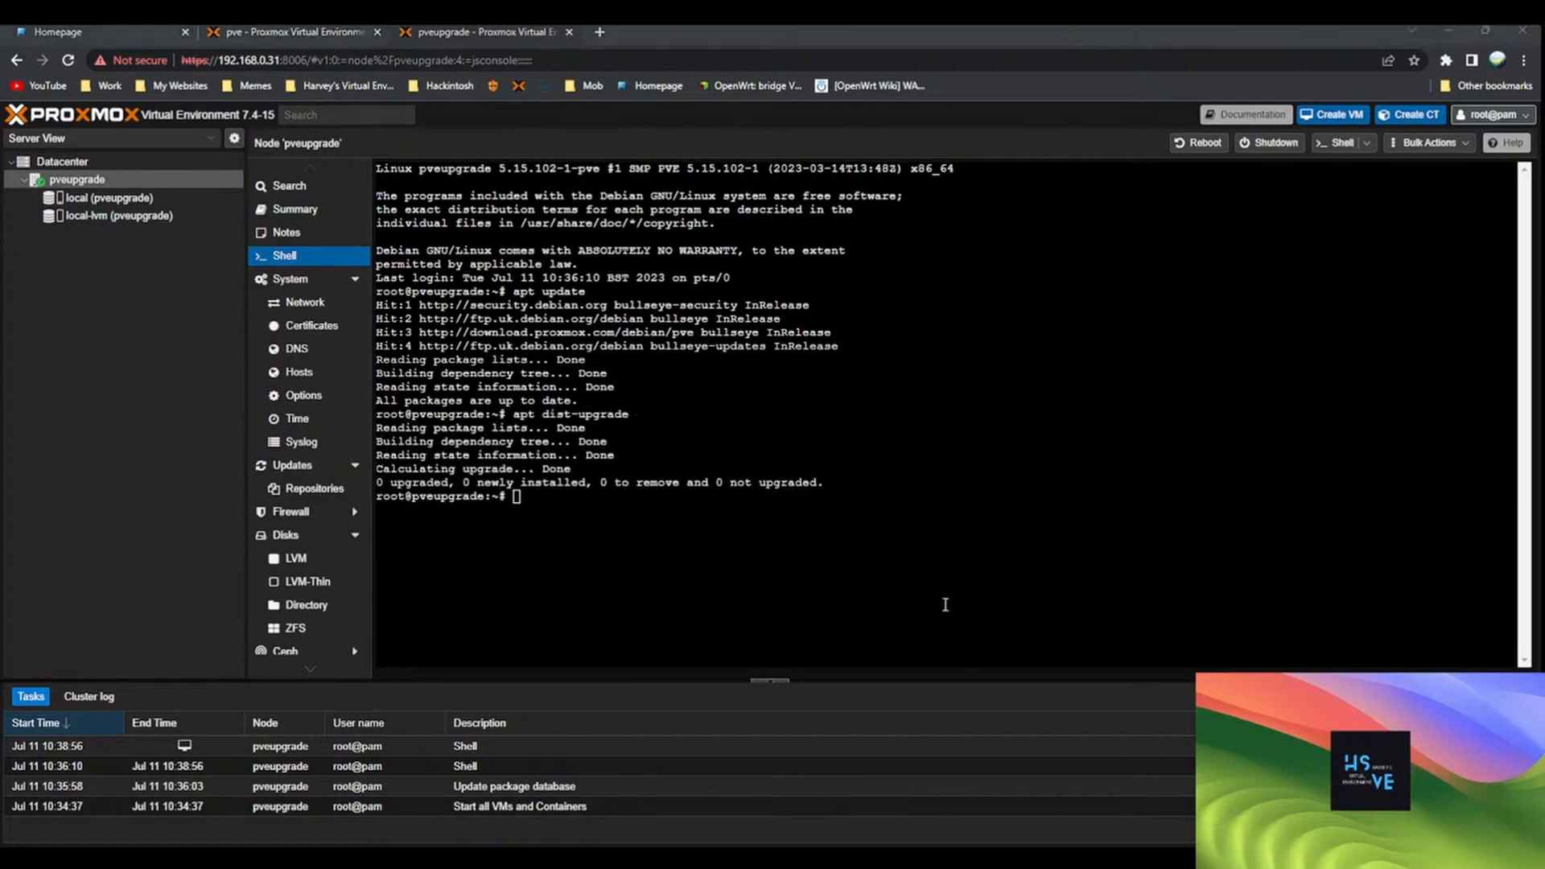
{"action": "type", "text": "pveversion"}
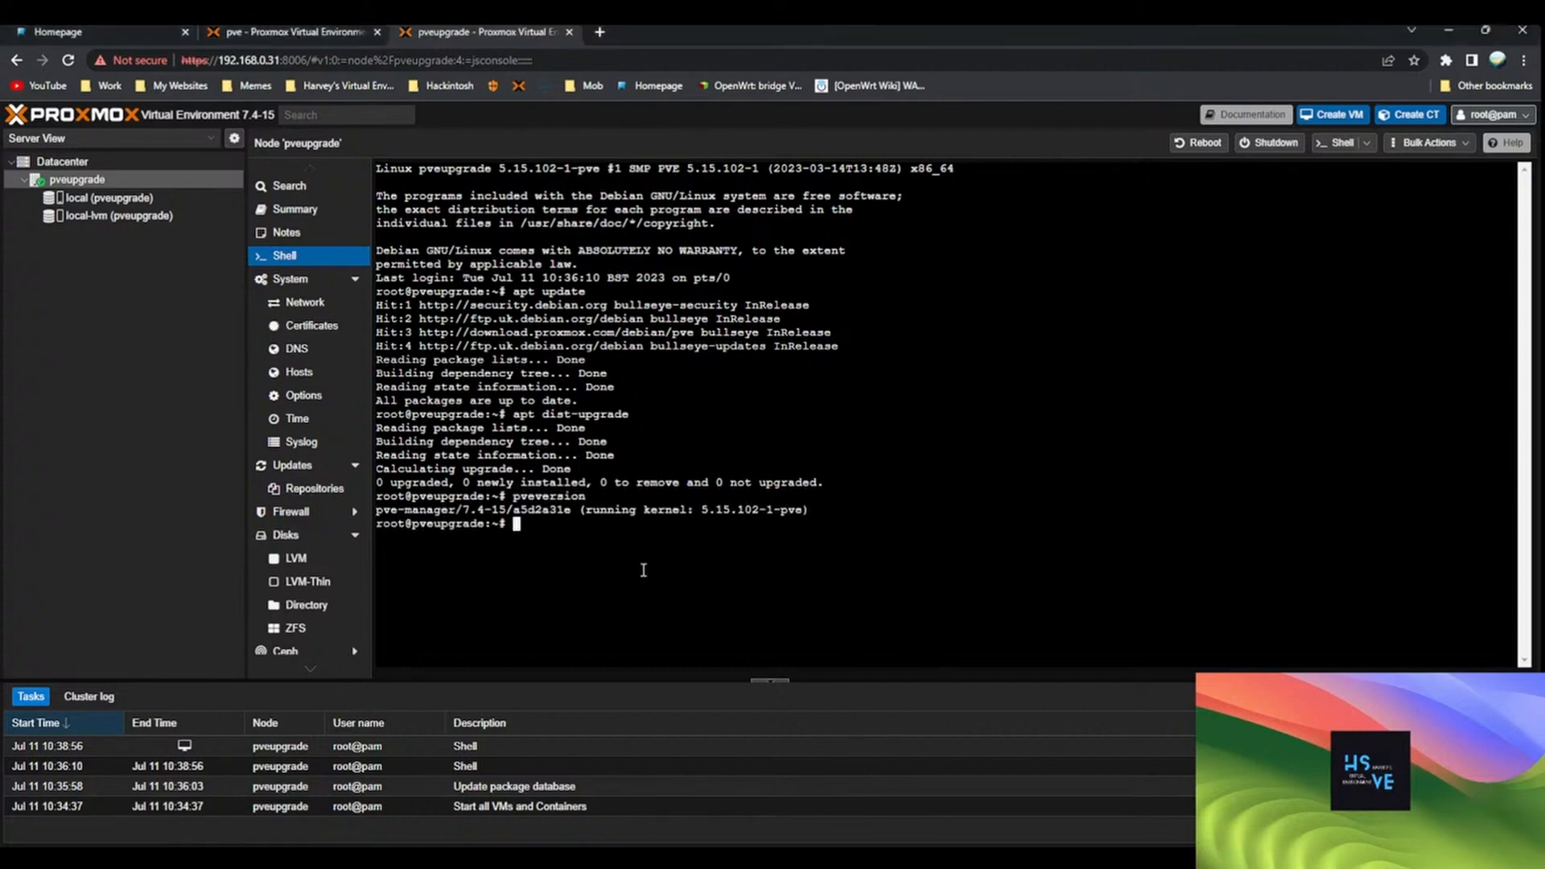
{"action": "type", "text": "sed -i 's/bullseye/bookworm/g' /etc/apt/sources.list"}
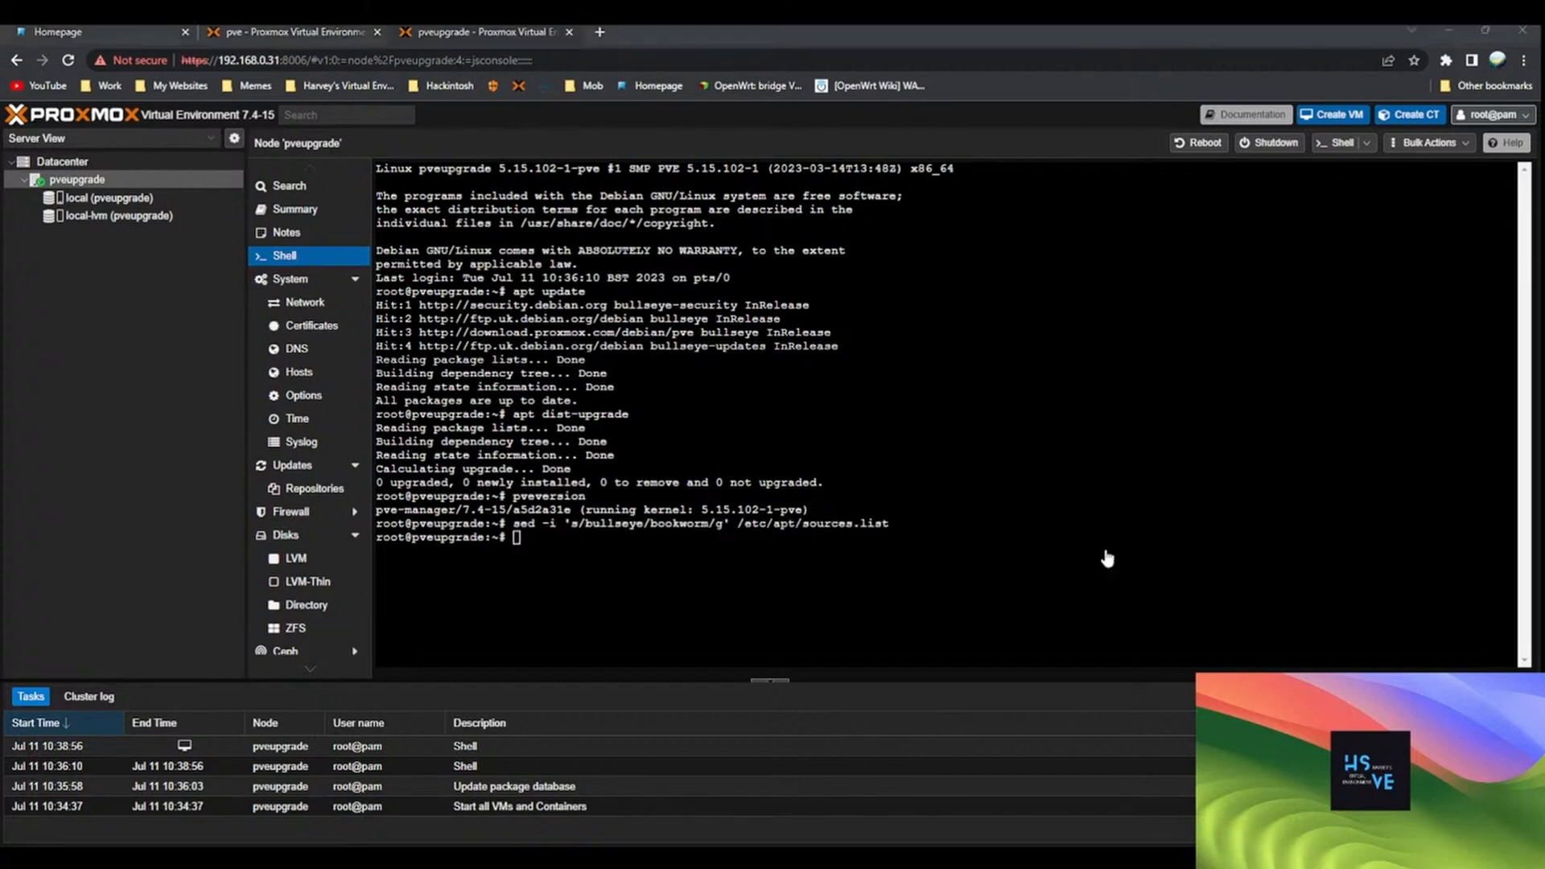
{"action": "mouse_move", "coordinate": [1217, 521]}
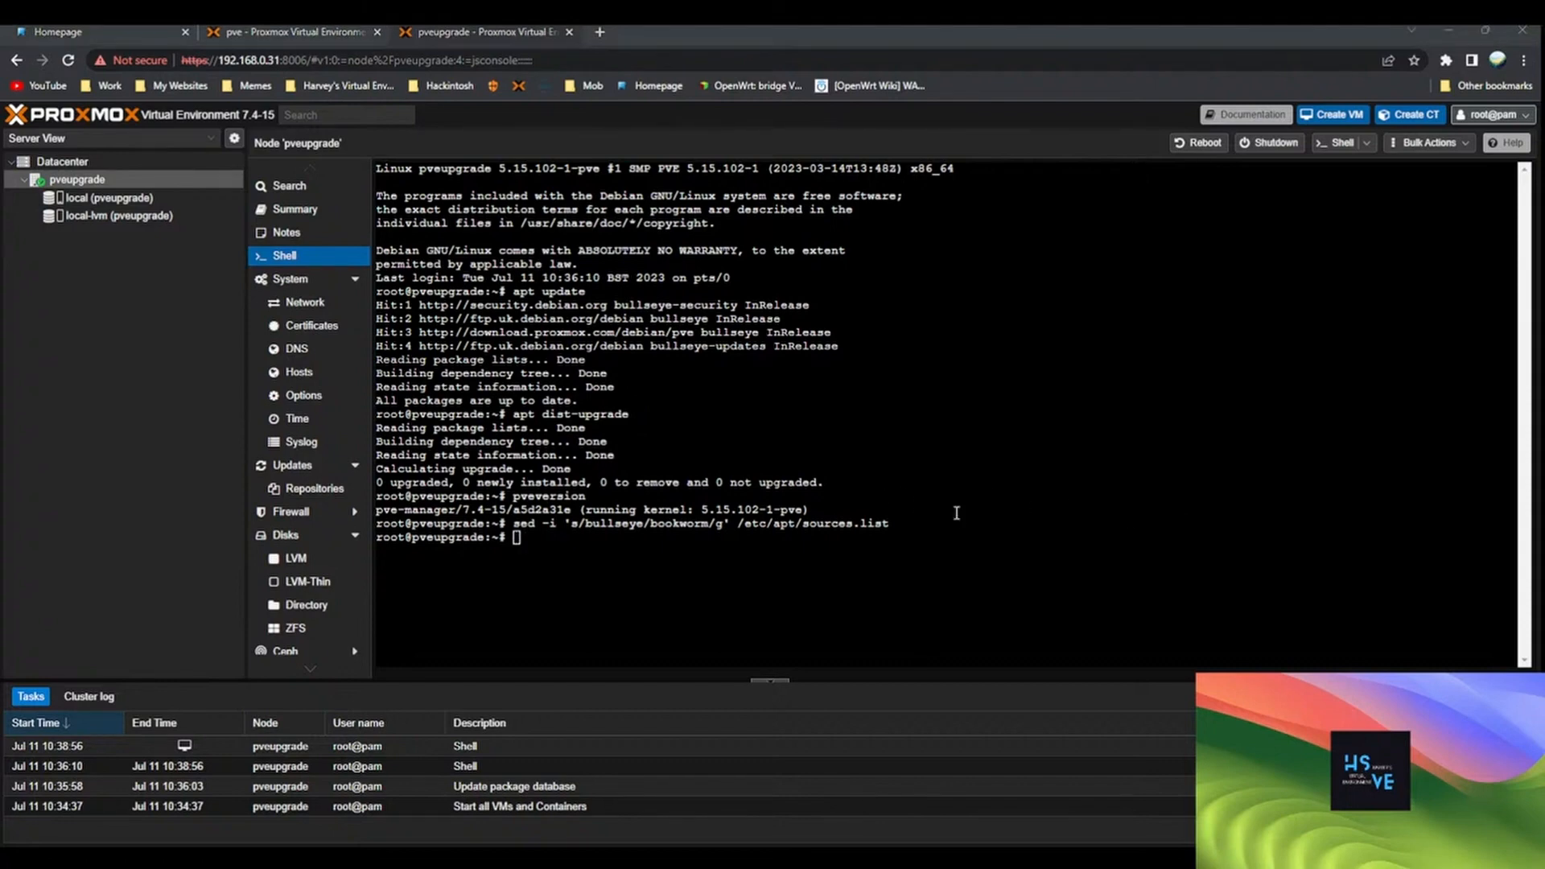
Point pve-enterprise and pve-install-repo lists to bookworm, run apt-get dist-upgrade, and view repositories
{"action": "type", "text": "echo \"deb https://enterprise.proxmox.com/debian/pve bookworm pve-enterprise\" > /etc/apt/sources.list.d/pve-enterprise.list"}
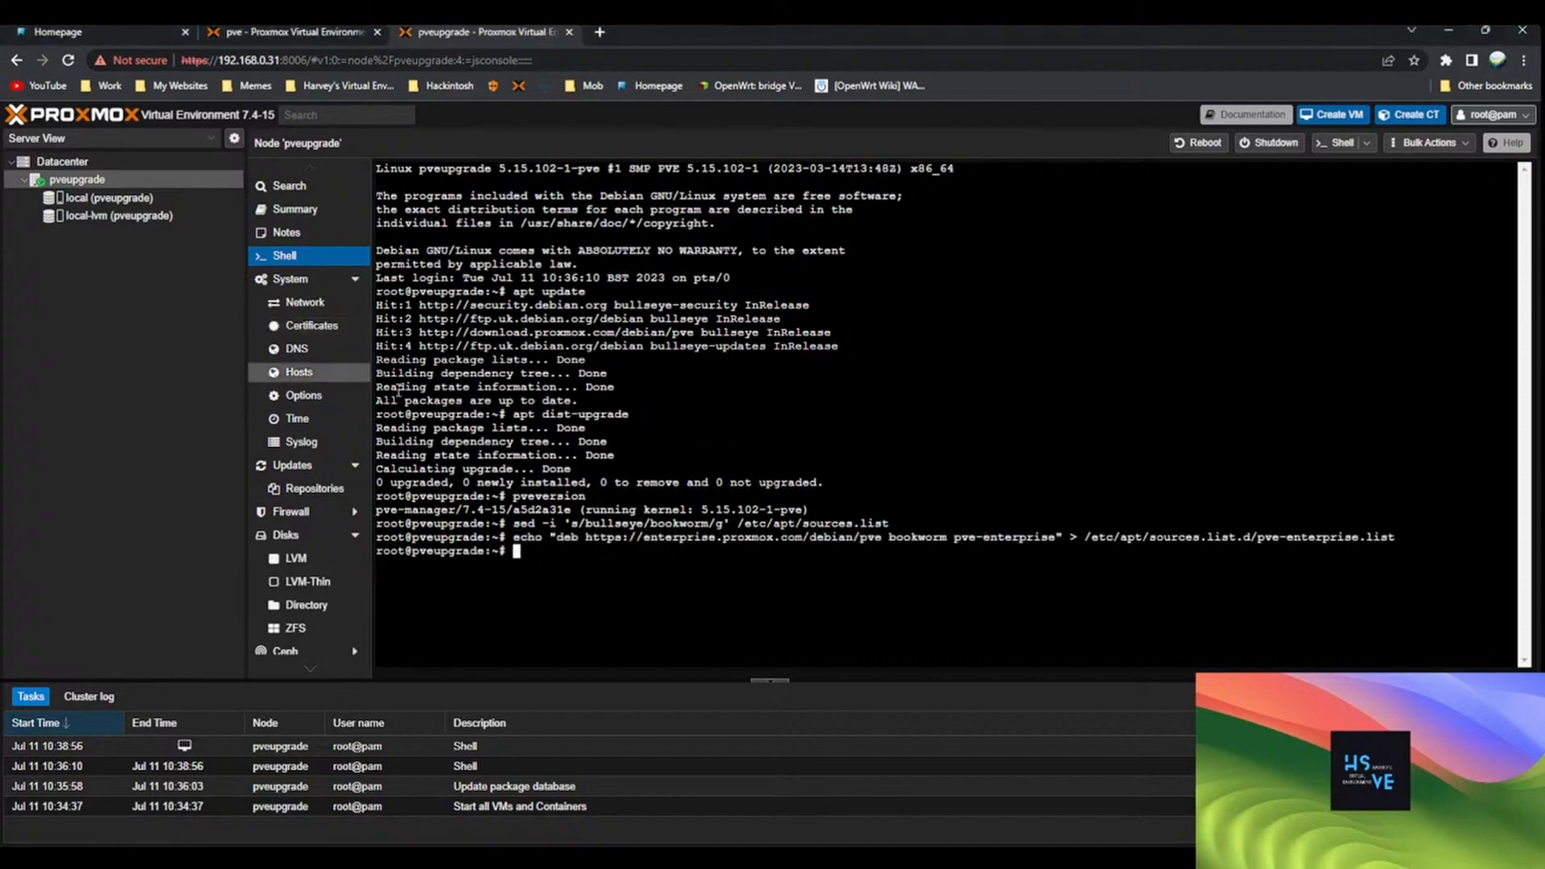
{"action": "mouse_move", "coordinate": [1447, 634]}
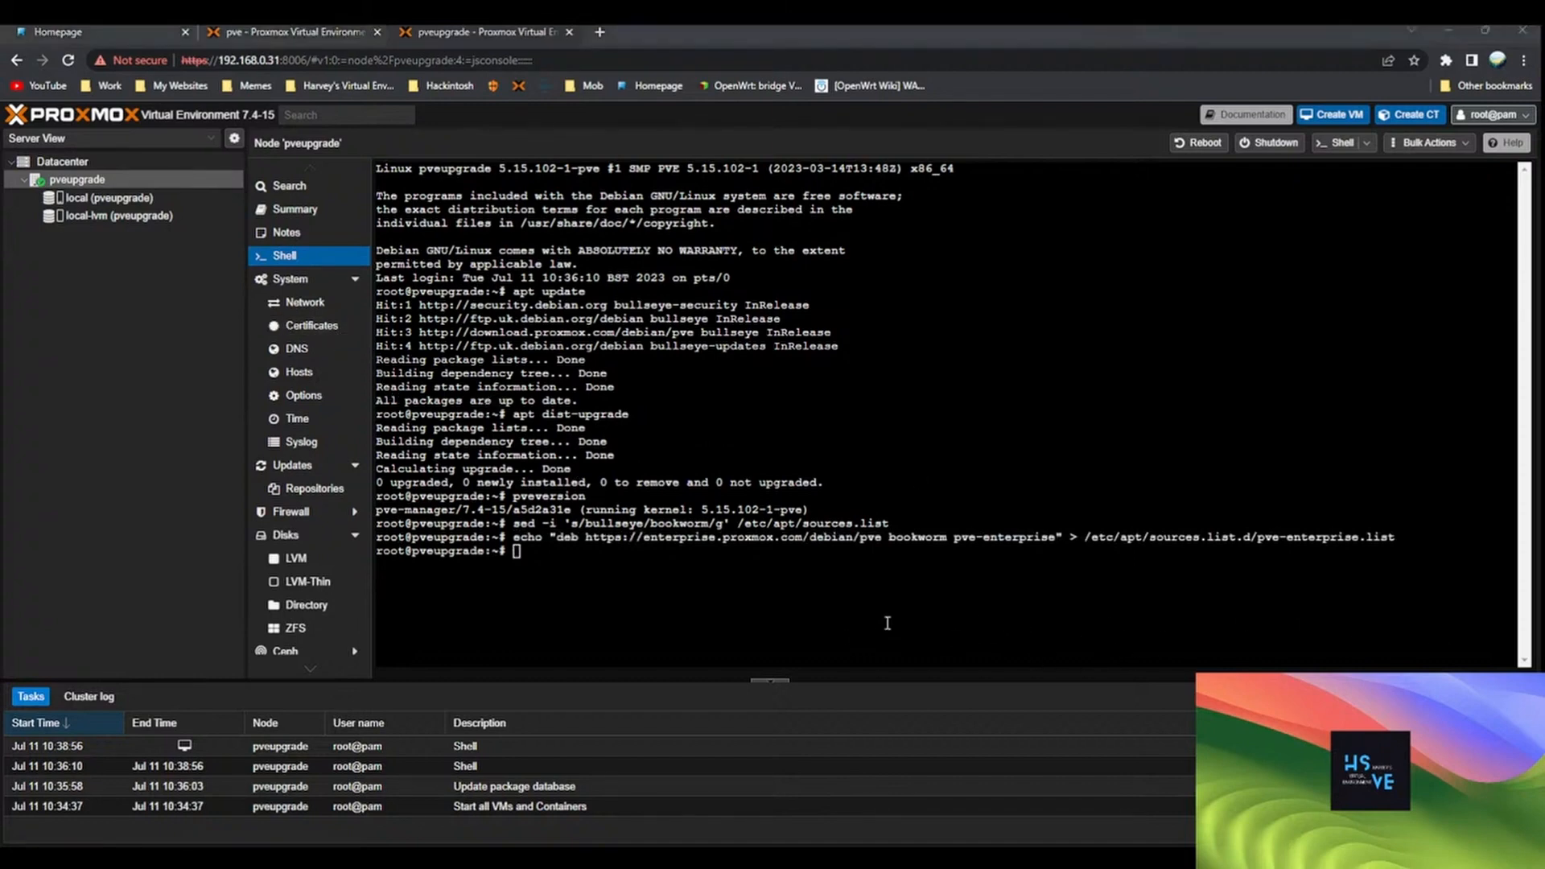
{"action": "type", "text": "sed -i -e 's/bullseye/bookworm/g' /etc/apt/sources.list.d/pve-install-repo.list"}
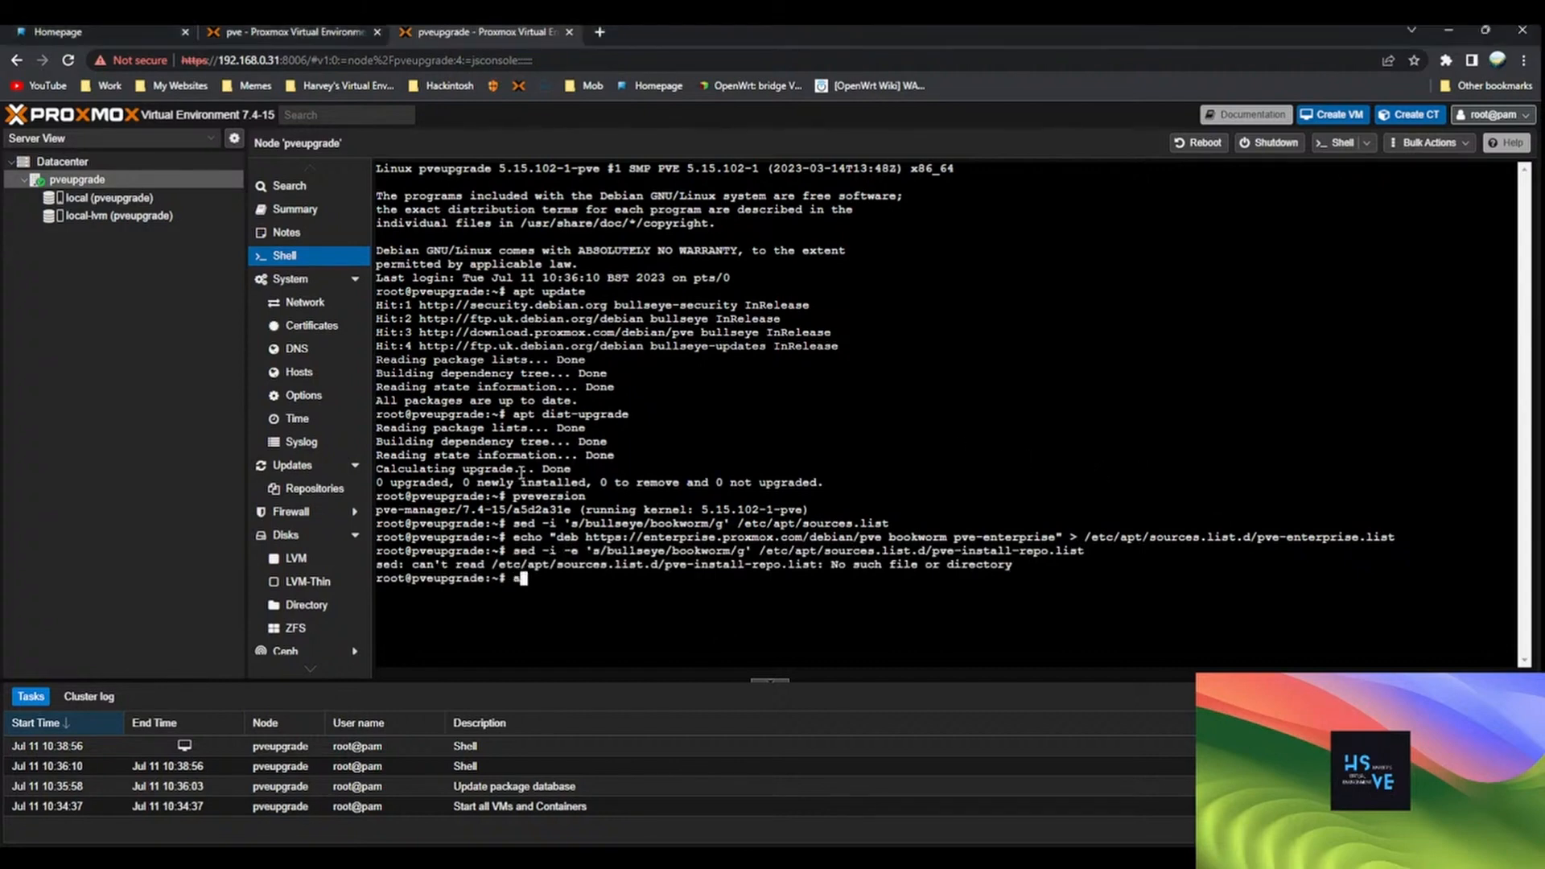
{"action": "type", "text": "apt-get"}
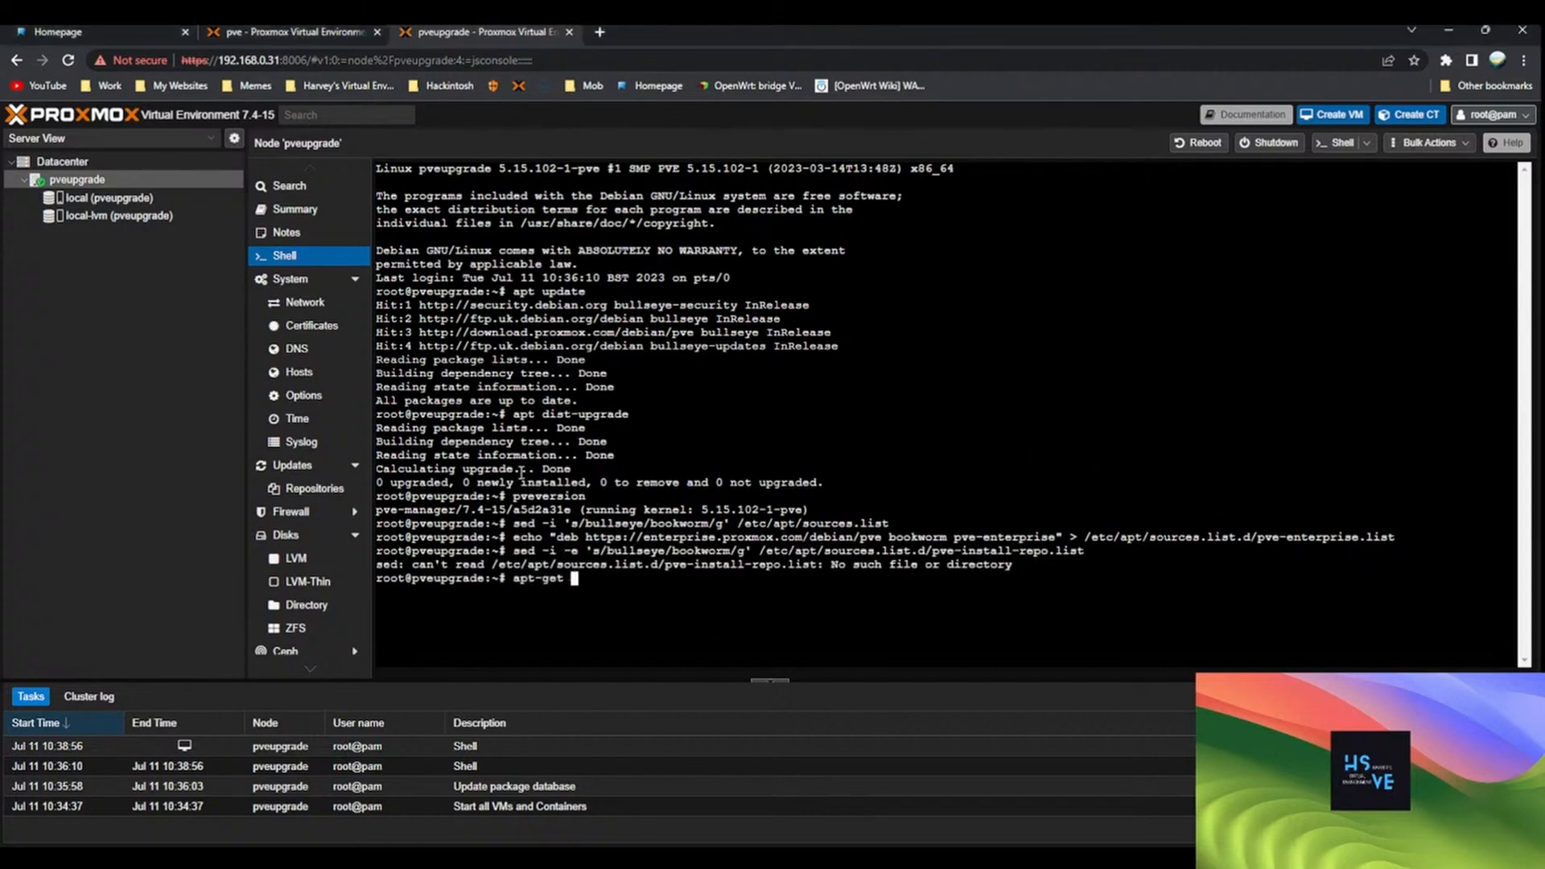
{"action": "type", "text": "dist"}
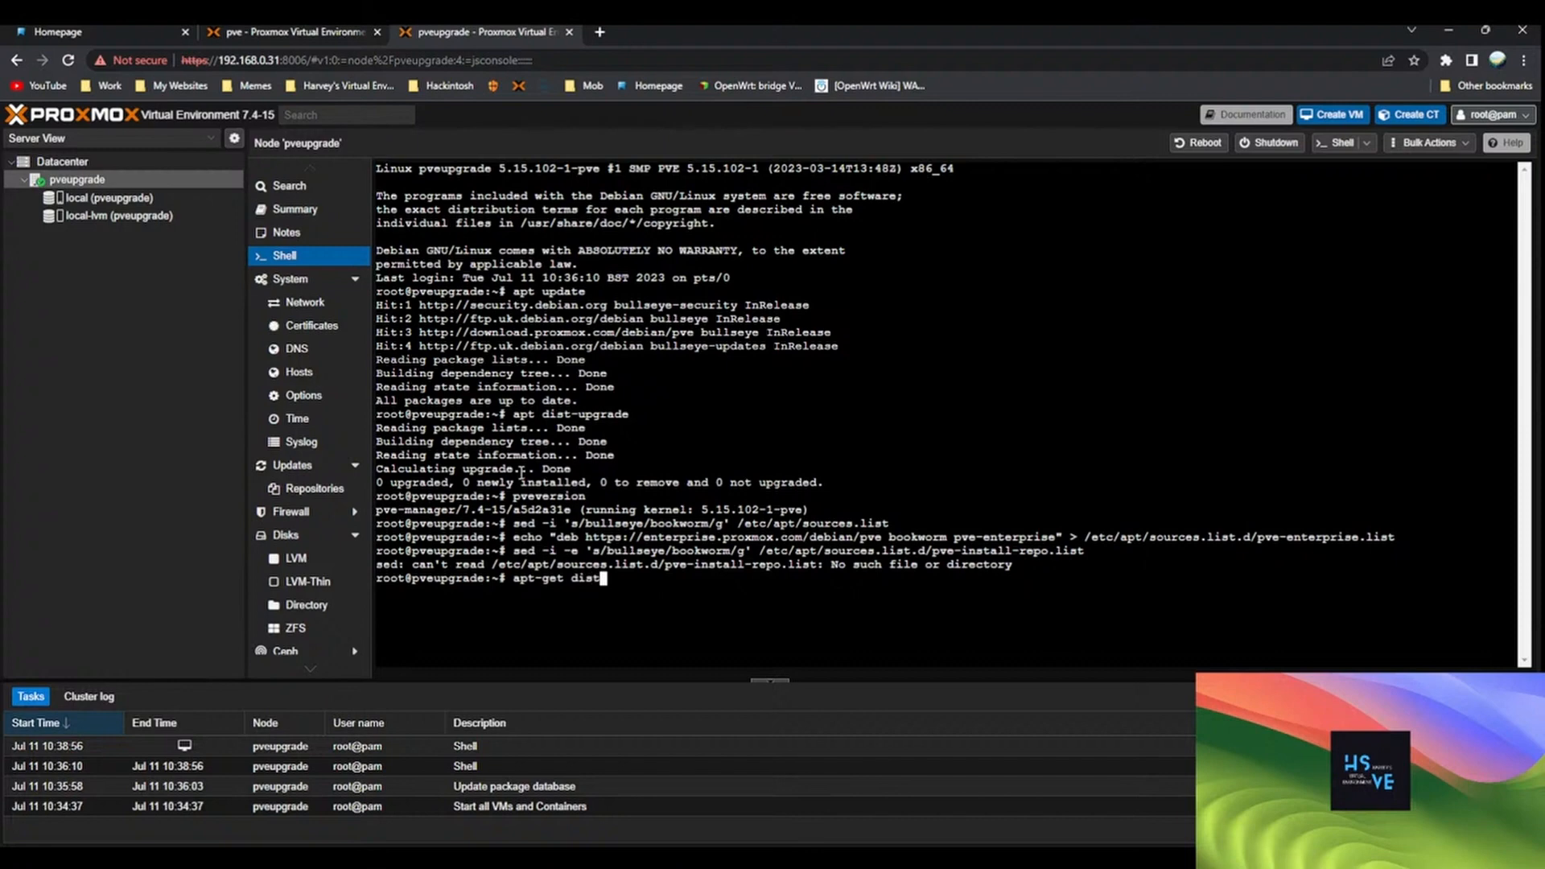
{"action": "type", "text": "upgrade"}
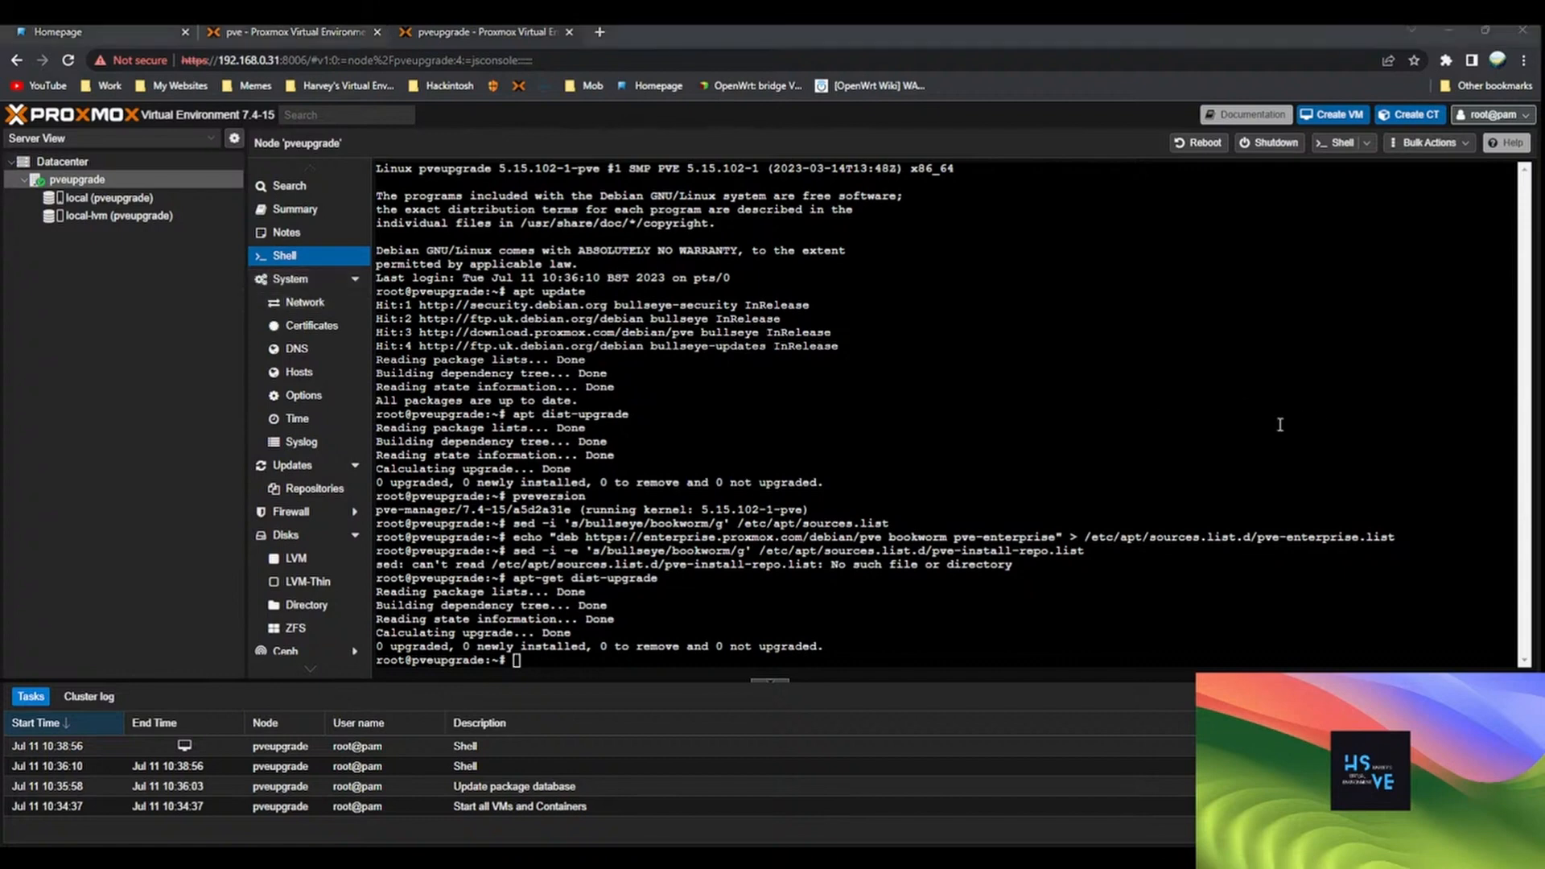
{"action": "left_click", "coordinate": [314, 489]}
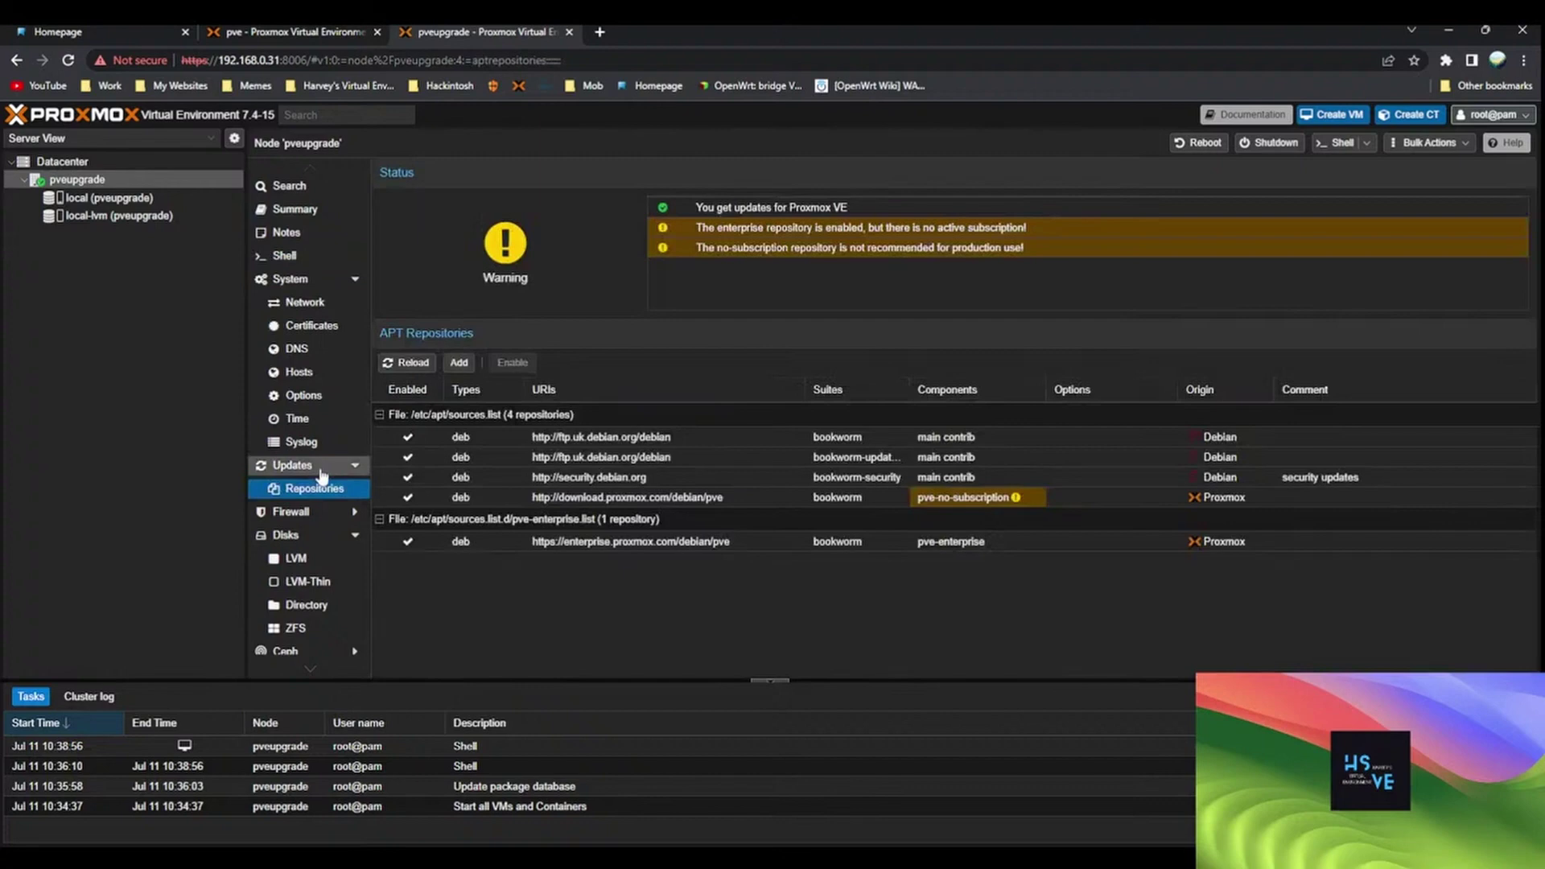
Check the bookworm pve-enterprise entry, refresh updates to 567 packages, and reopen the shell
{"action": "left_click", "coordinate": [622, 541]}
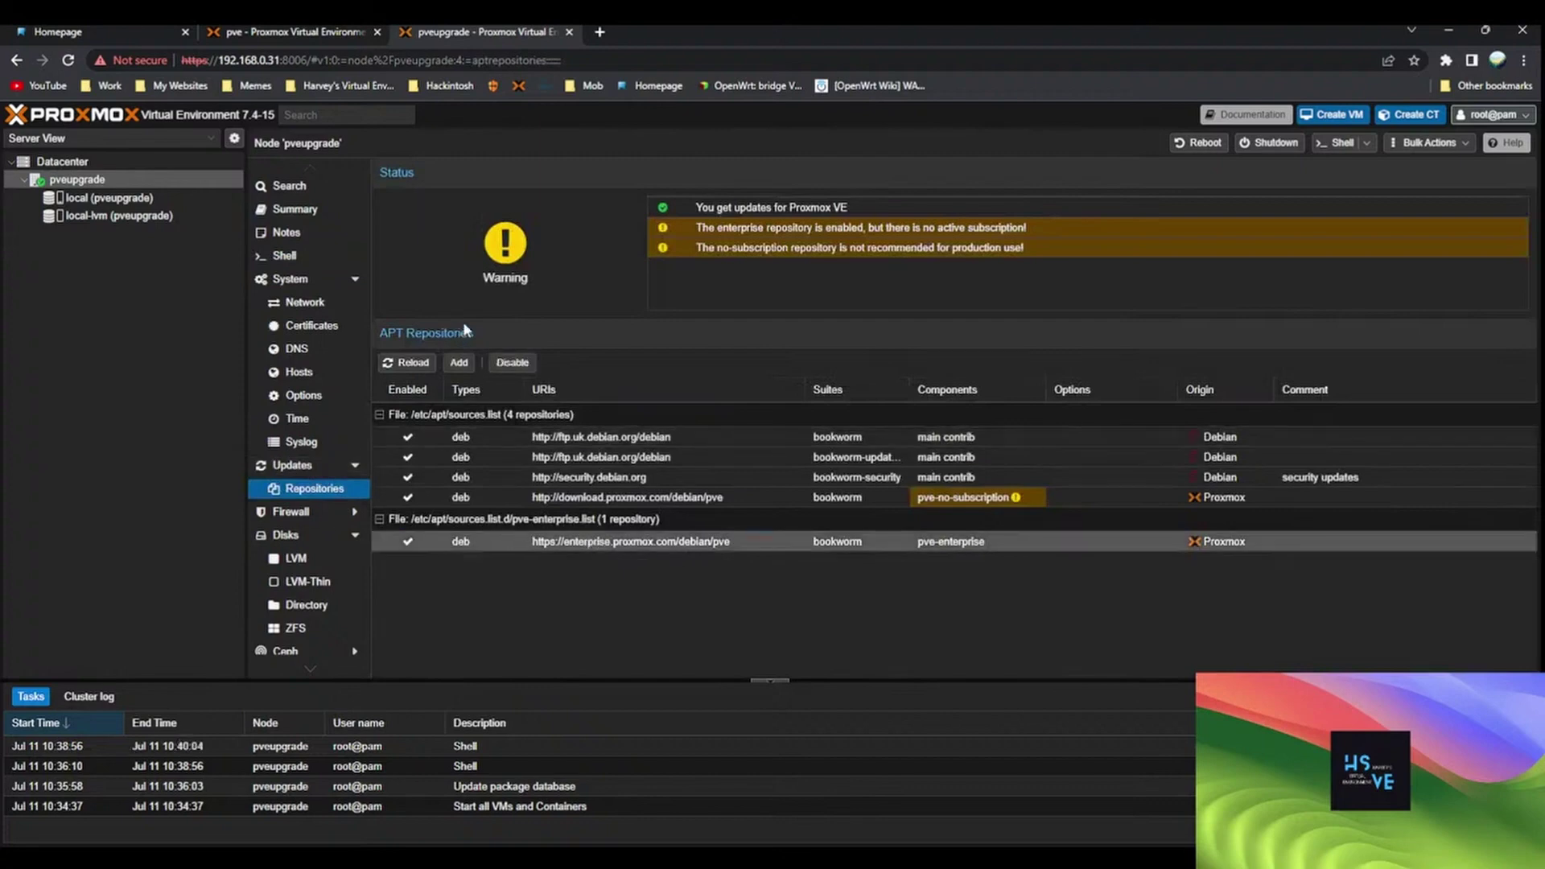
{"action": "left_click", "coordinate": [292, 465]}
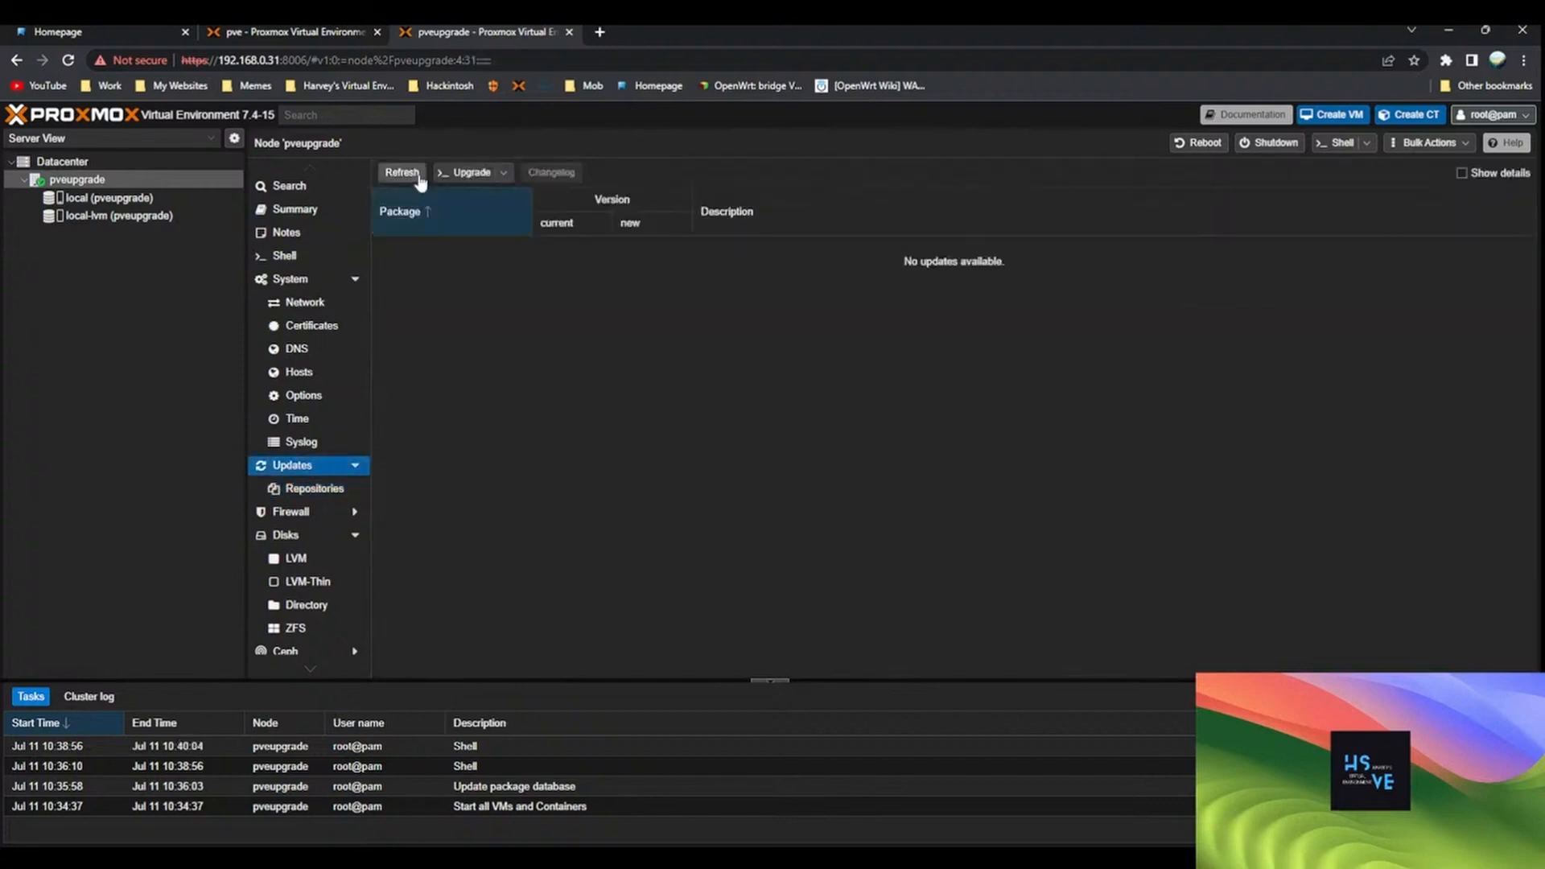
{"action": "left_click", "coordinate": [402, 172]}
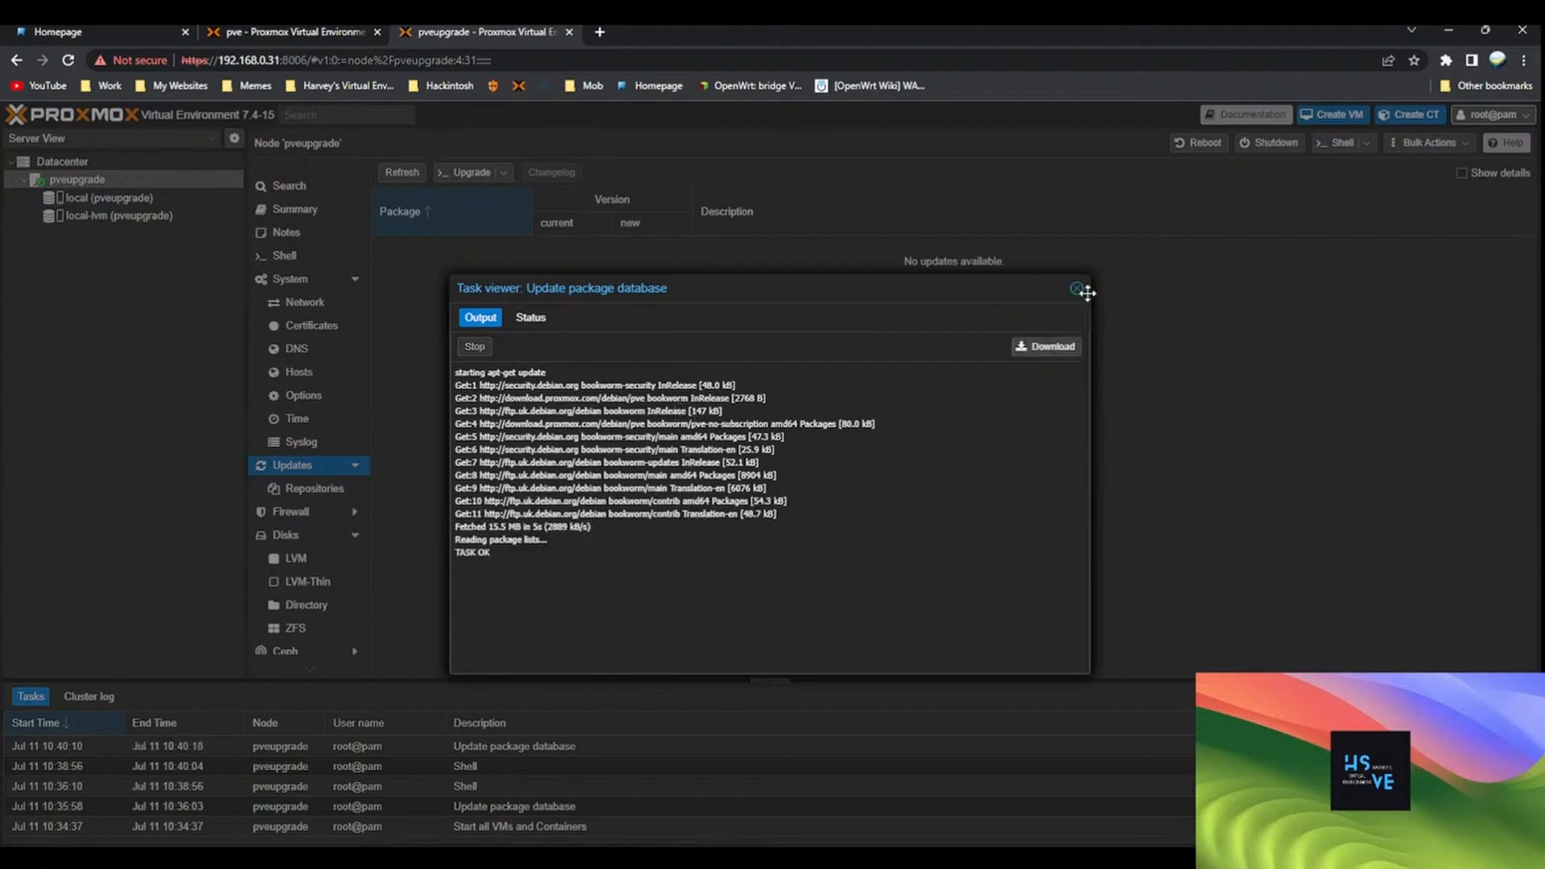
{"action": "left_click", "coordinate": [1076, 289]}
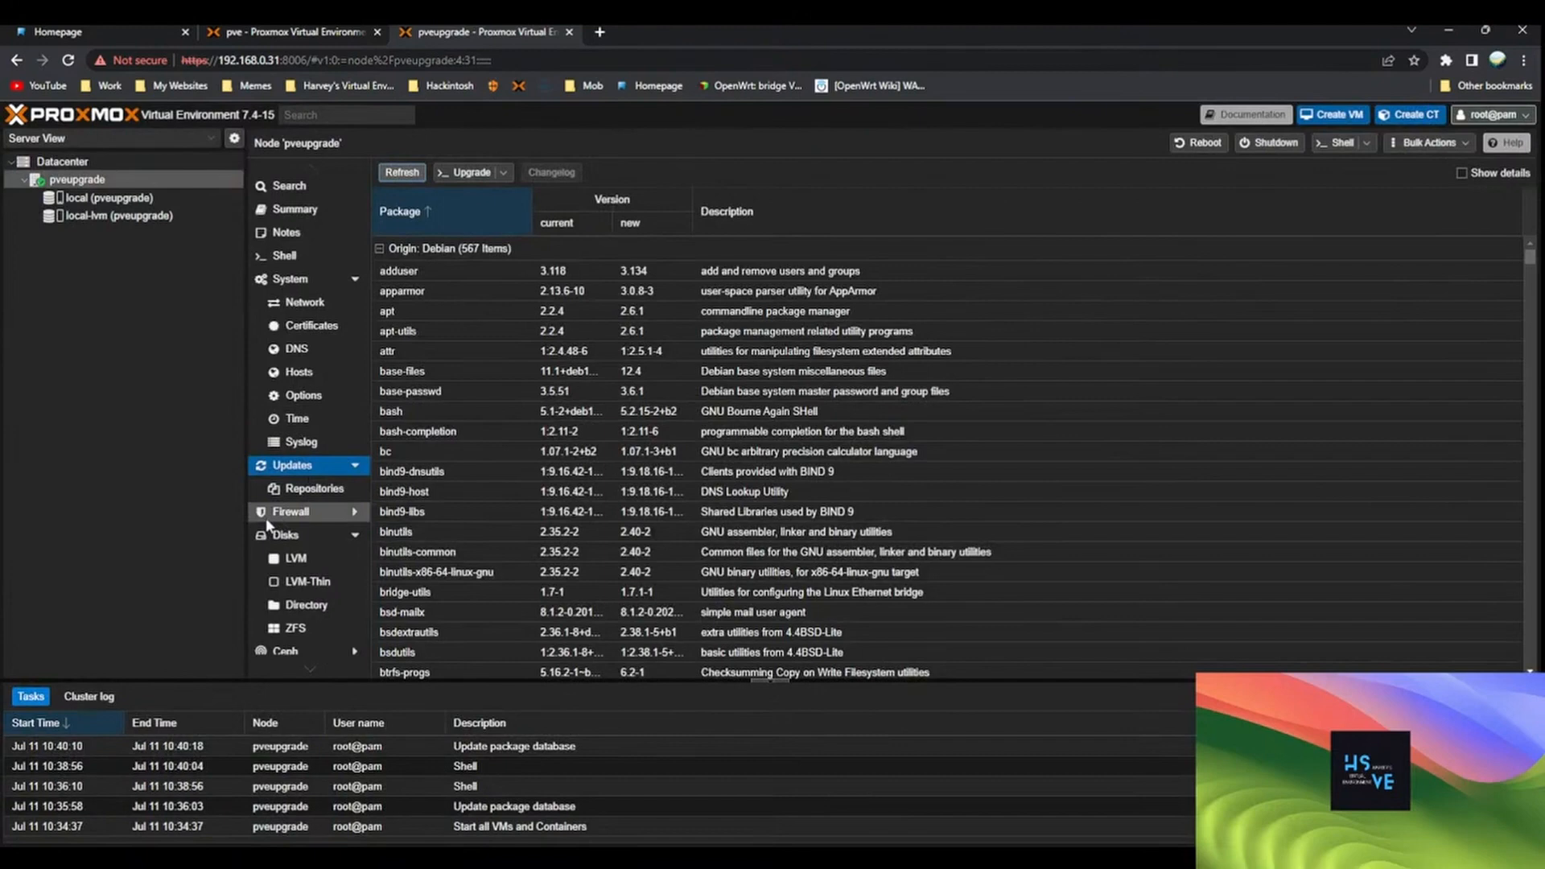
{"action": "left_click", "coordinate": [285, 255]}
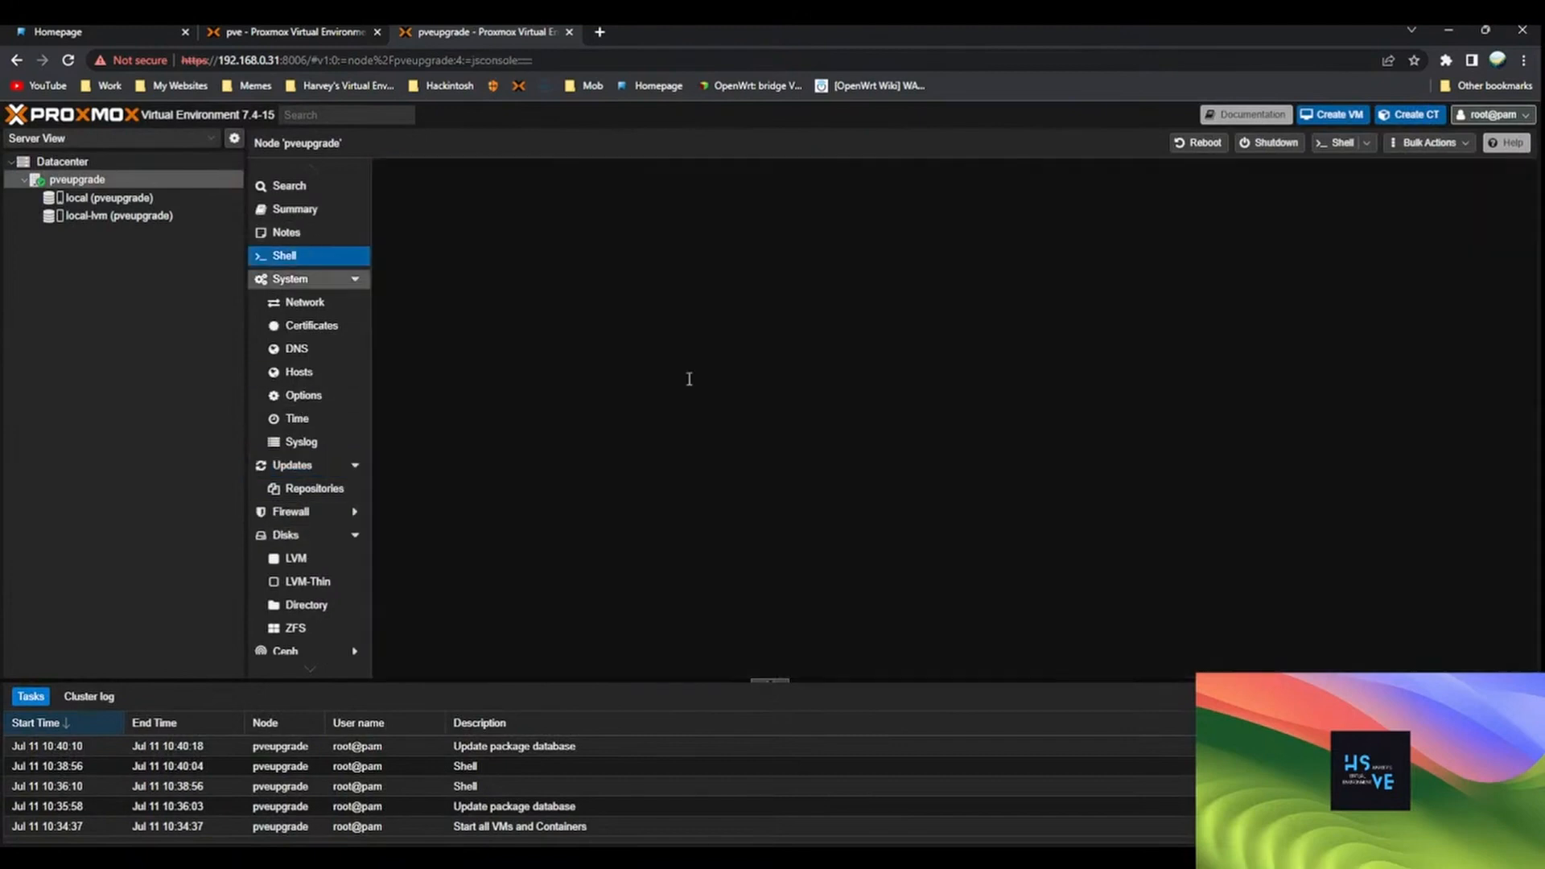
Switch pve-install-repo to bookworm, run apt-get update and dist-upgrade, keeping the current /etc/issue
{"action": "type", "text": "sed -i -e 's/bullseye/bookworm/g' /etc/apt/sources.list.d/pve-install-repo.list"}
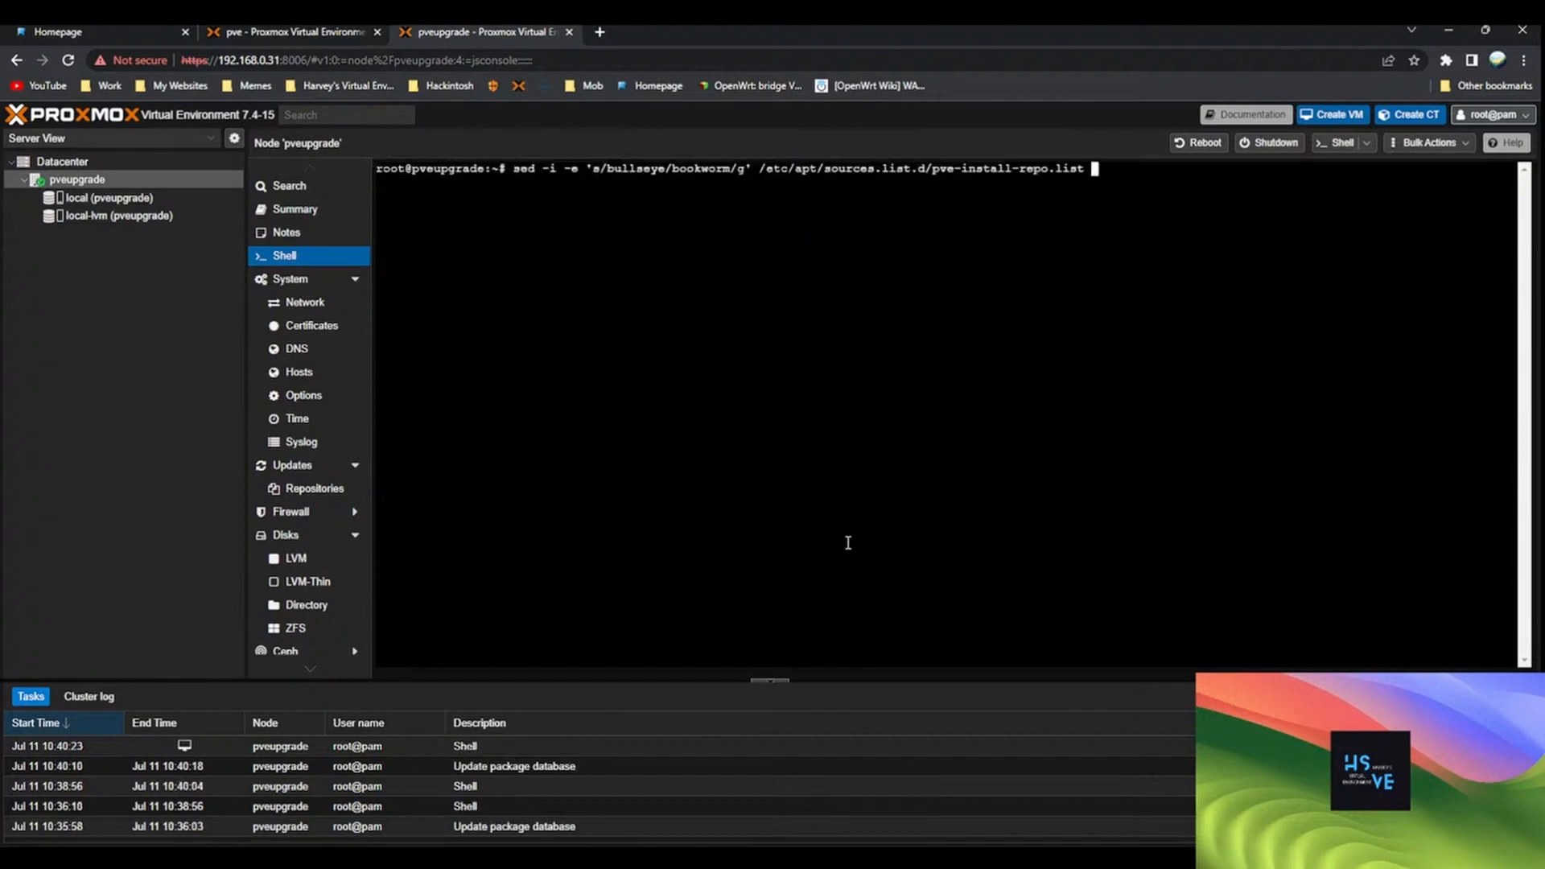
{"action": "type", "text": "apt"}
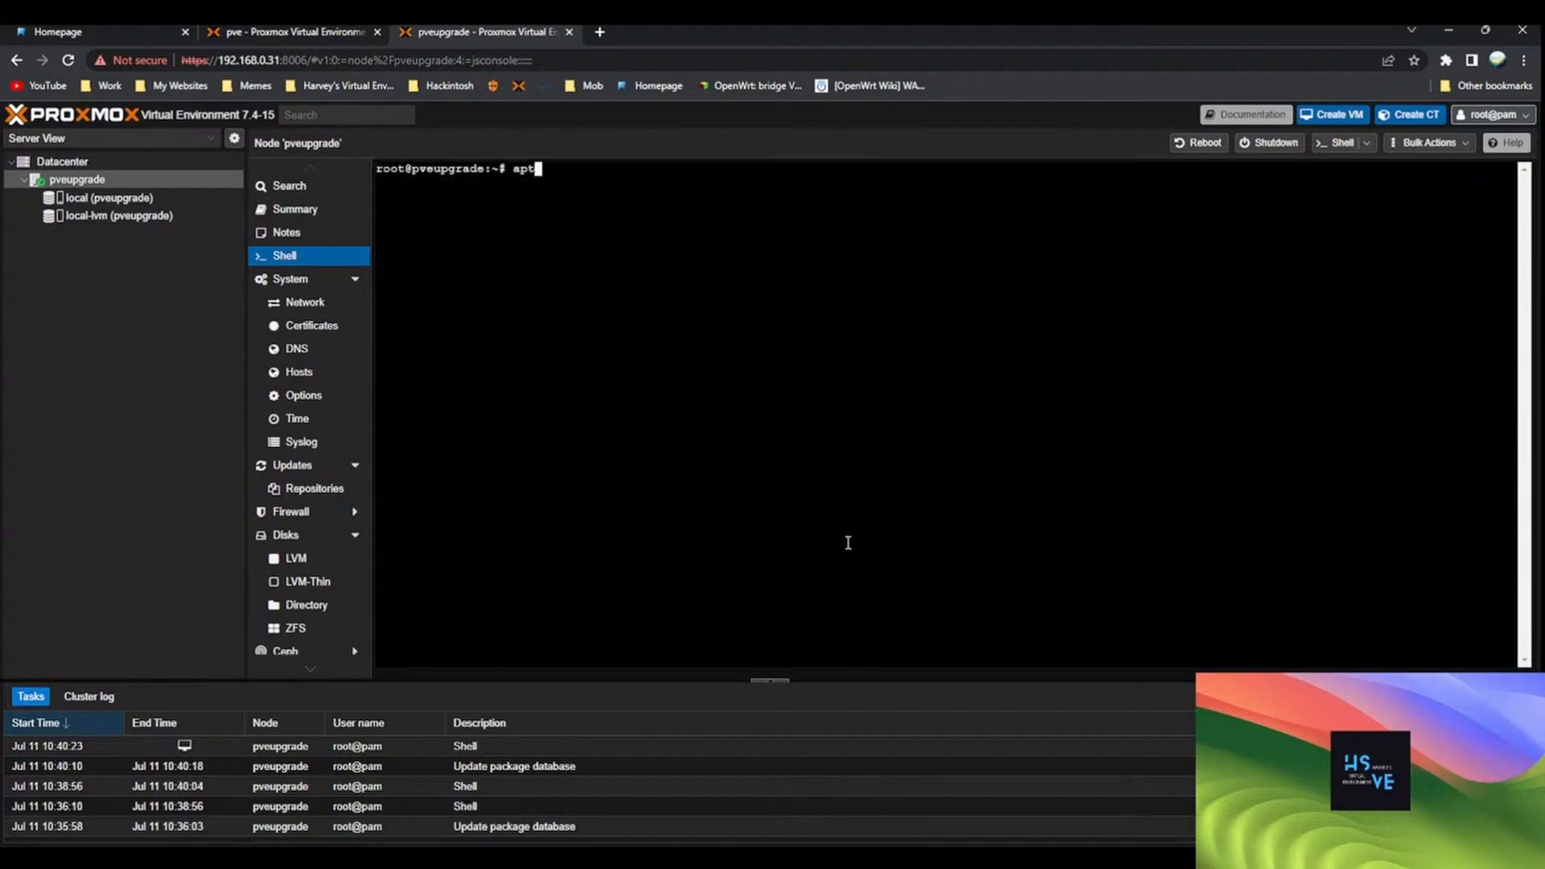
{"action": "type", "text": "-get updt"}
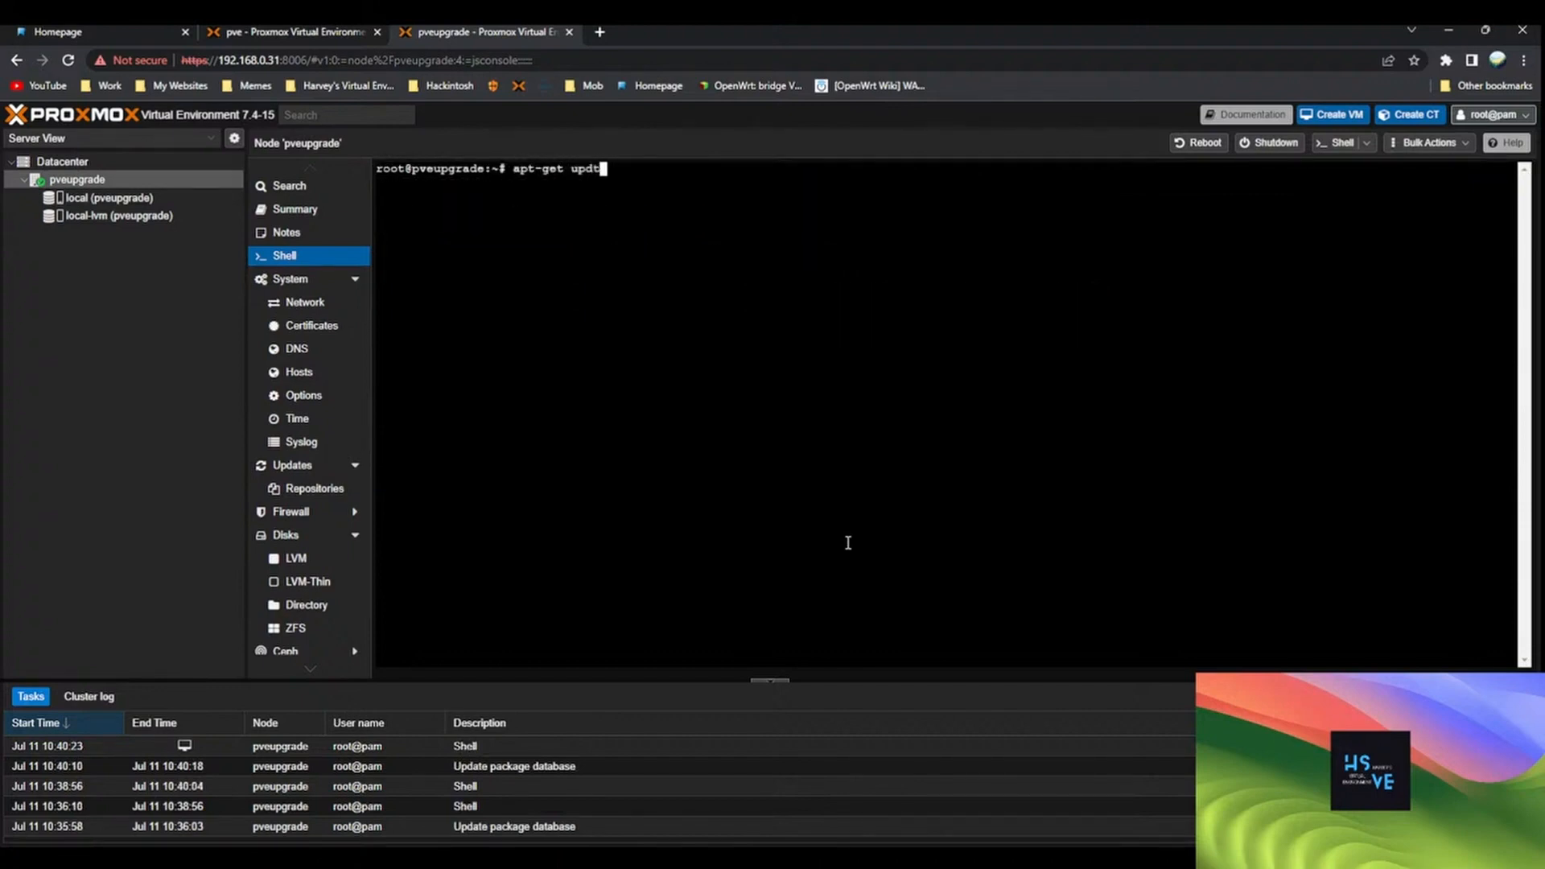
{"action": "key", "text": "Backspace"}
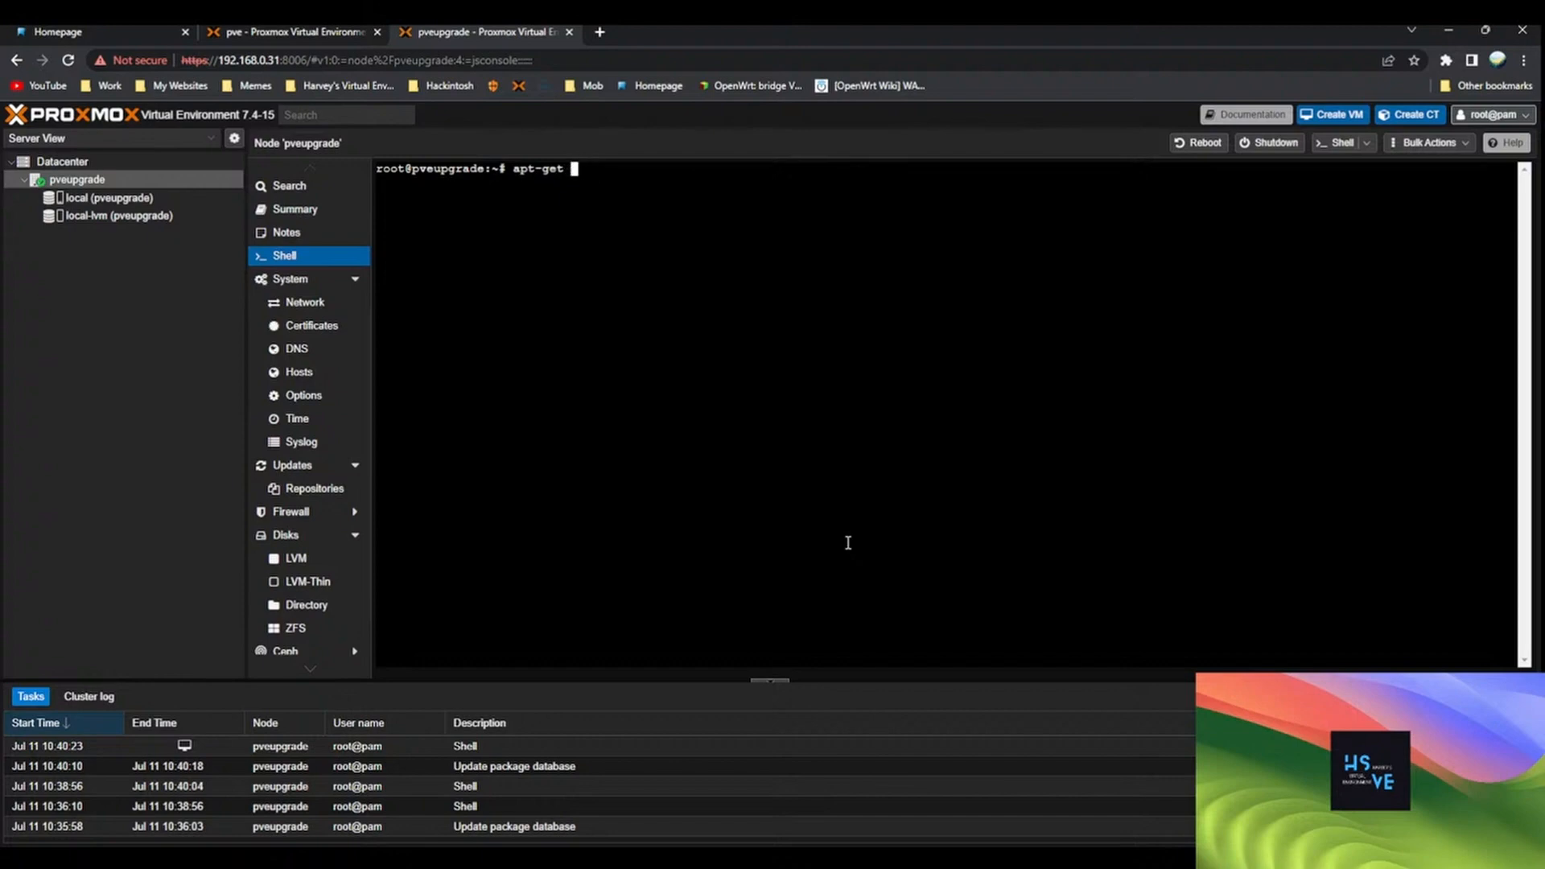
{"action": "type", "text": "dist-p"}
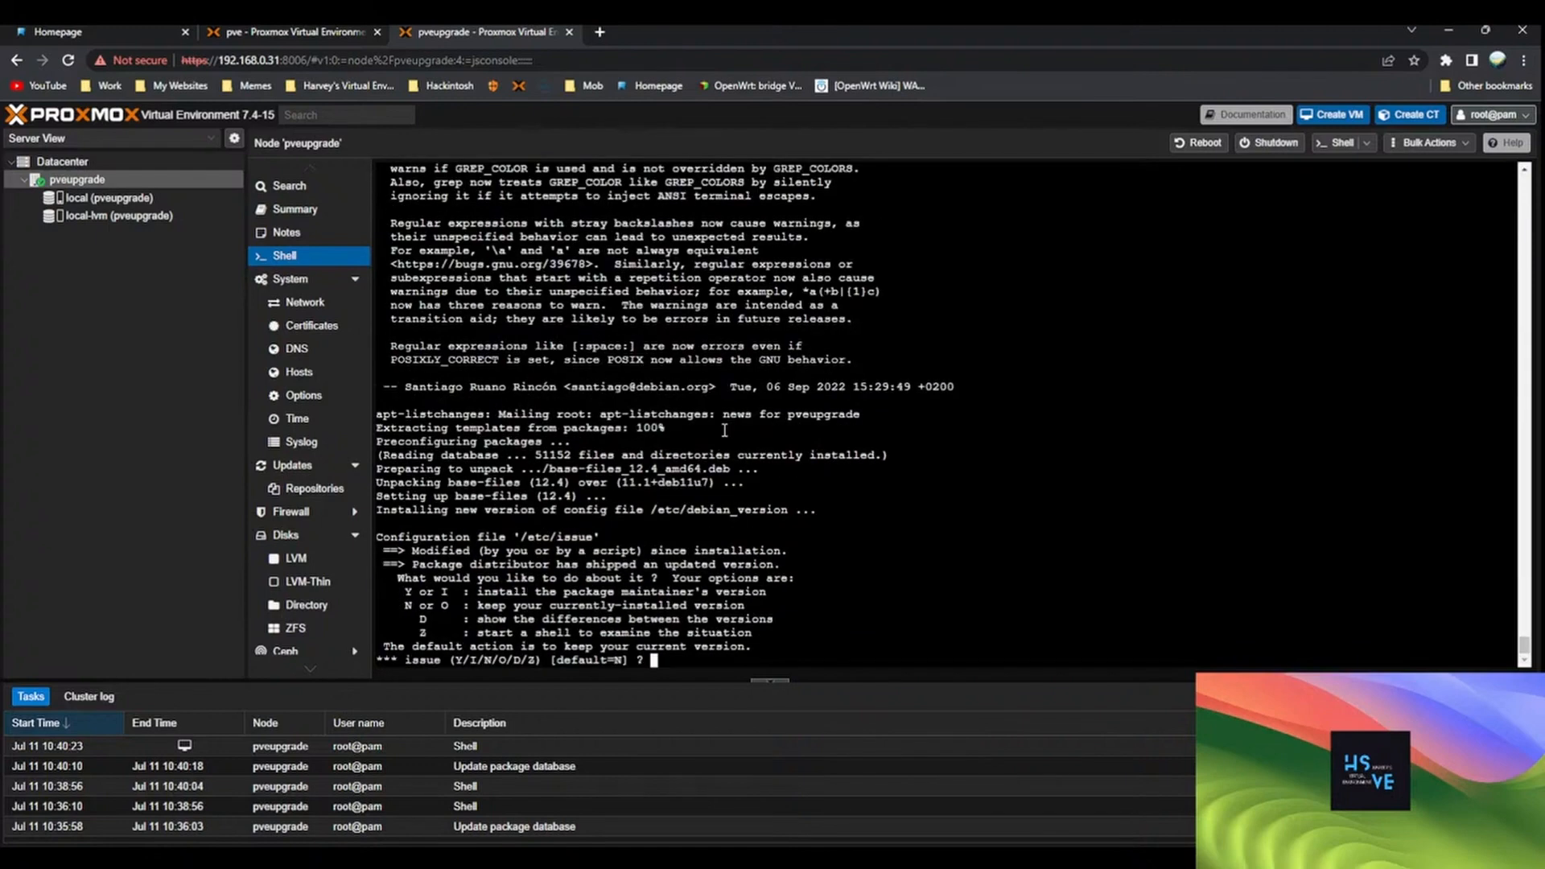
{"action": "key", "text": "Enter"}
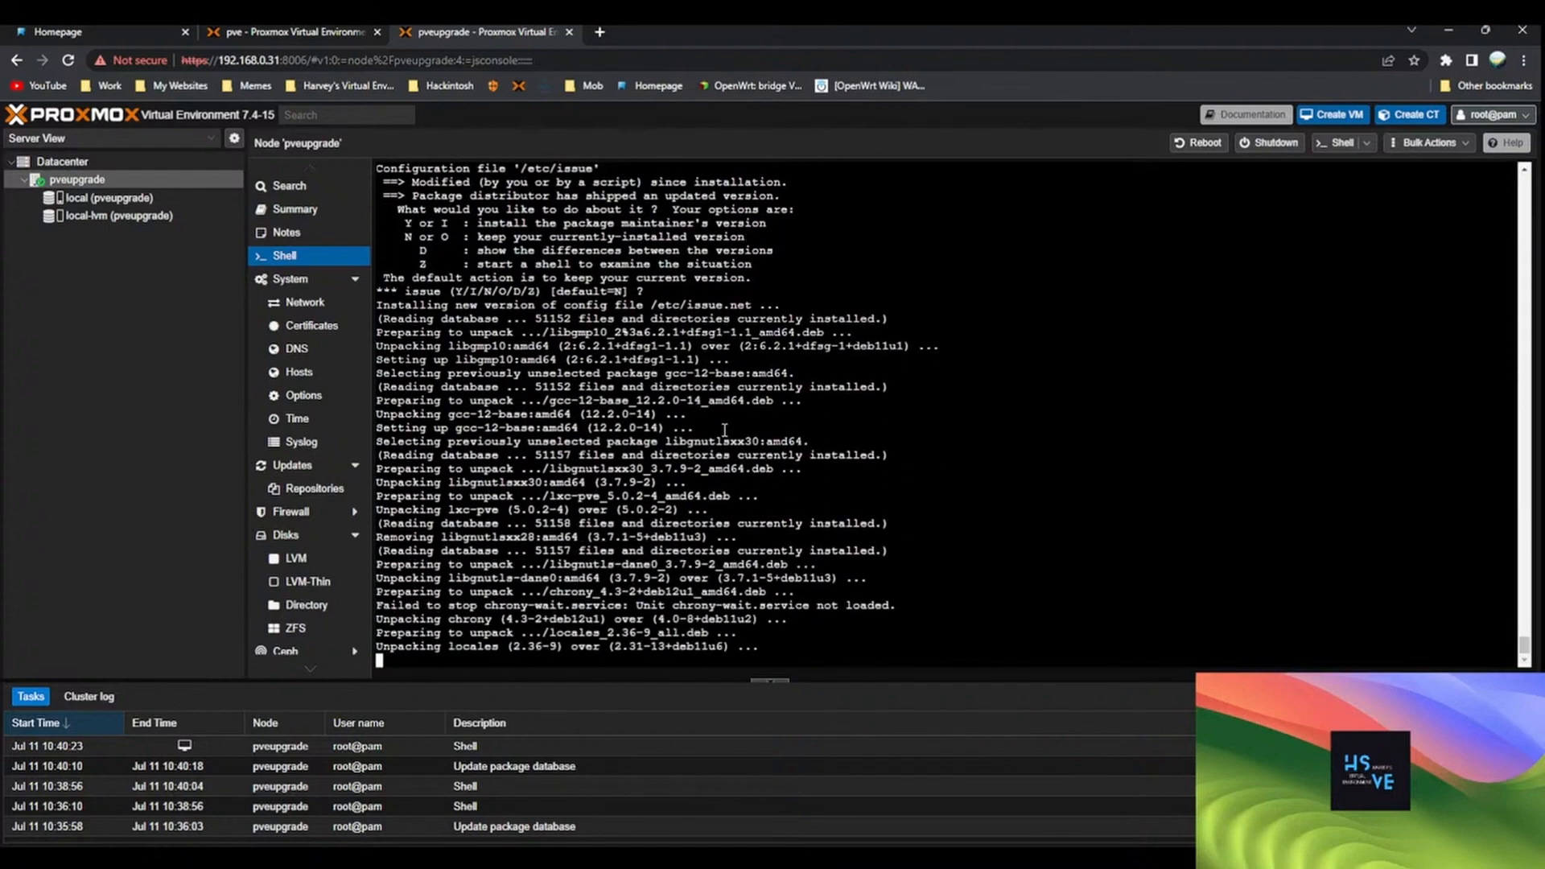